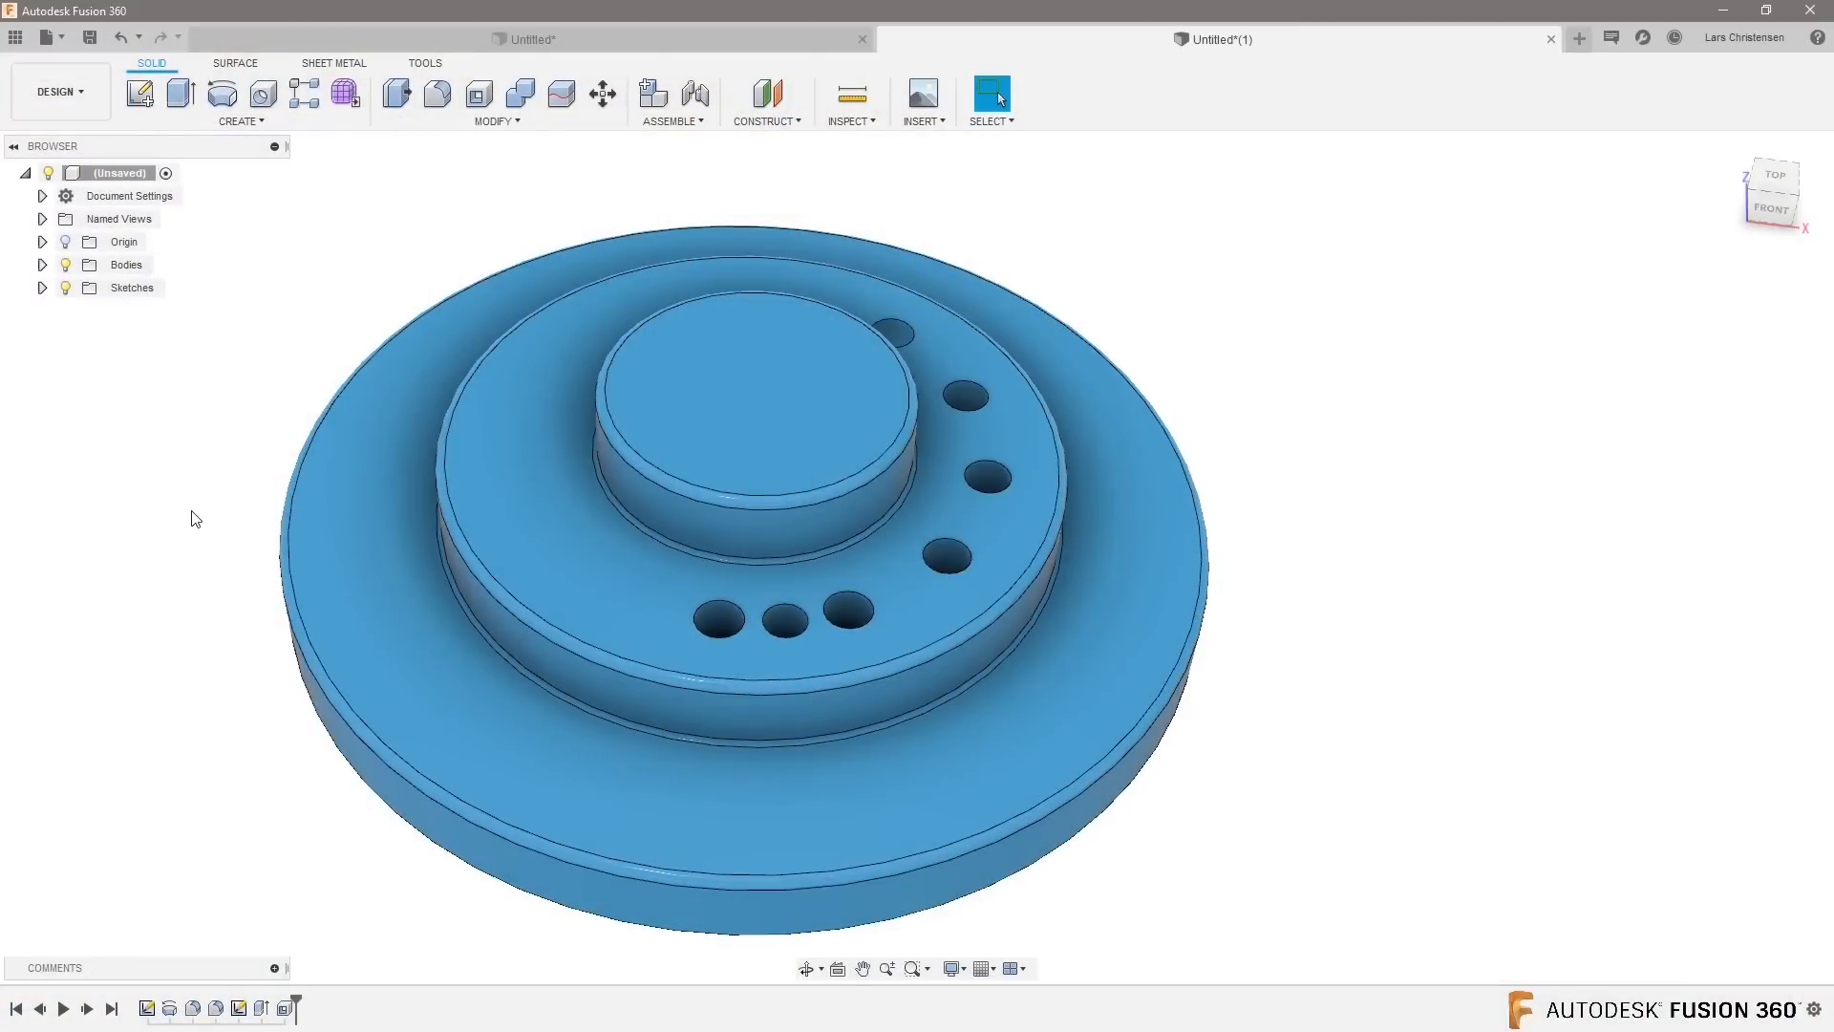
pyautogui.moveTo(1659, 113)
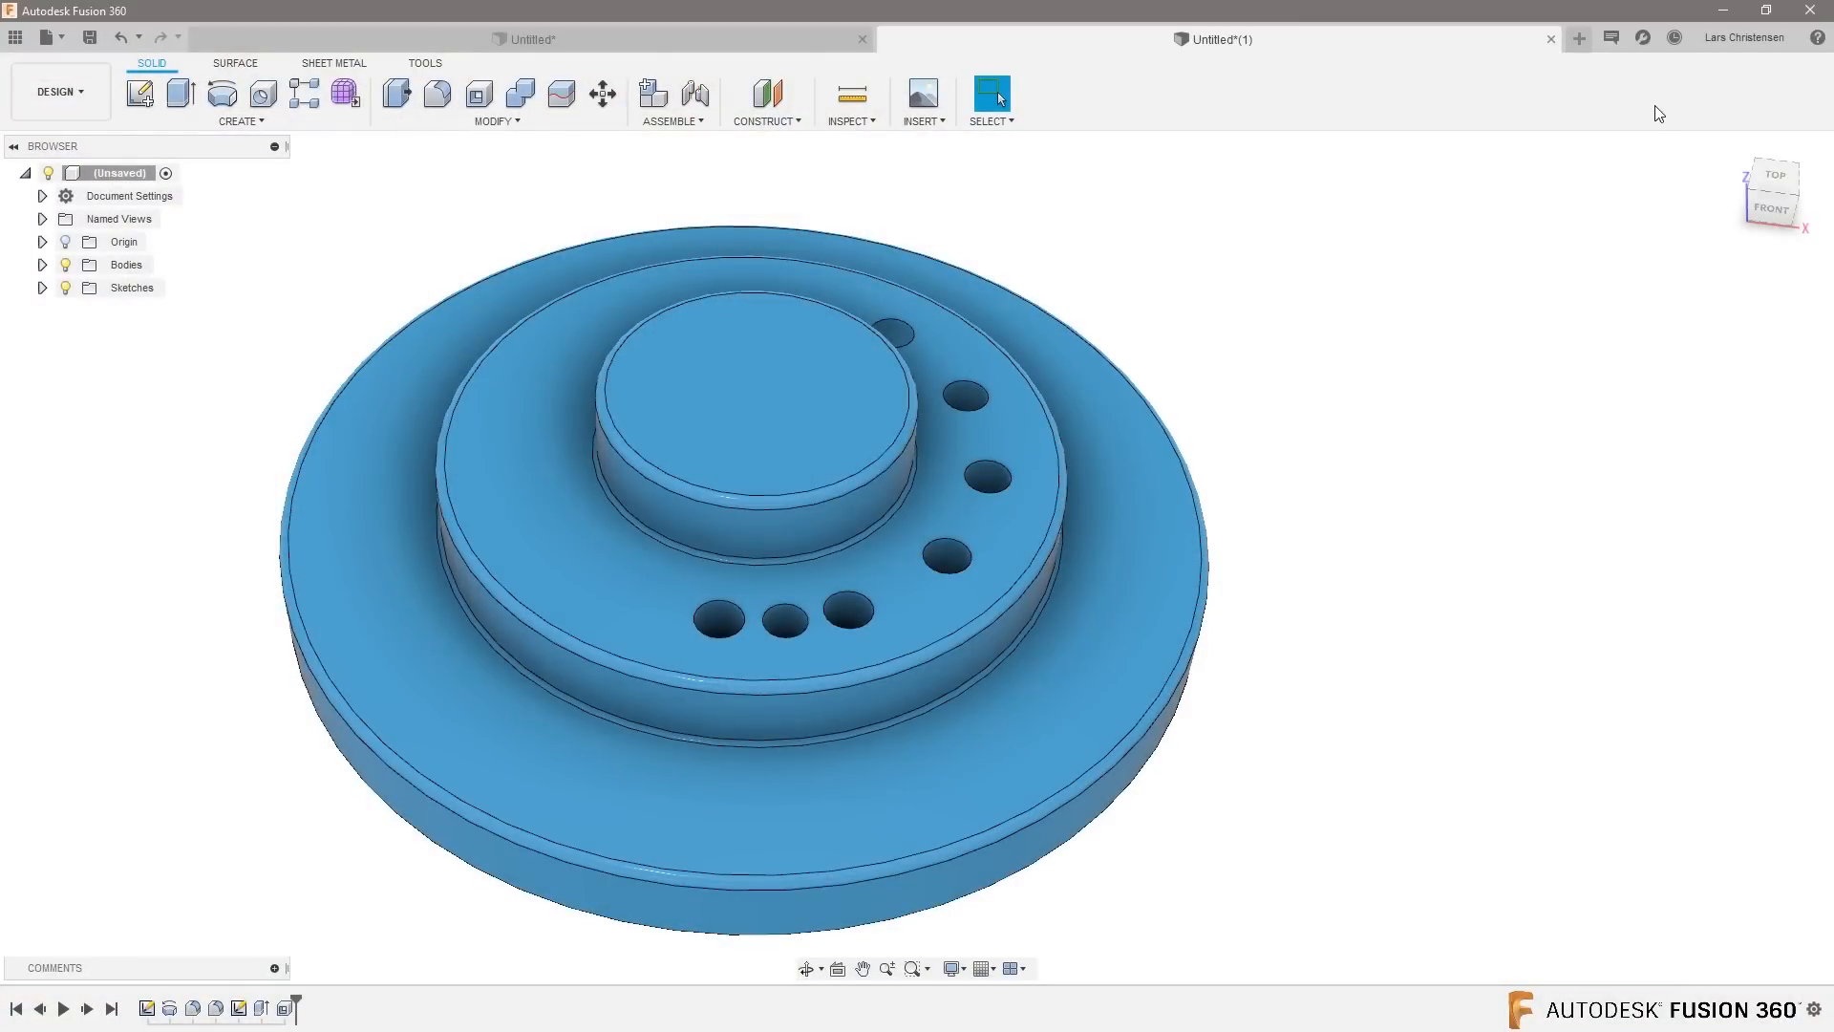
pyautogui.moveTo(1700, 113)
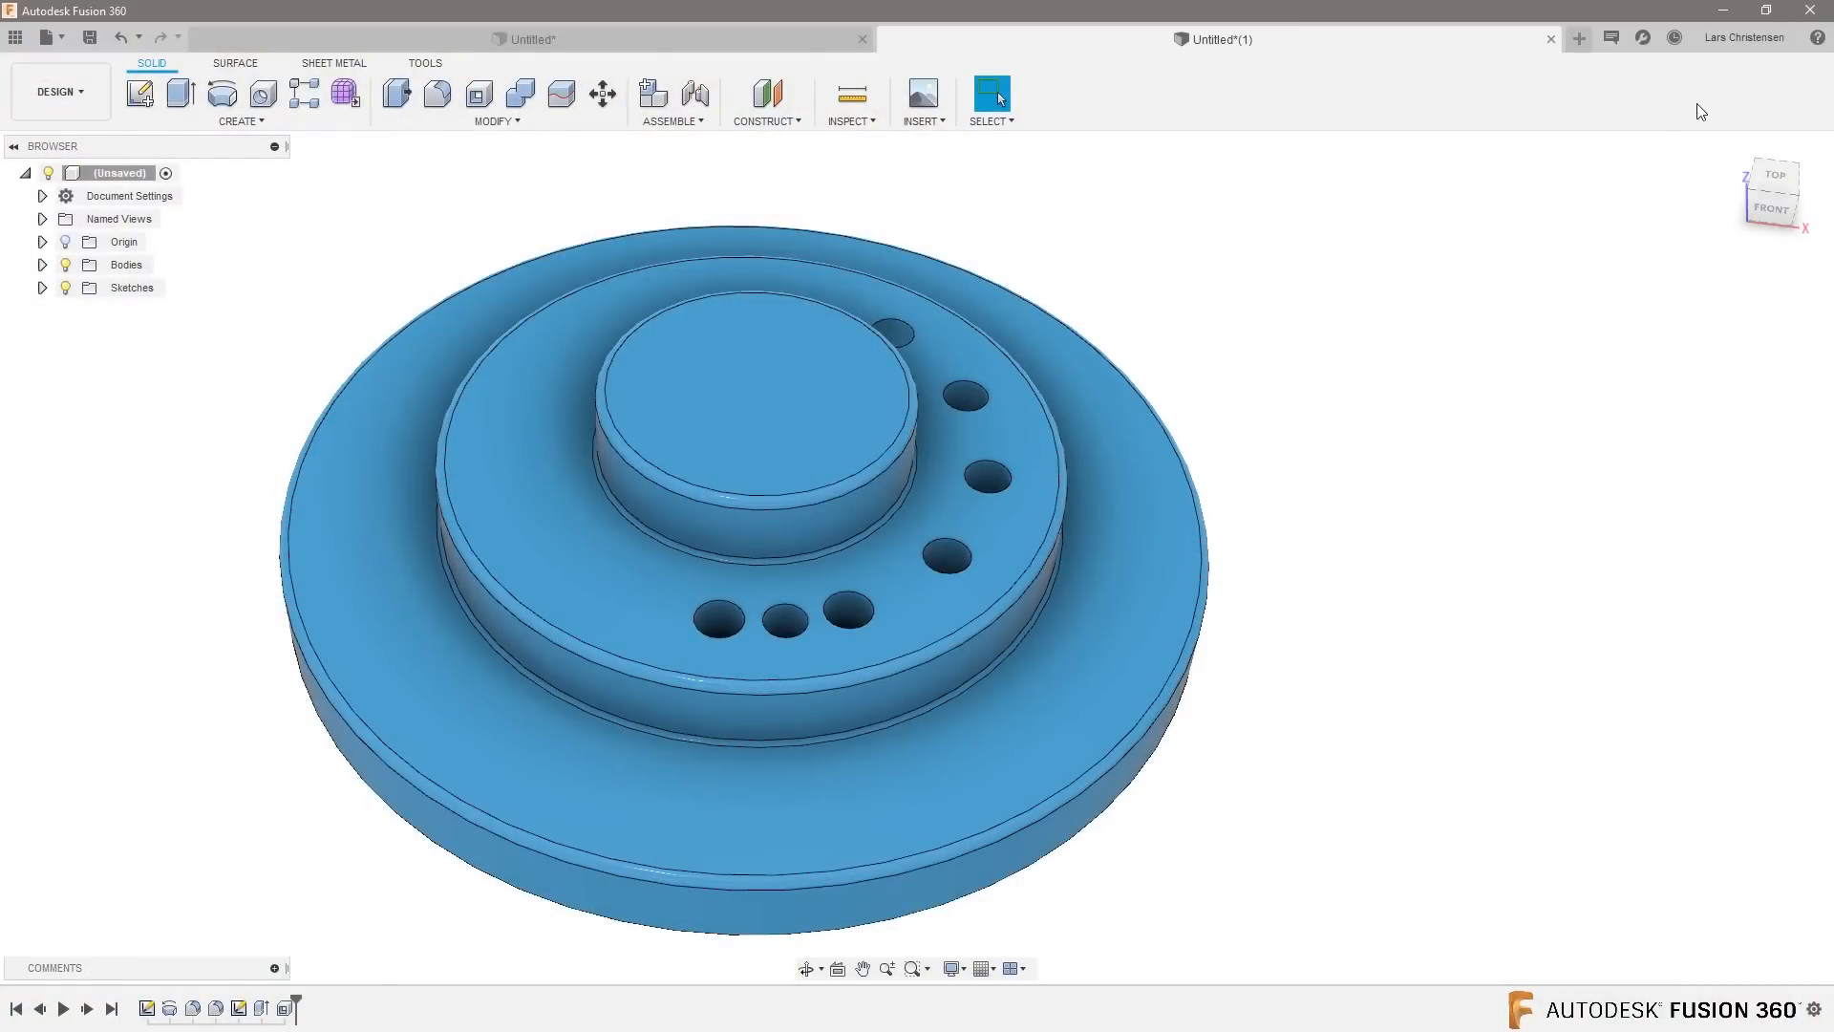
# Step: Begin a new design and sketch the closed stepped profile on the front plane from the origin
pyautogui.click(1579, 38)
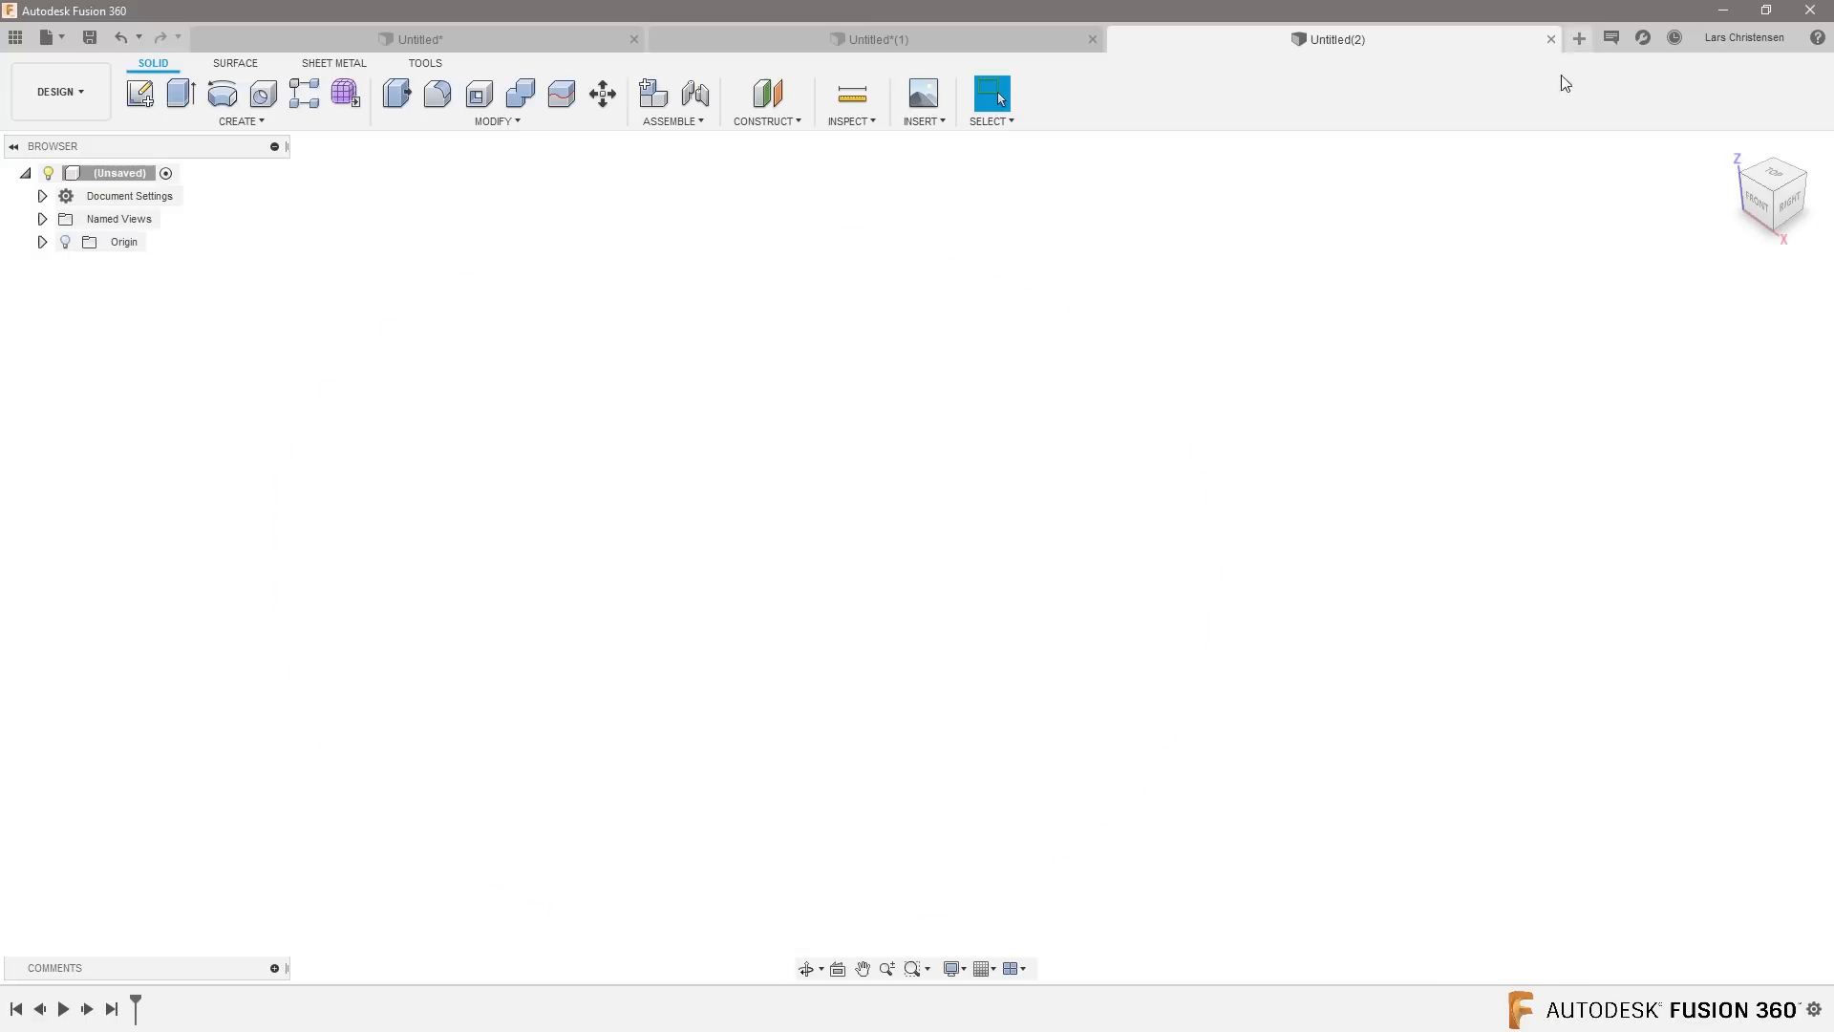
pyautogui.moveTo(170, 217)
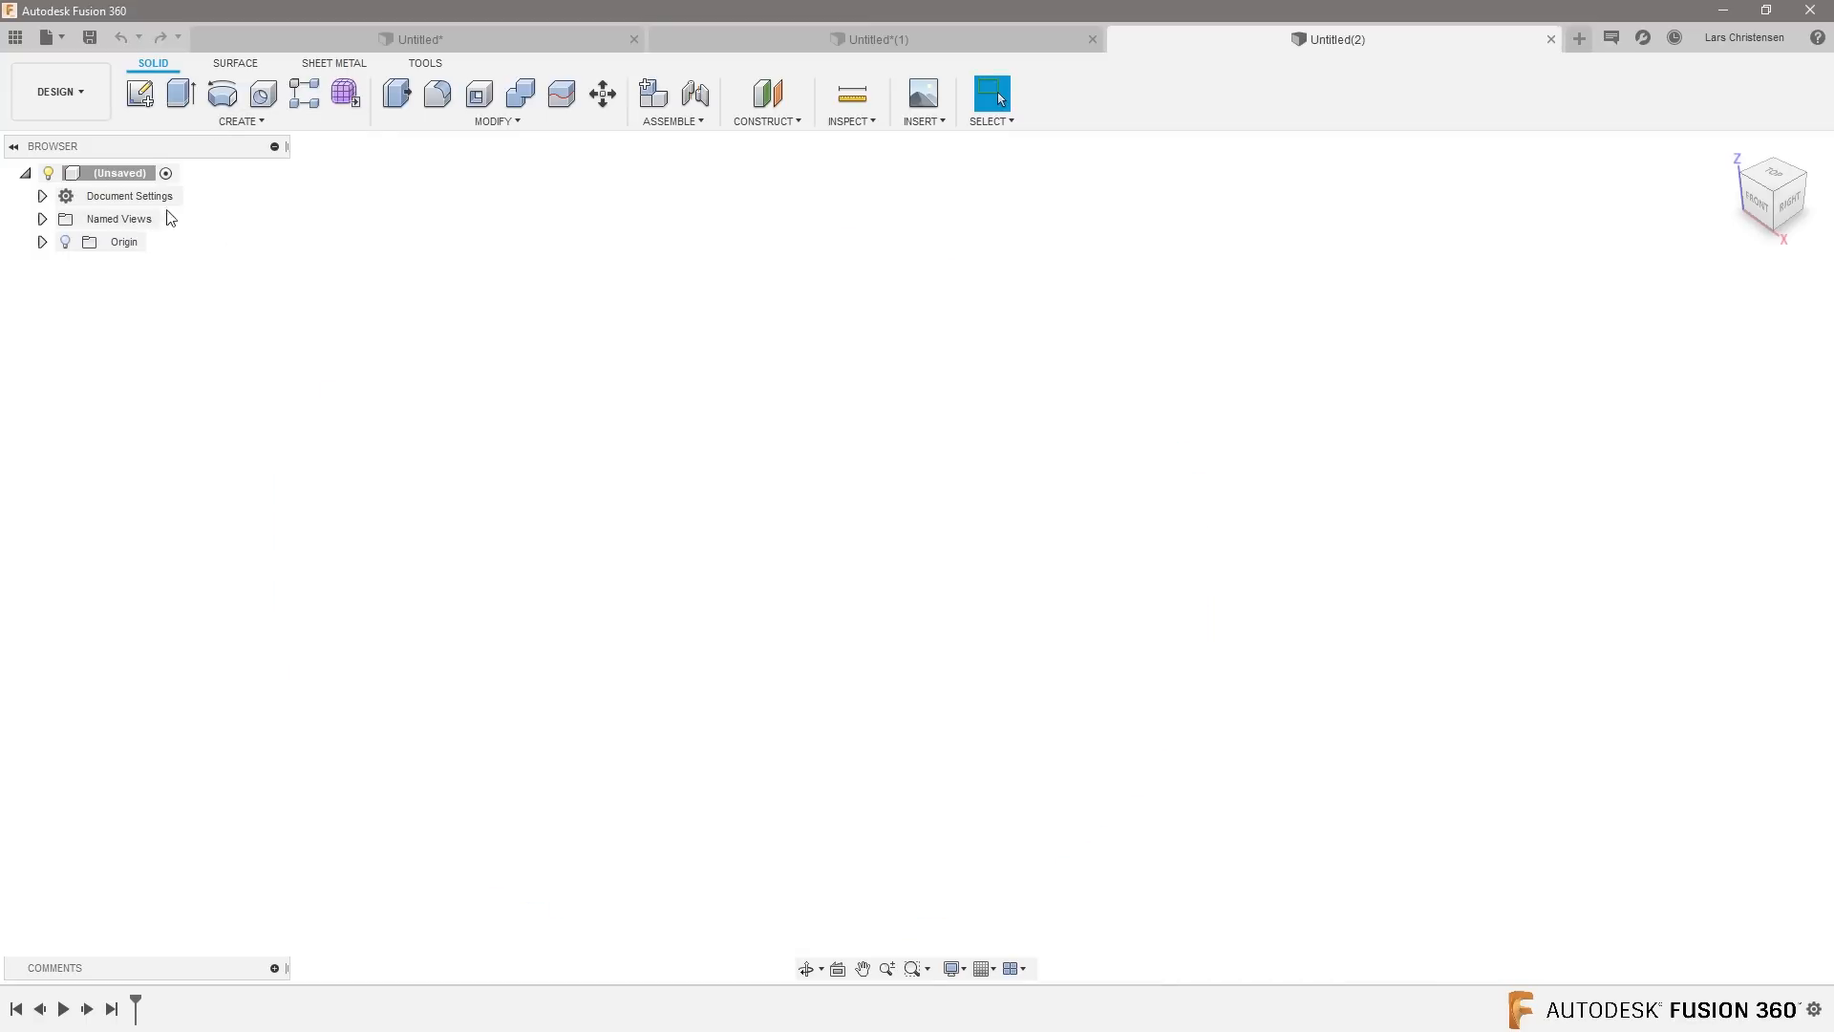
pyautogui.click(140, 94)
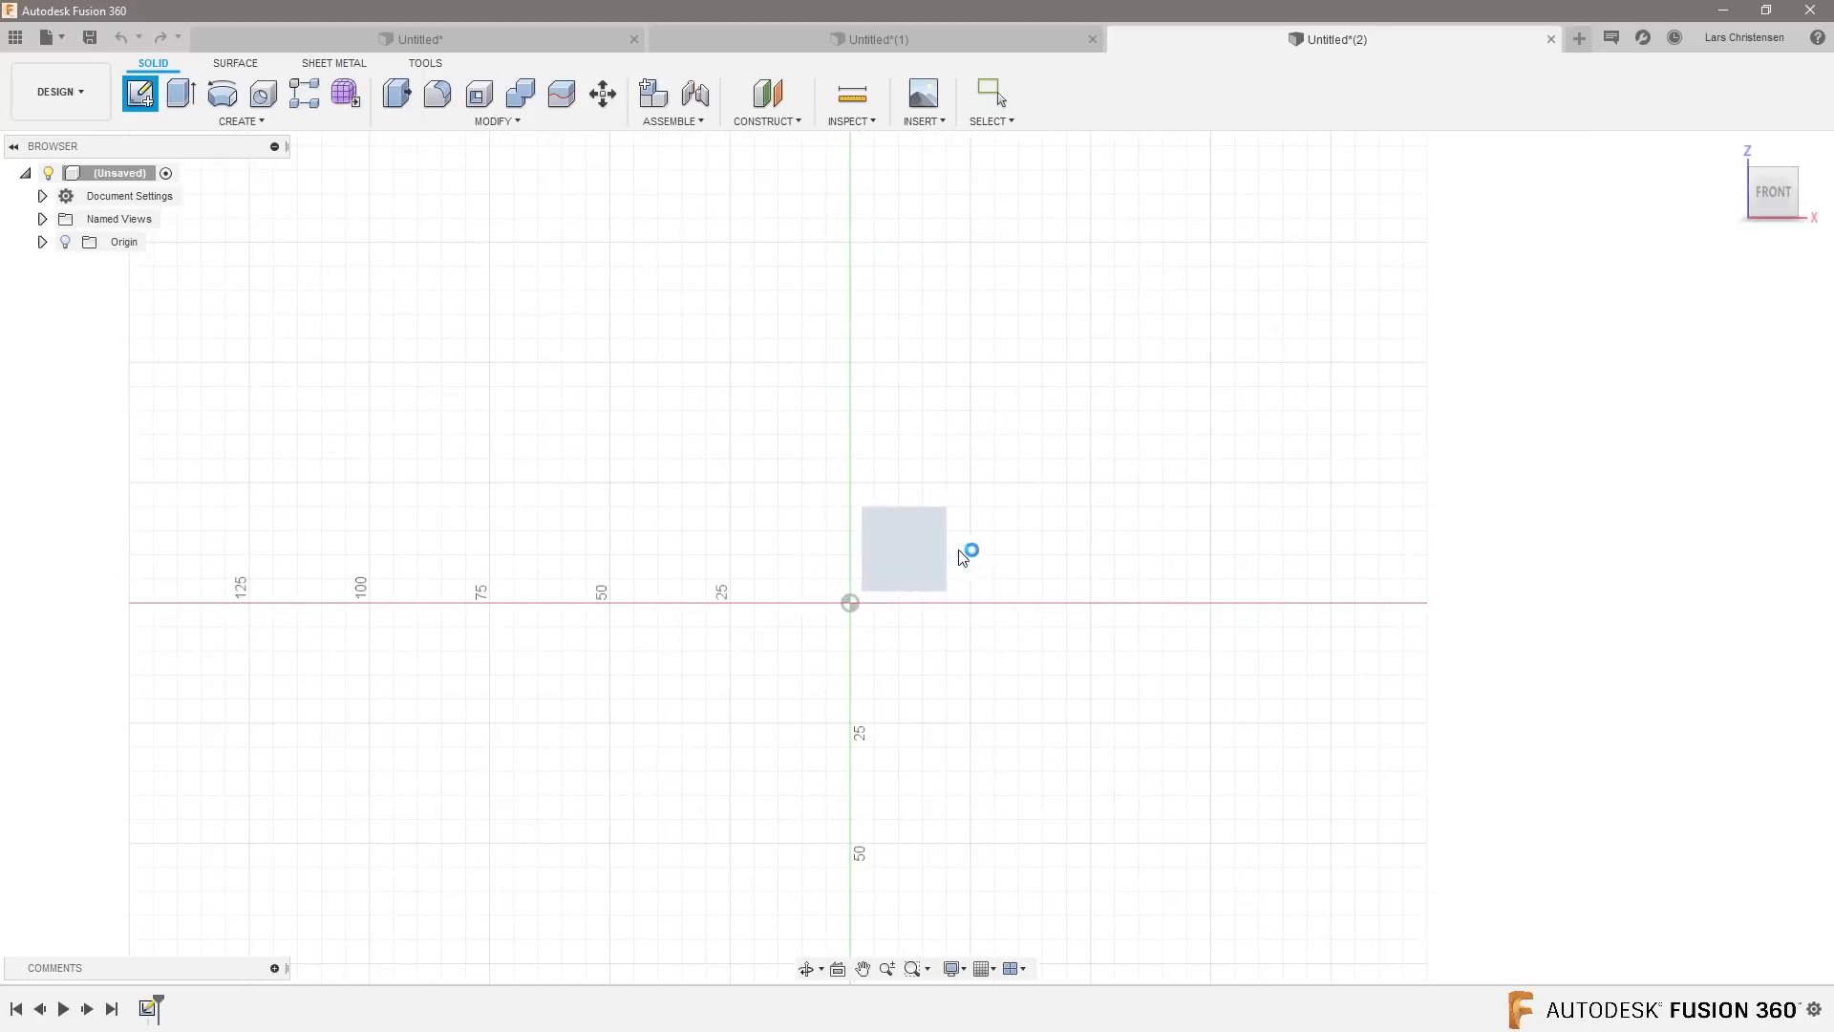
pyautogui.click(902, 548)
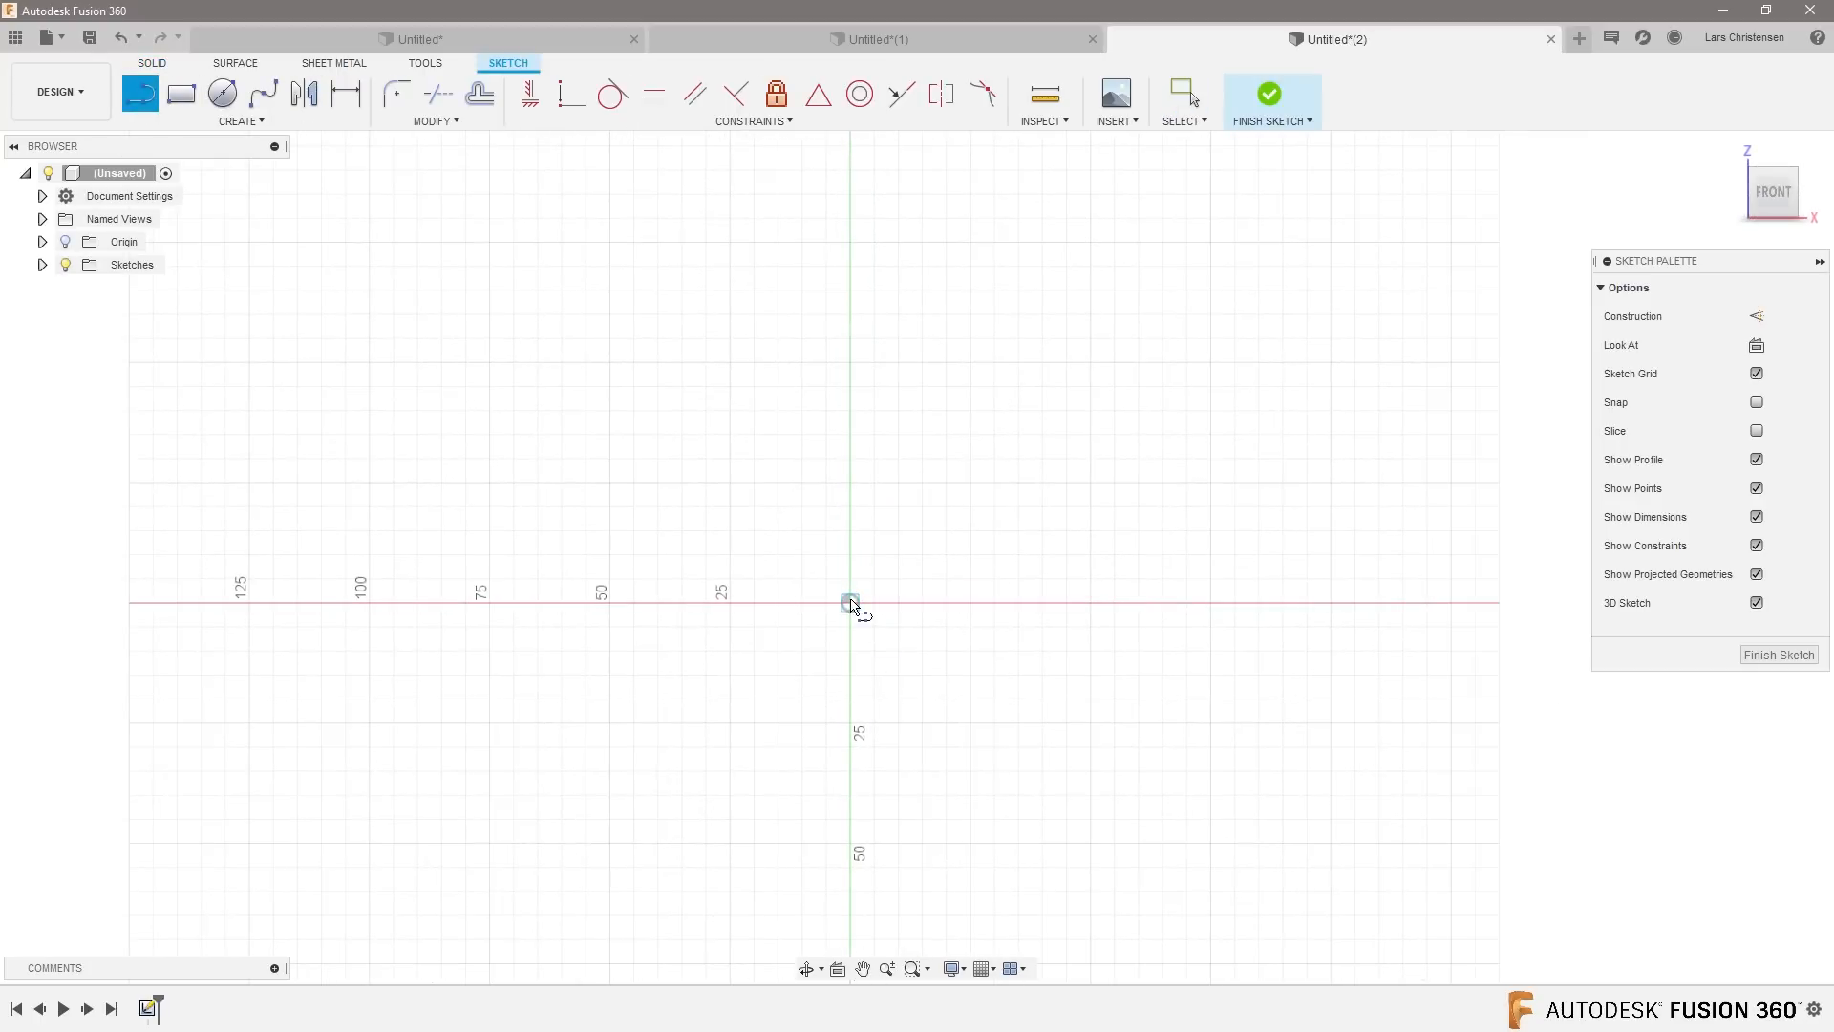
pyautogui.click(851, 602)
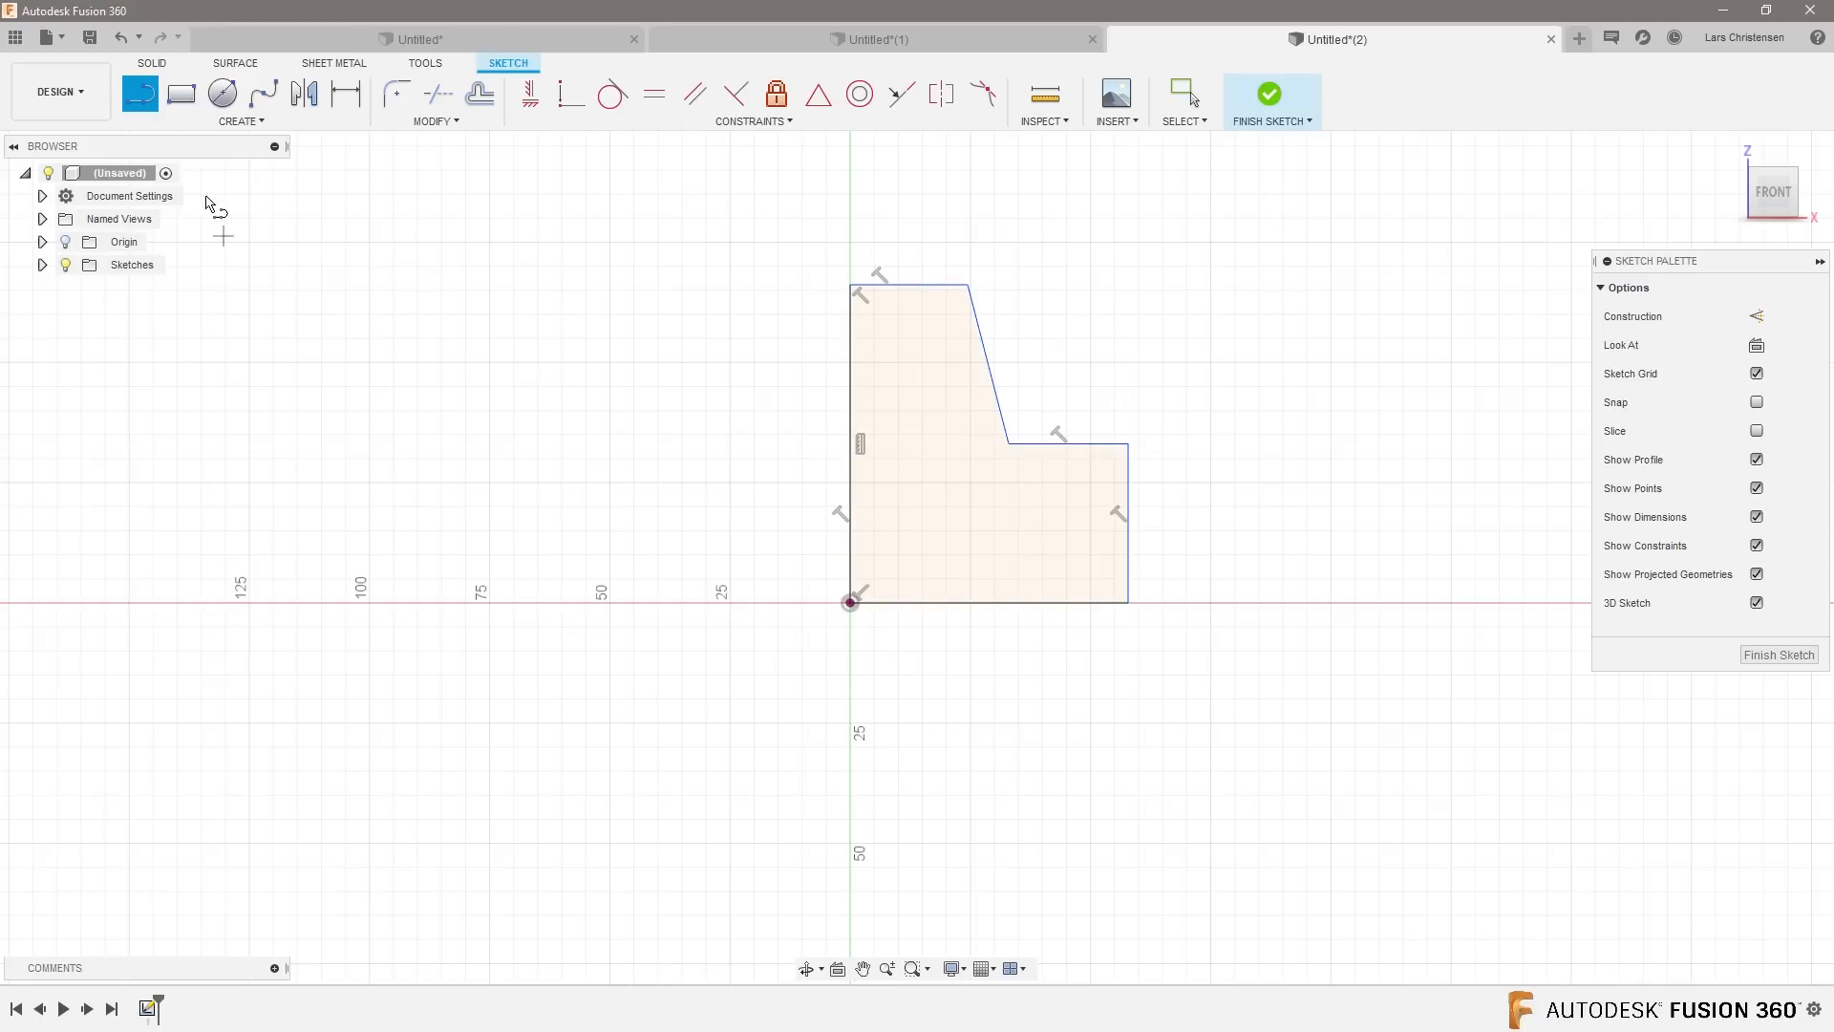
pyautogui.moveTo(1742, 445)
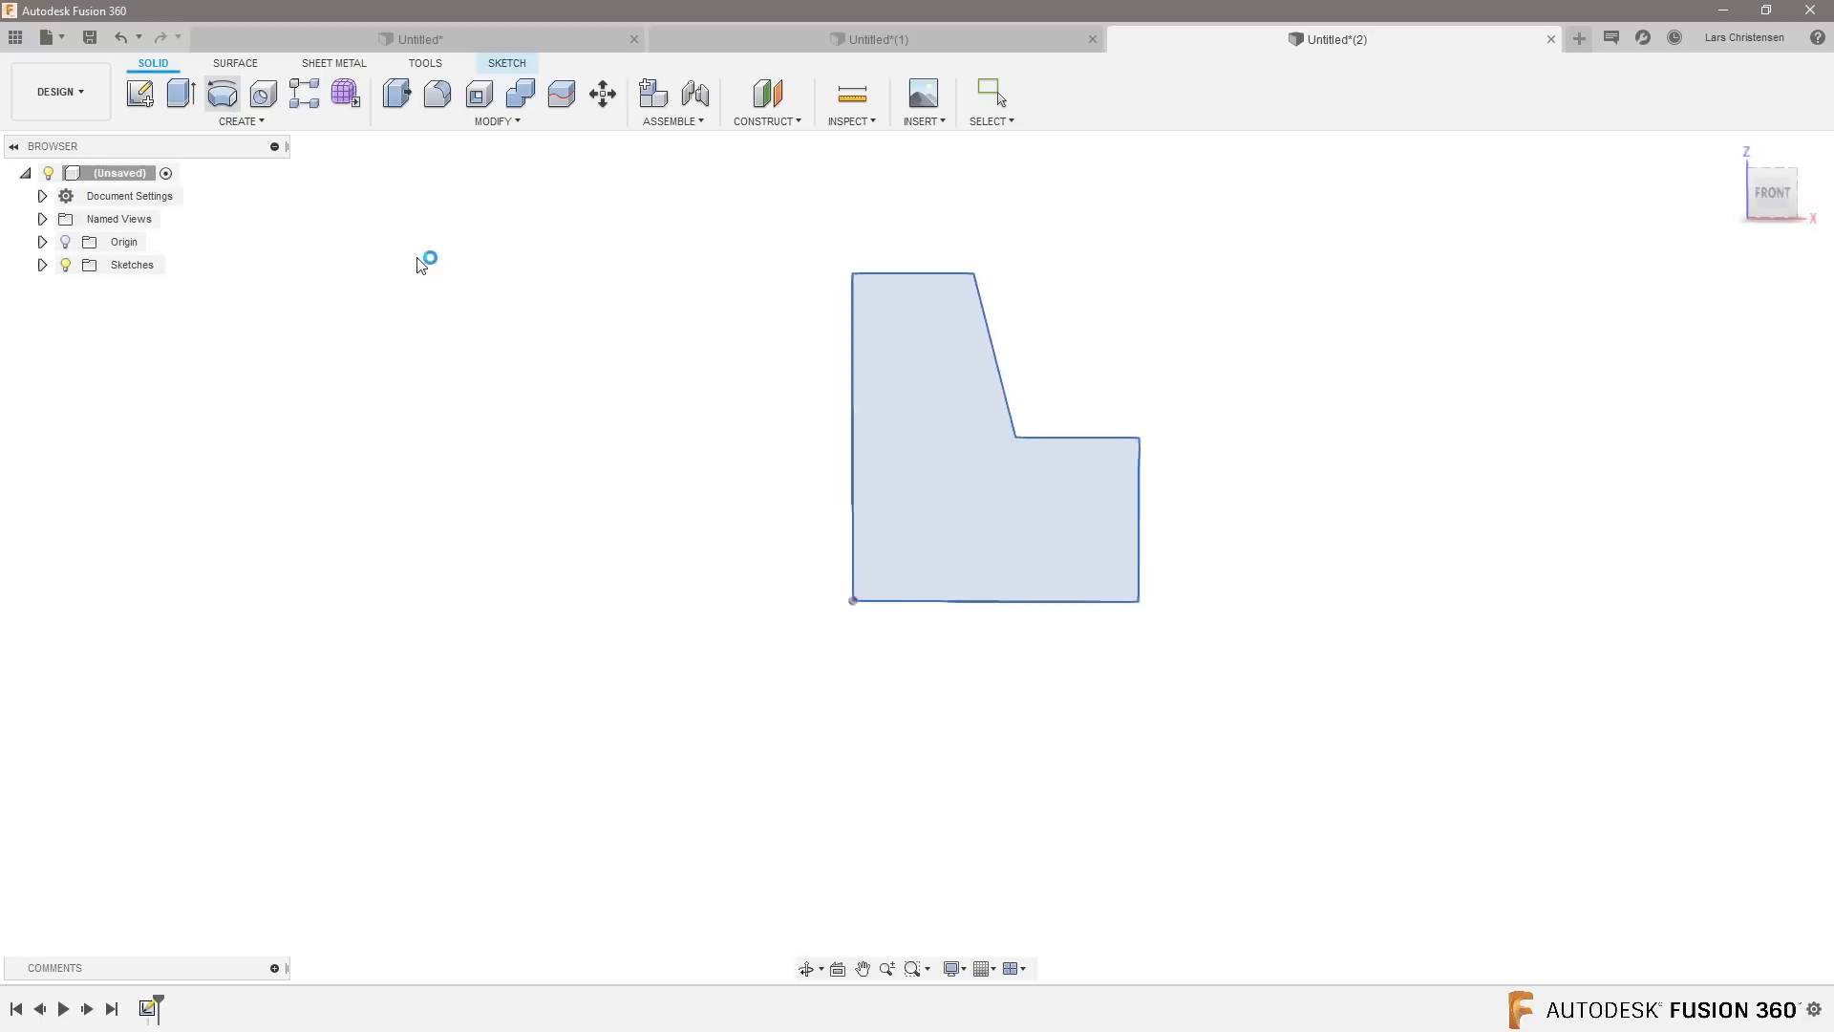
# Step: Revolve the profile about its left vertical edge into a solid with a tapered boss
pyautogui.click(262, 93)
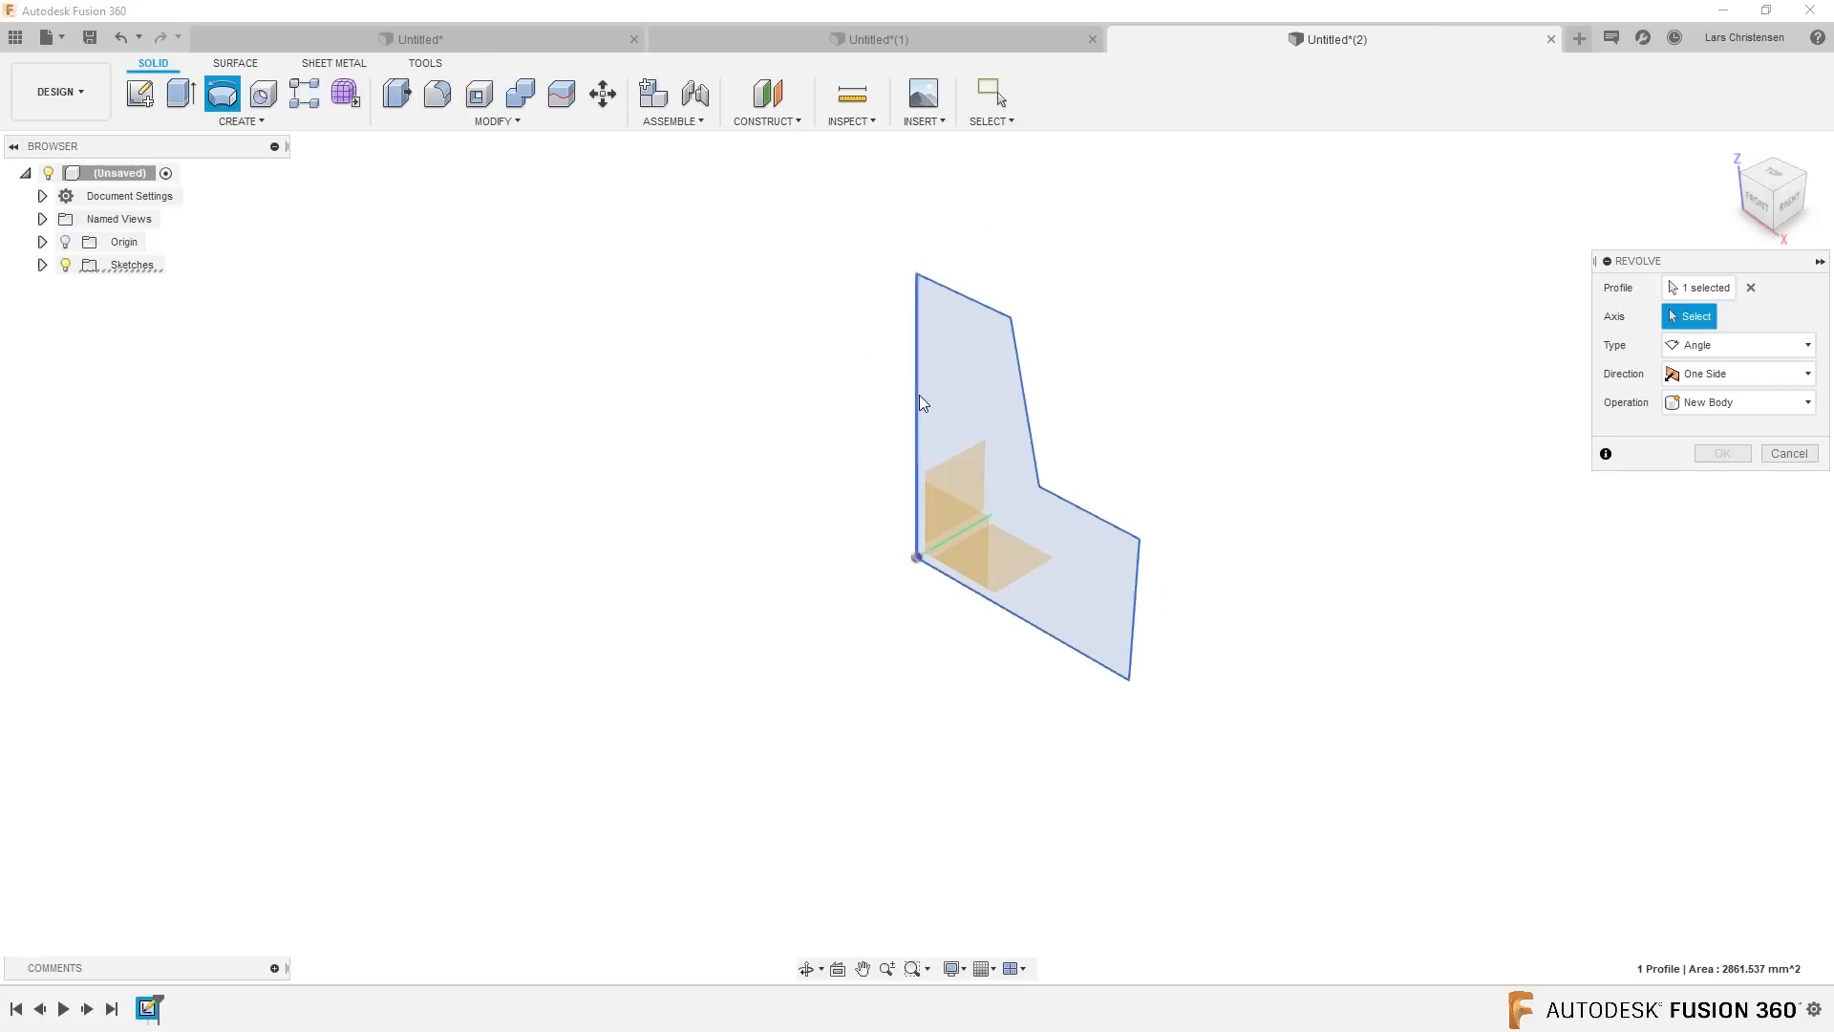
pyautogui.click(1721, 453)
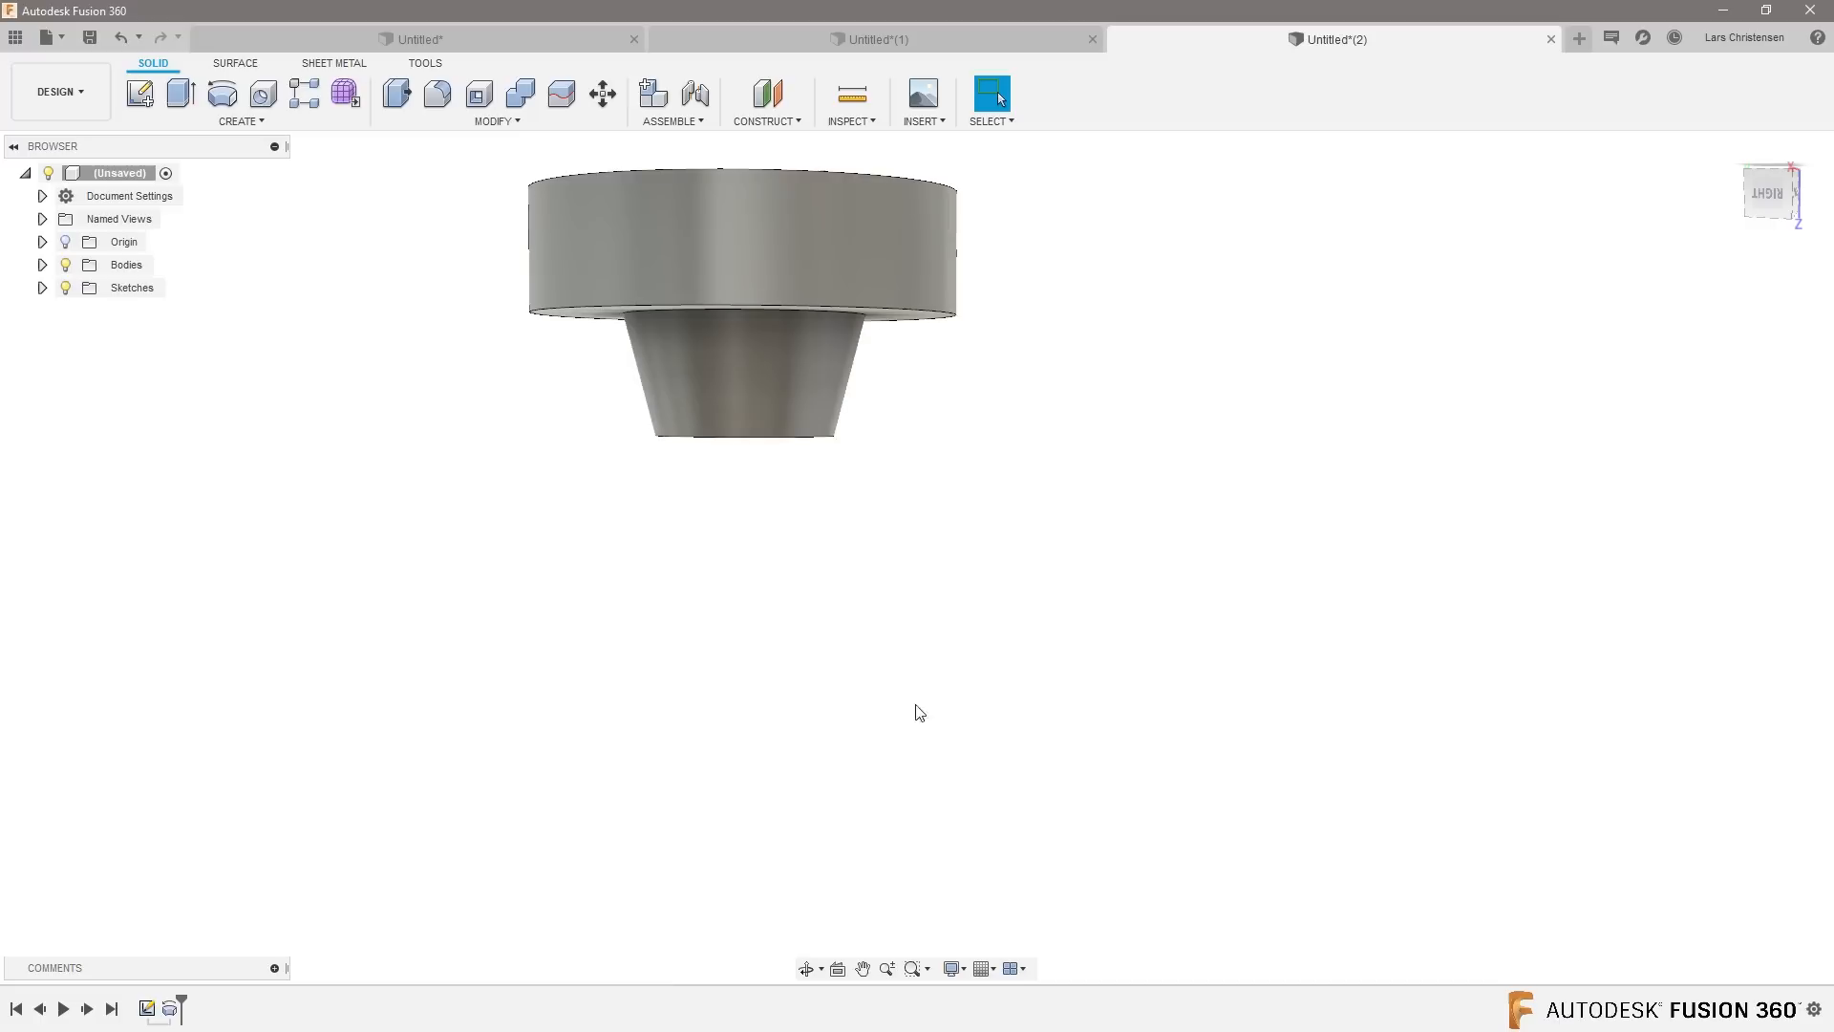
pyautogui.moveTo(1170, 842)
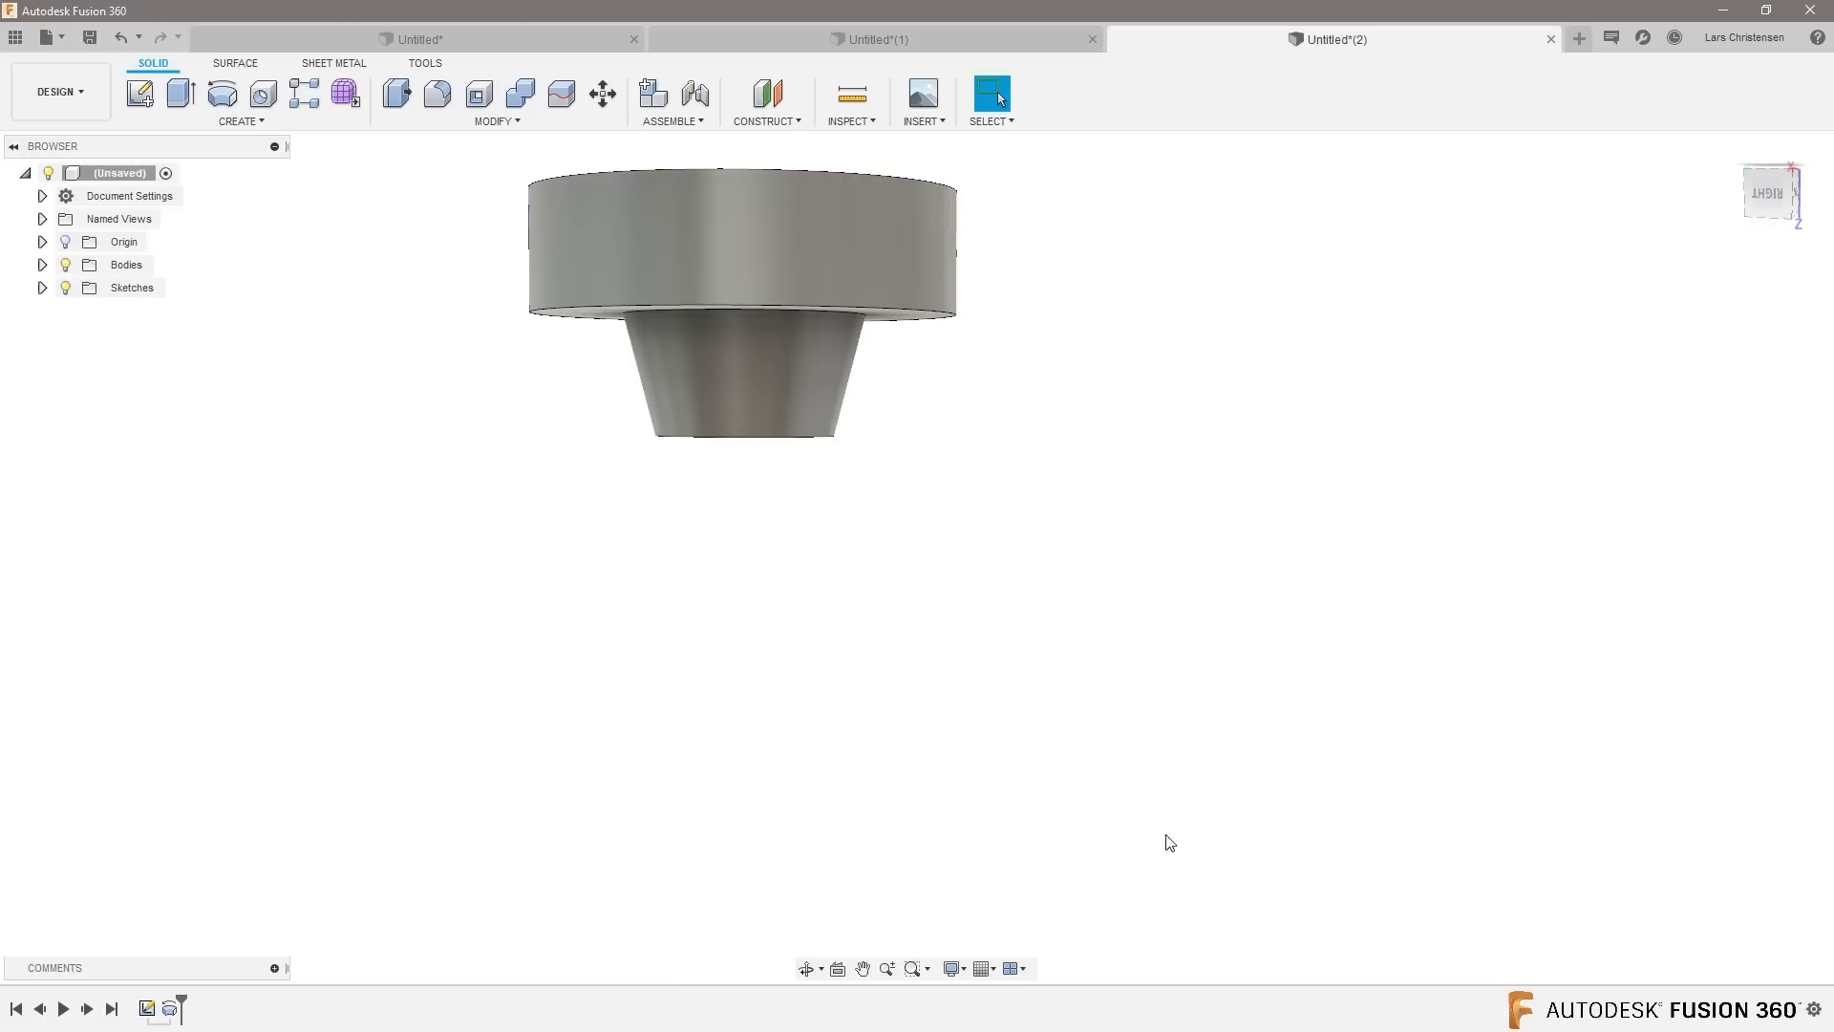
pyautogui.moveTo(1009, 772)
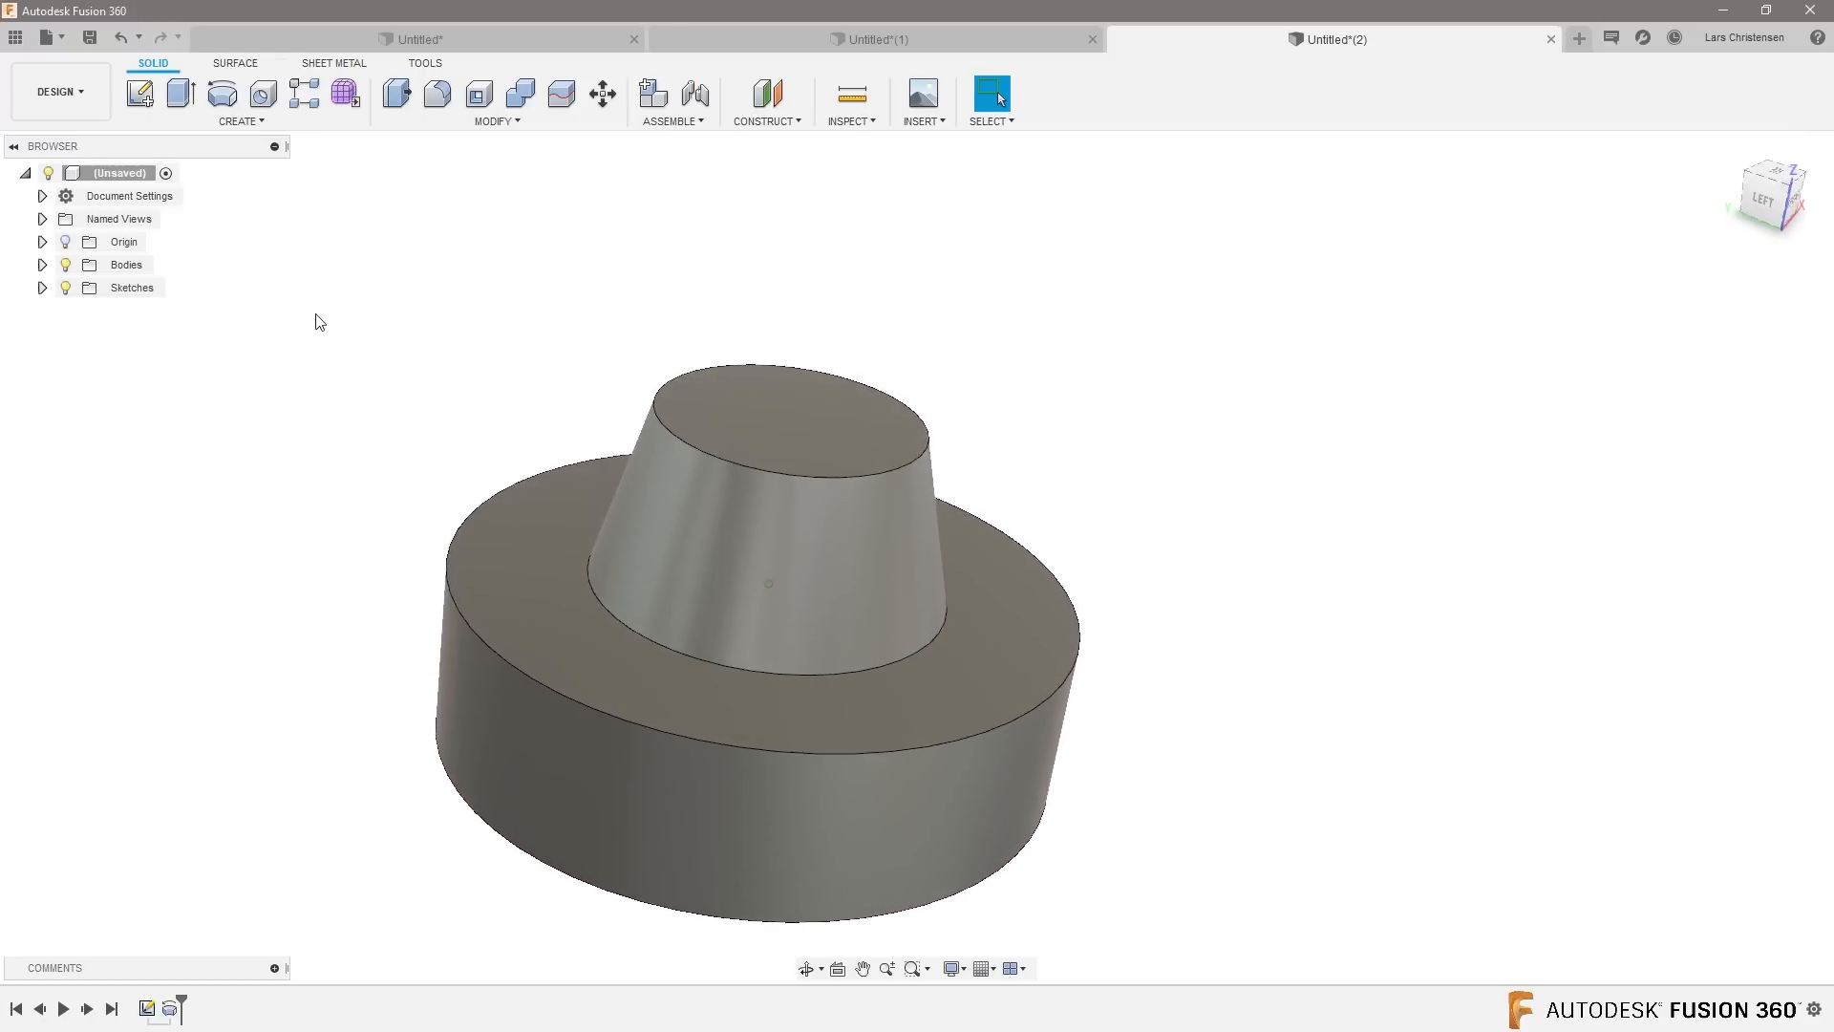
# Step: Switch to the Manufacture workspace and create a new setup, showing the operation type list
pyautogui.click(56, 92)
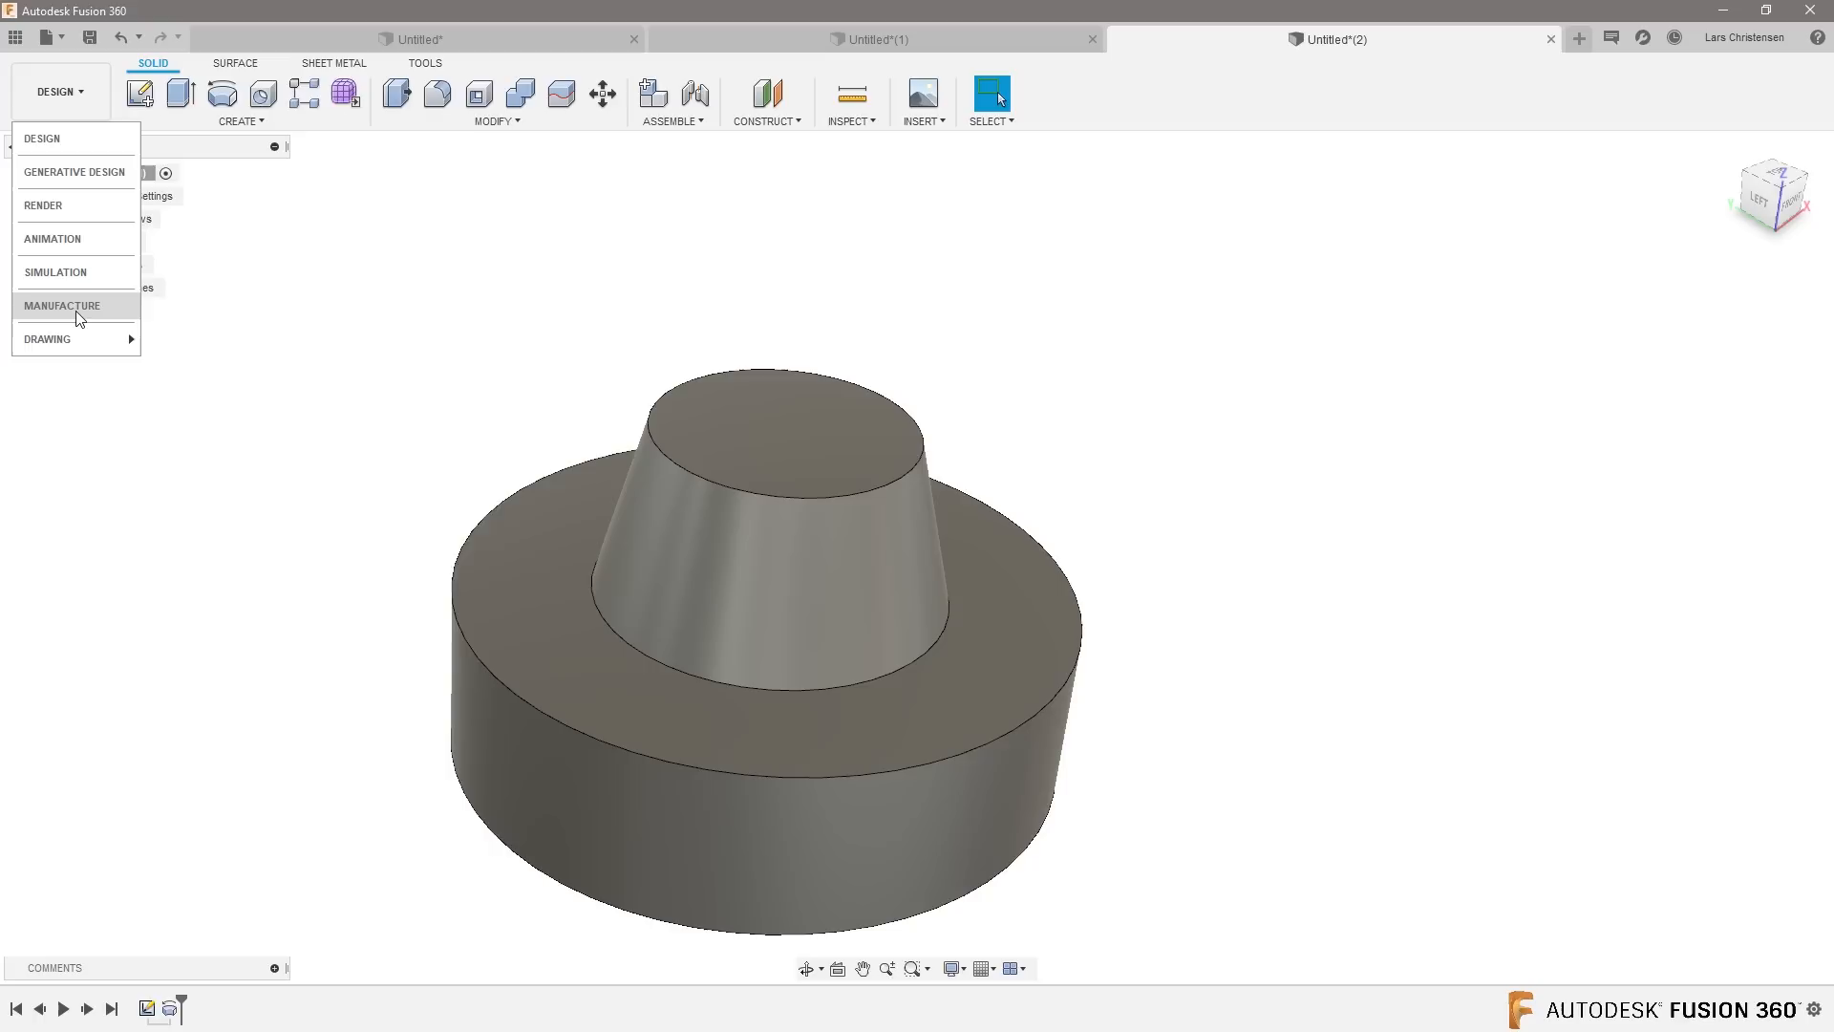
pyautogui.click(61, 305)
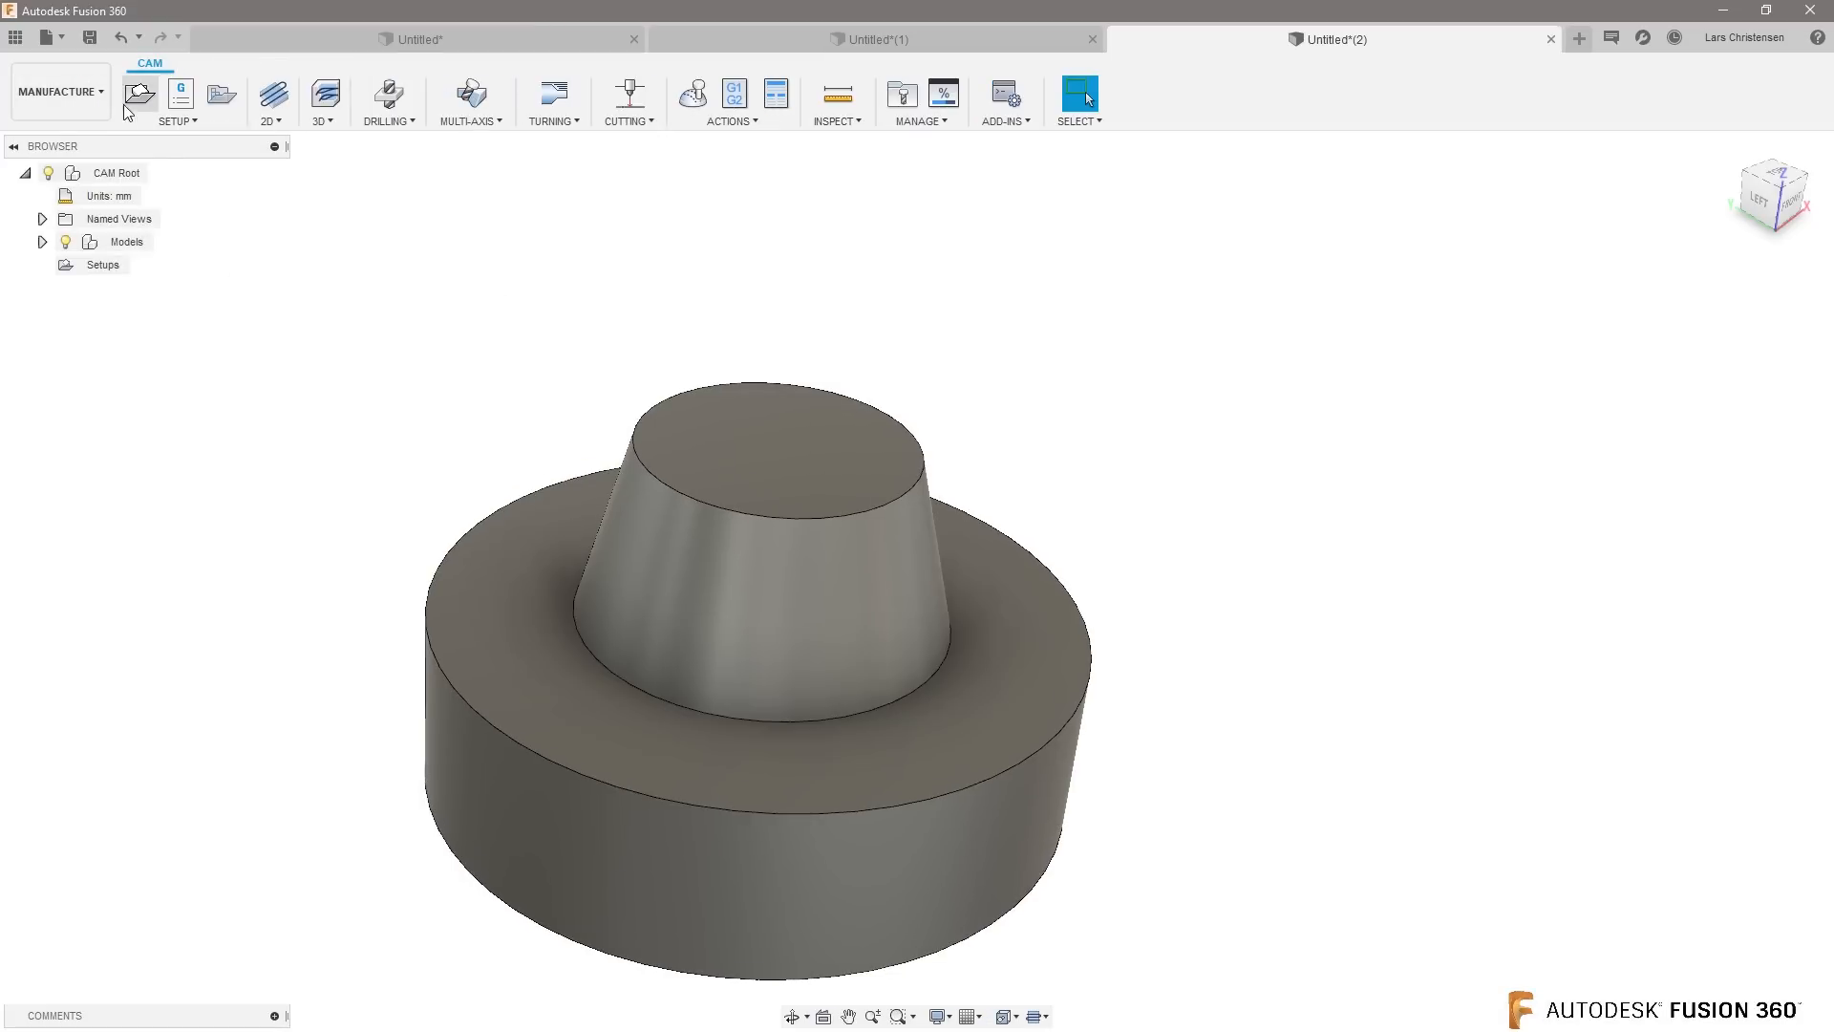
pyautogui.click(180, 93)
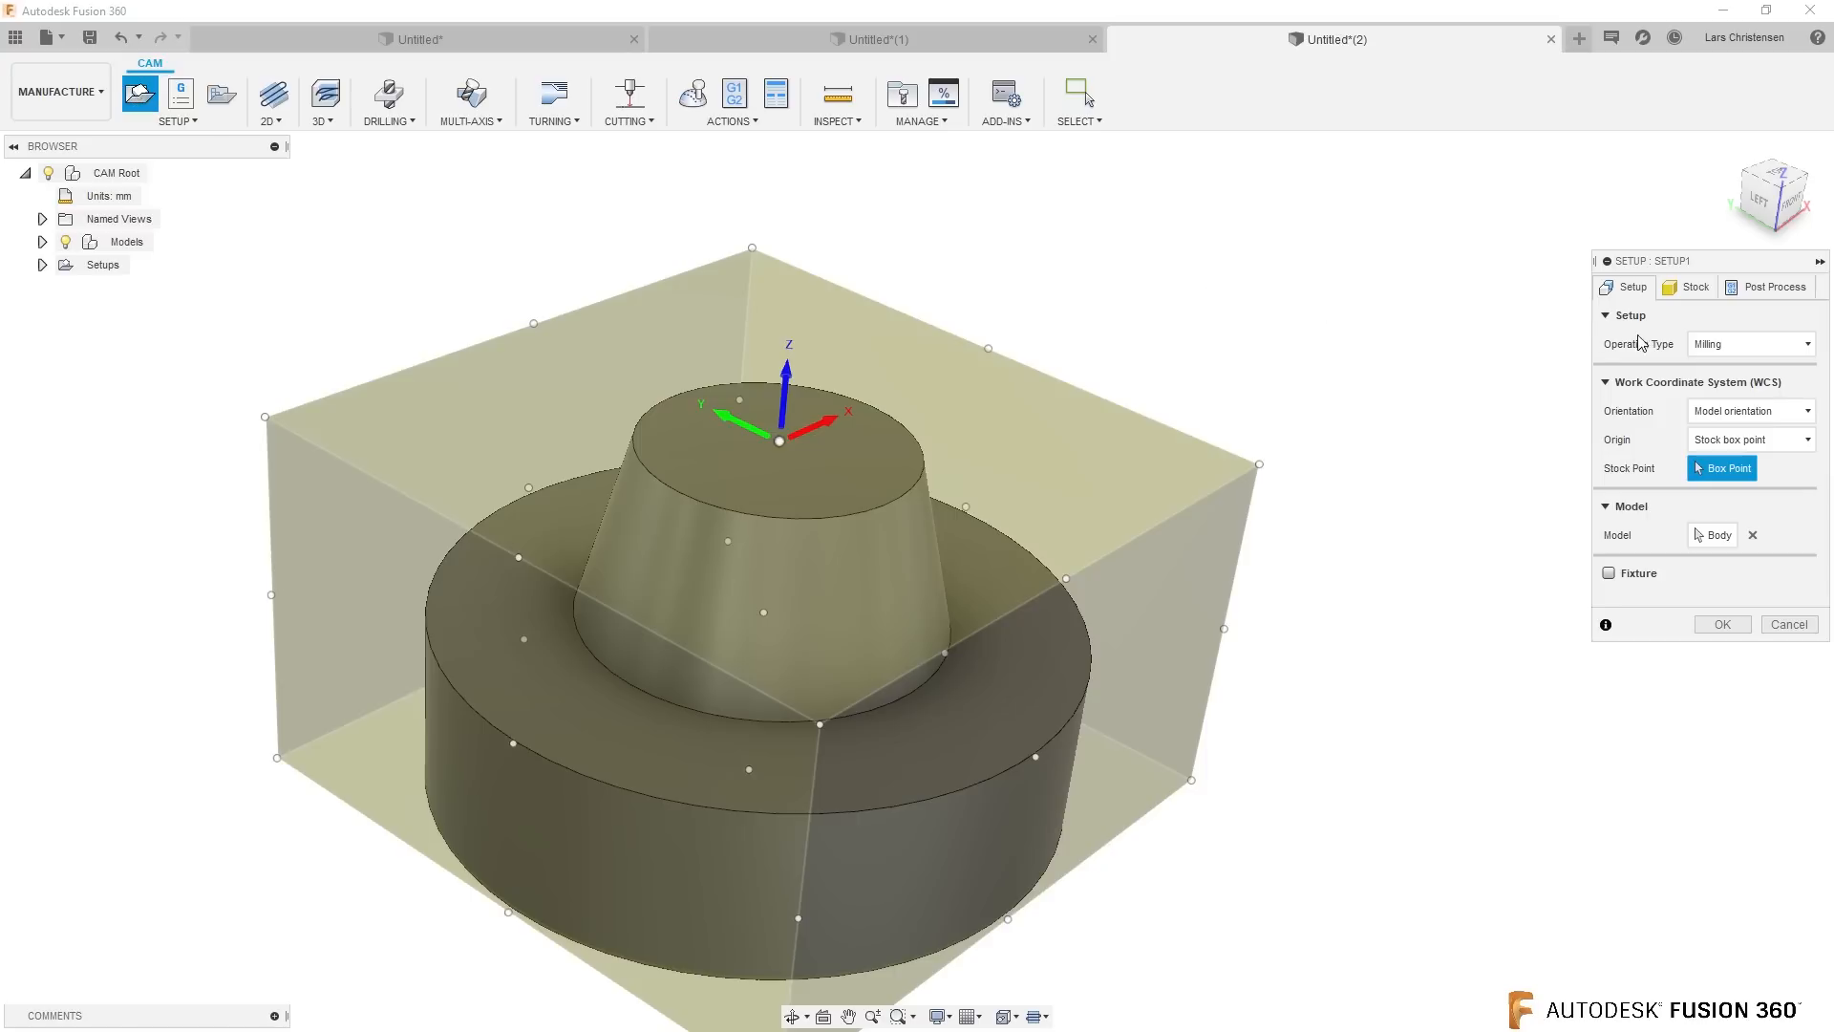
pyautogui.click(1748, 342)
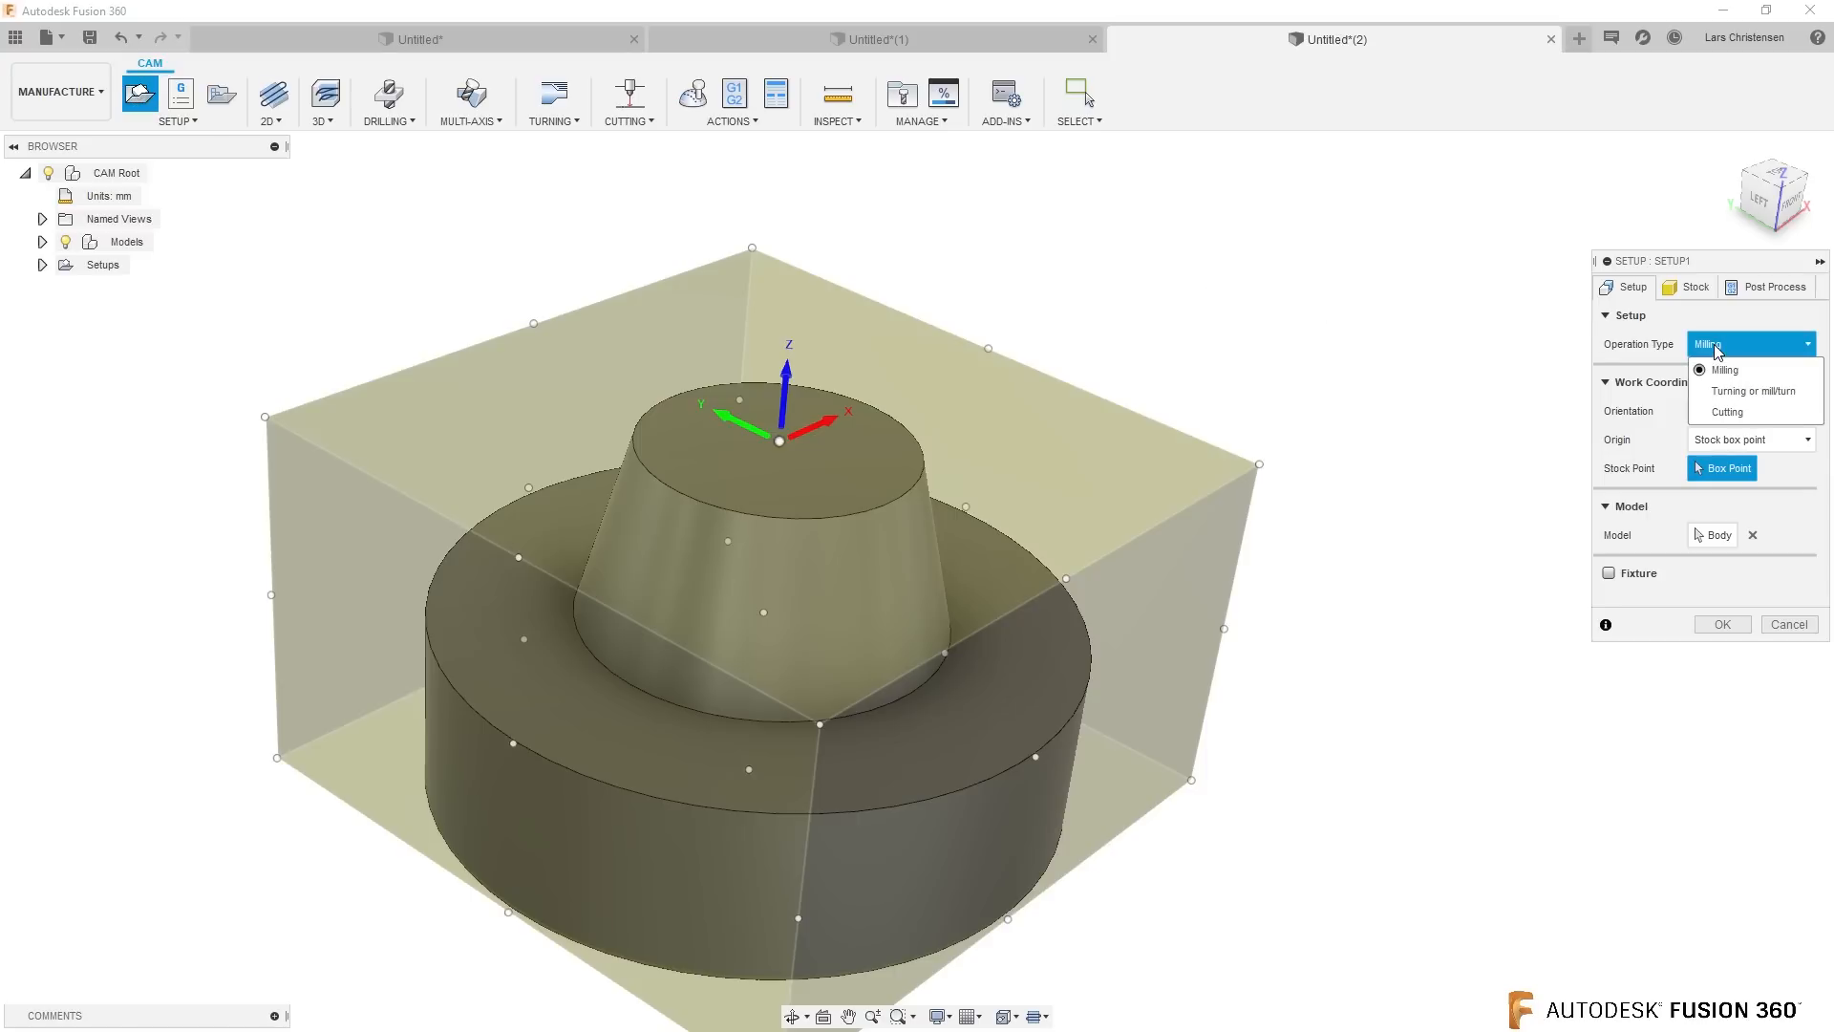
pyautogui.click(1721, 369)
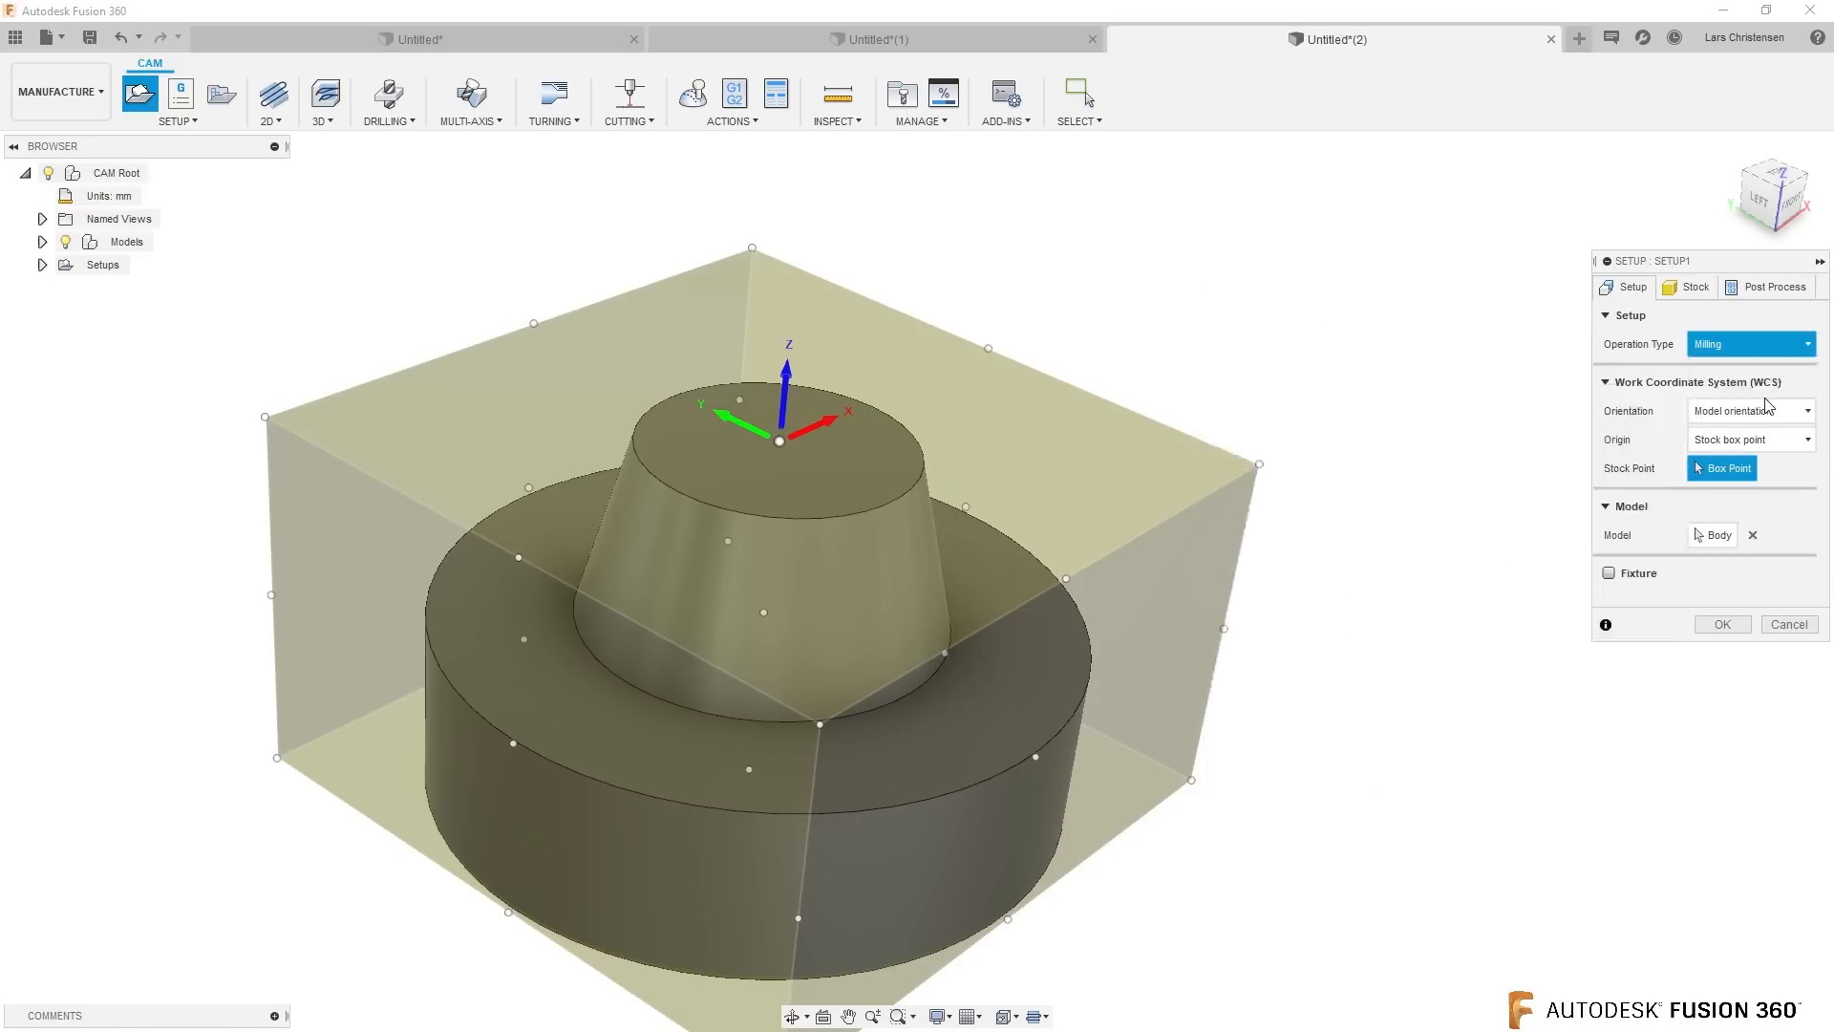
# Step: Make Setup1 a turning setup with a -100 mm chuck offset and confirm it
pyautogui.click(1751, 344)
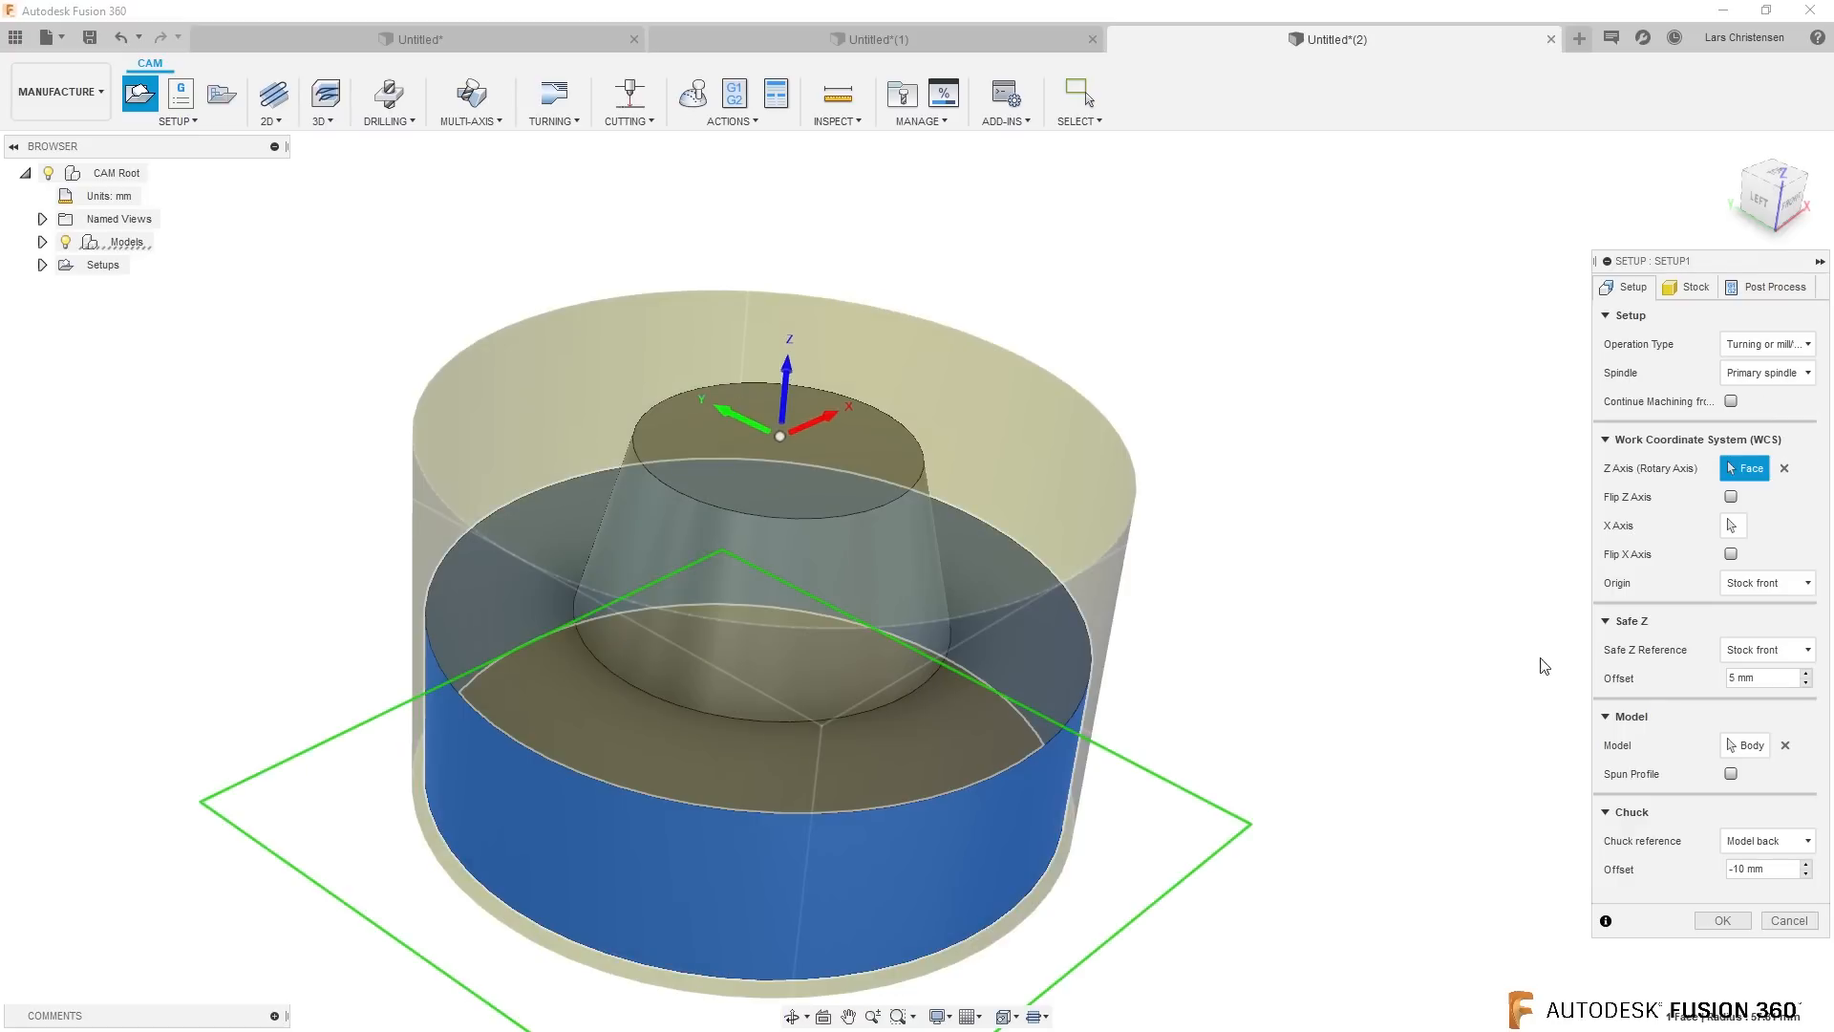
pyautogui.moveTo(1693, 858)
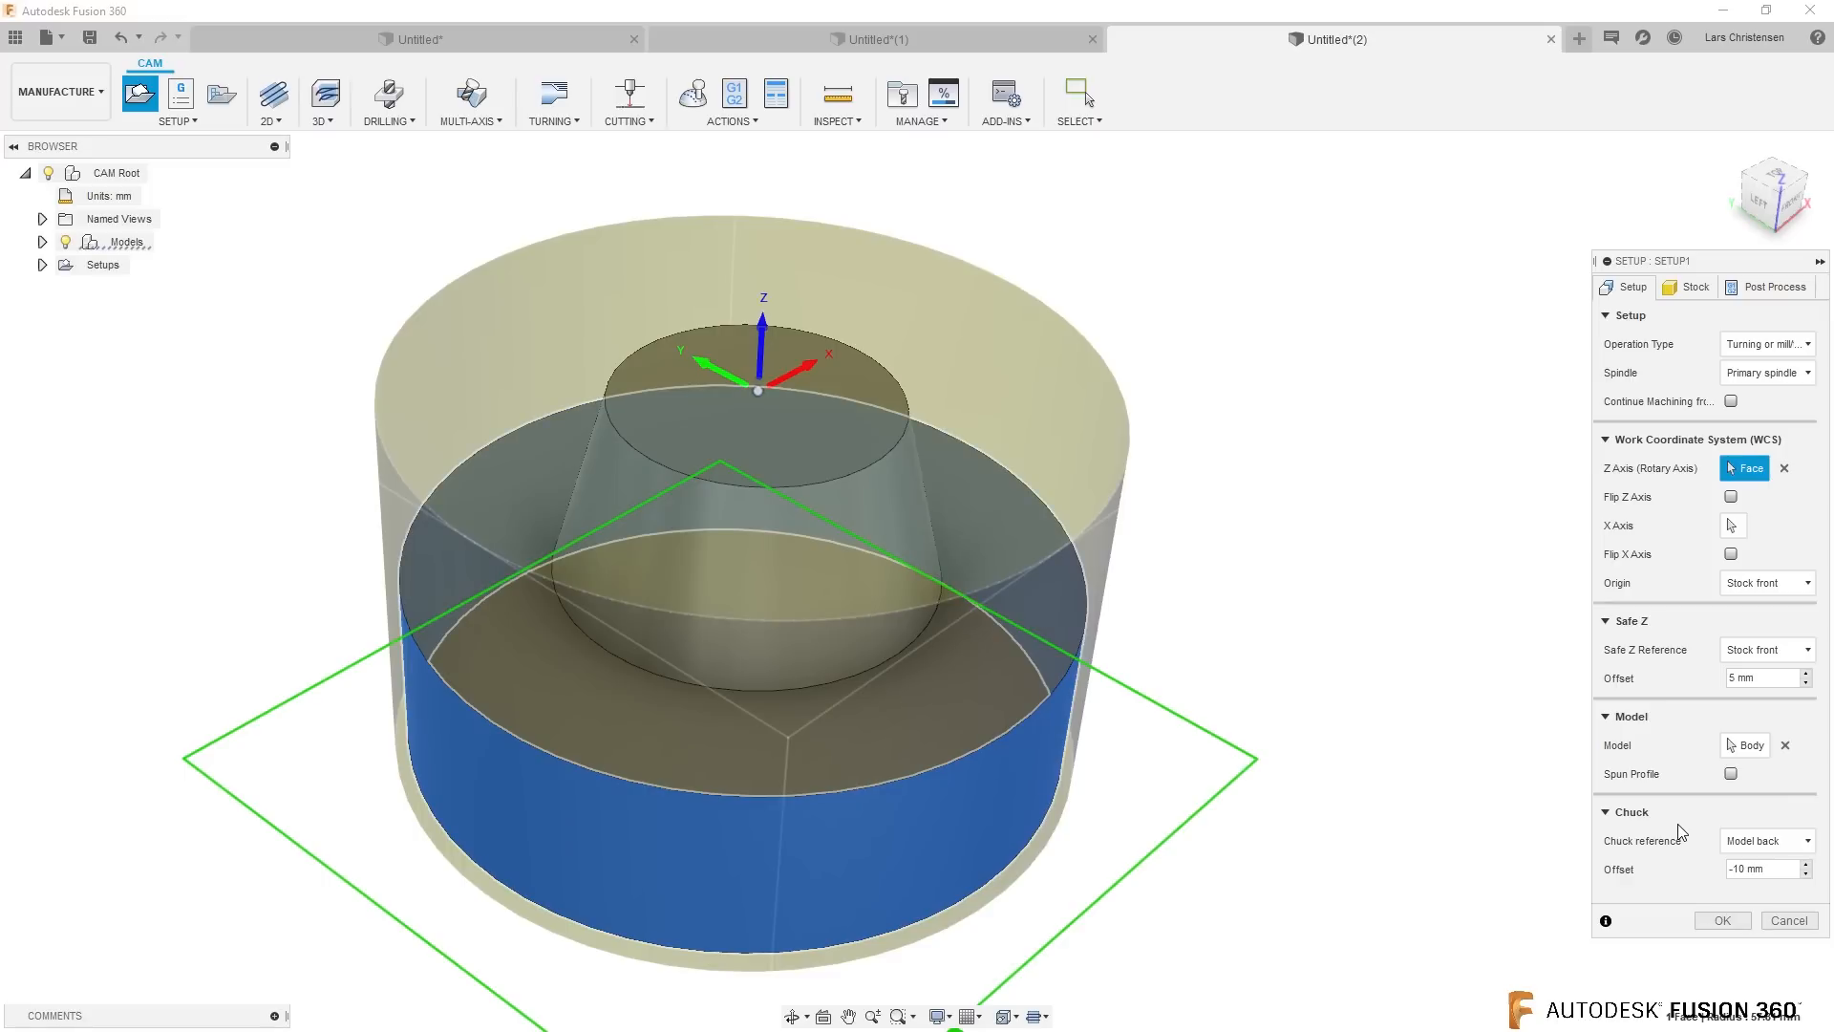
pyautogui.moveTo(1788, 663)
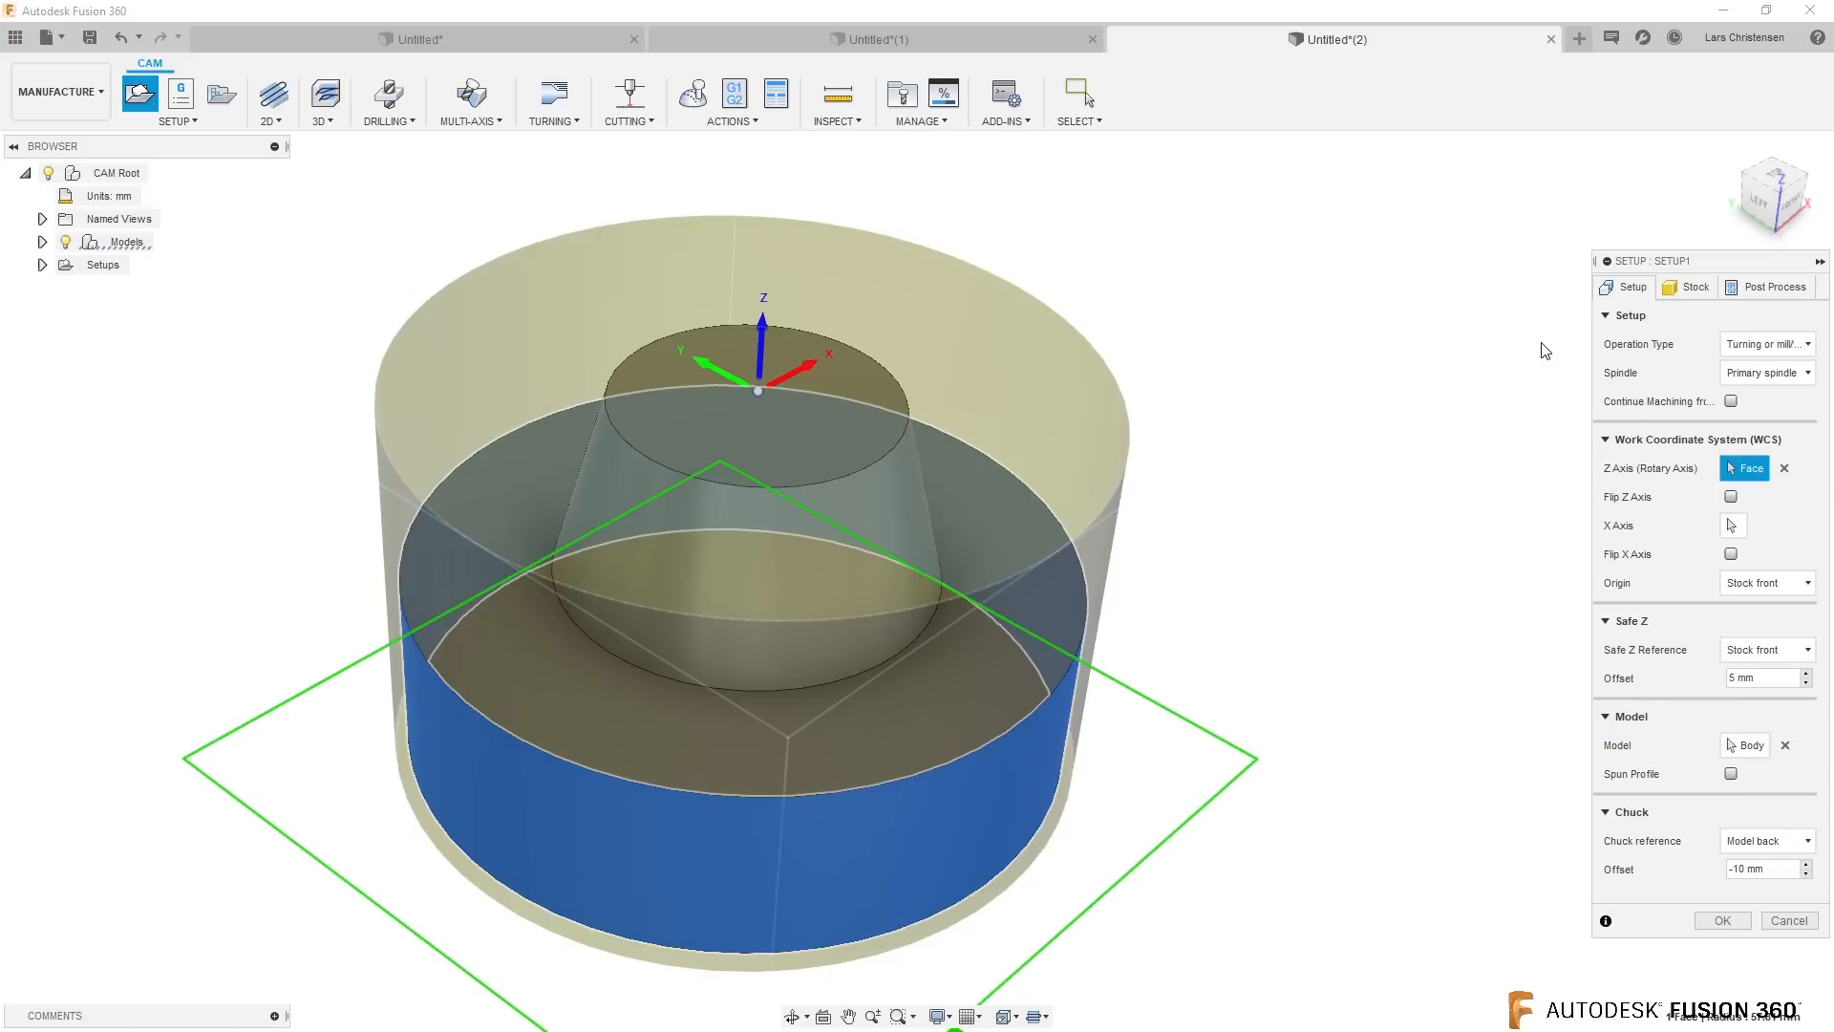
pyautogui.moveTo(951, 244)
pyautogui.write('-100')
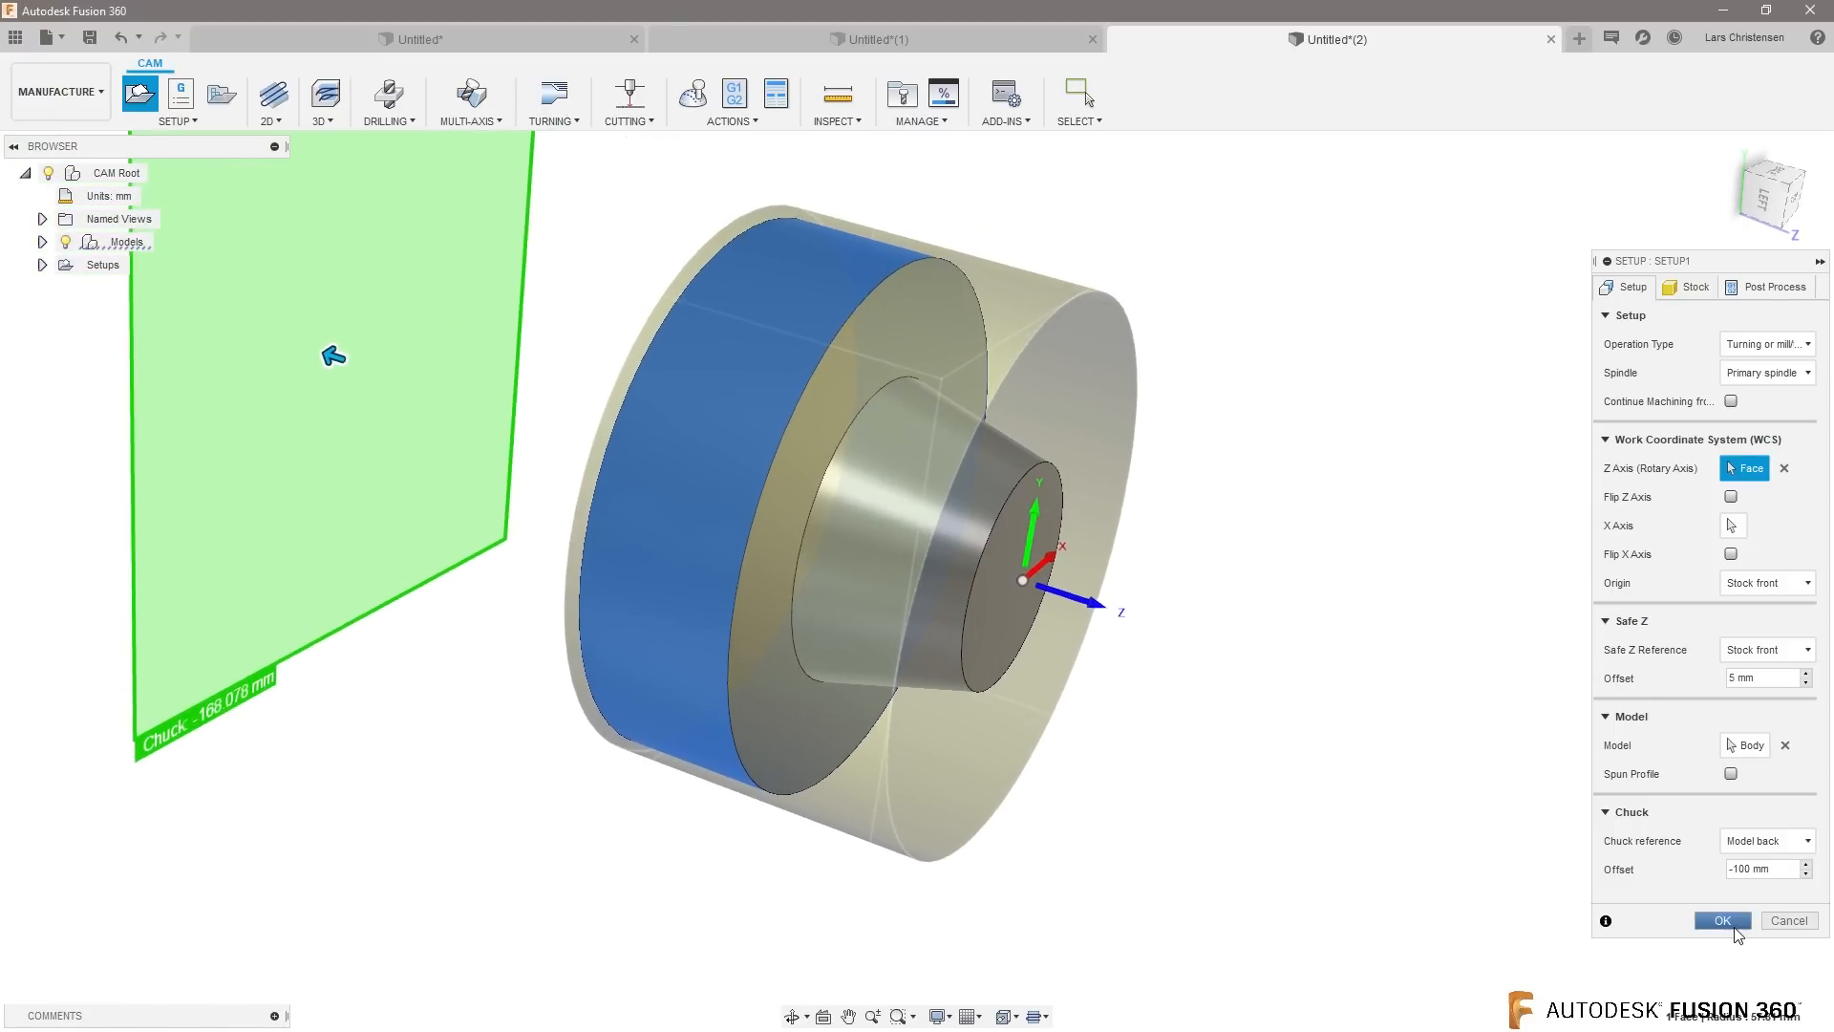
pyautogui.click(1722, 919)
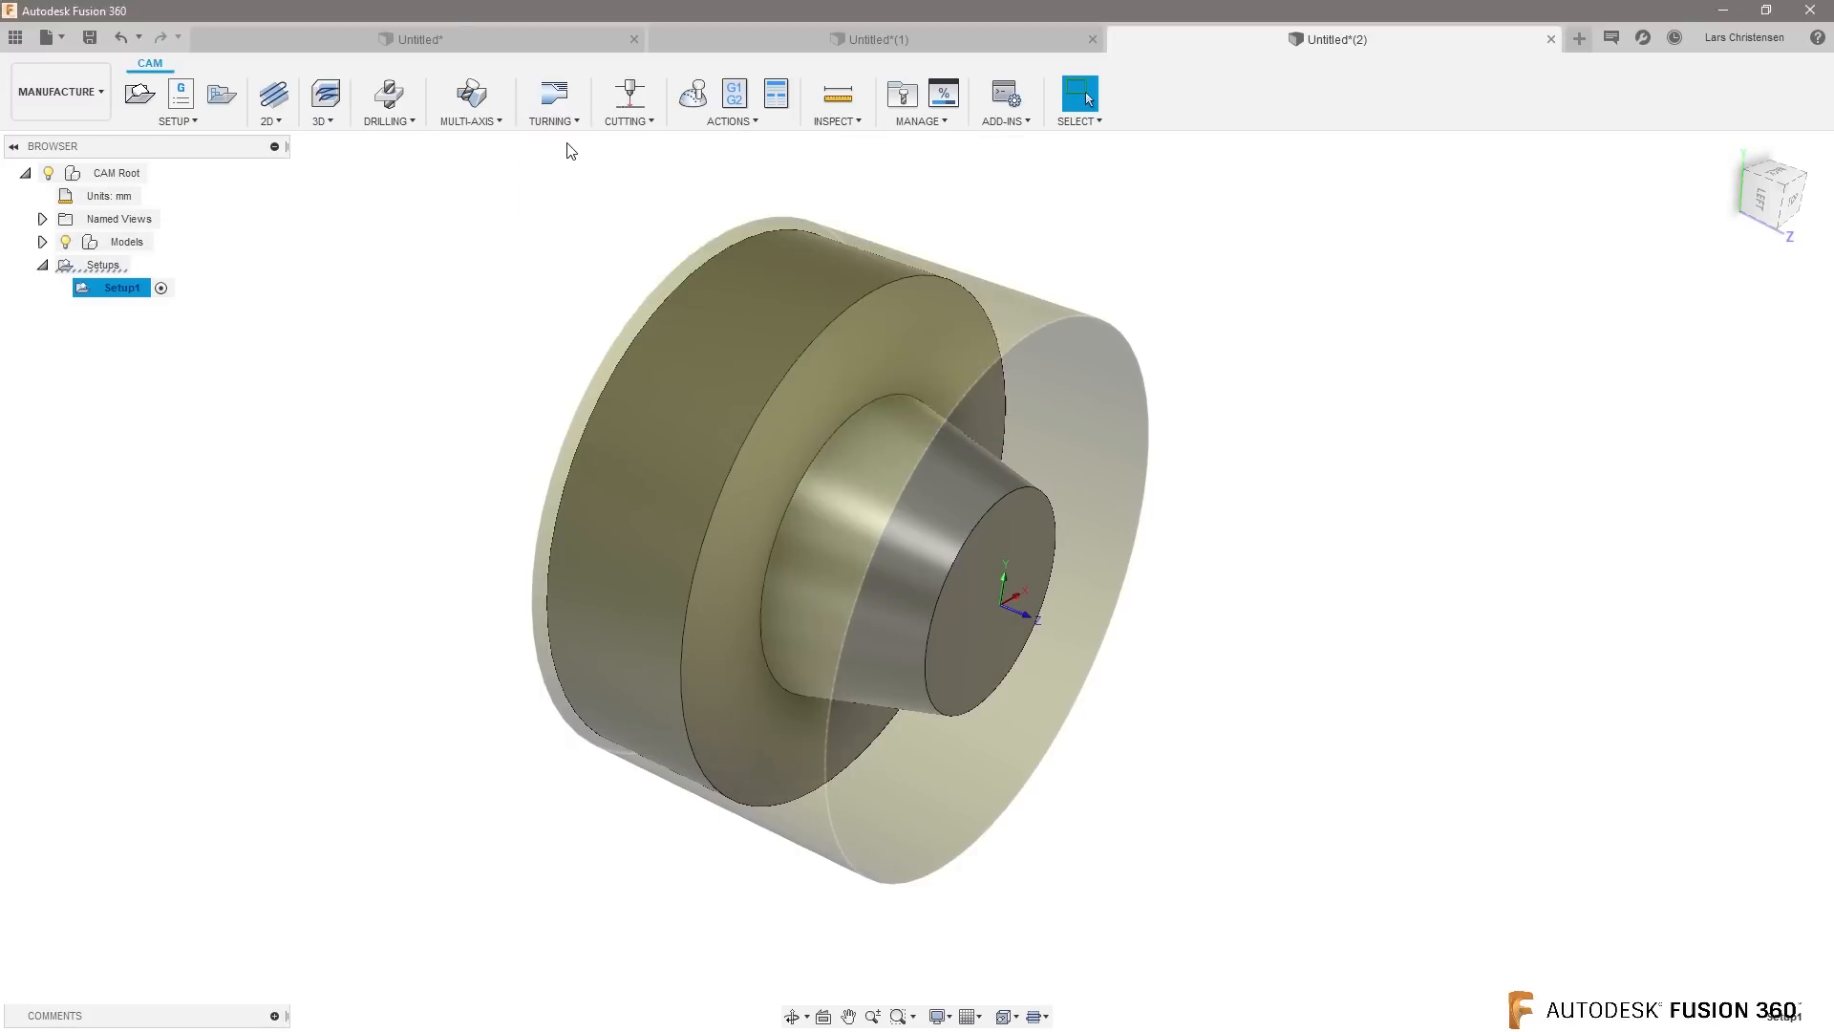
# Step: Choose the VNMT7T302-DVLN-L left-hand insert from Turning - Sample Tools for the profile operation
pyautogui.click(1733, 342)
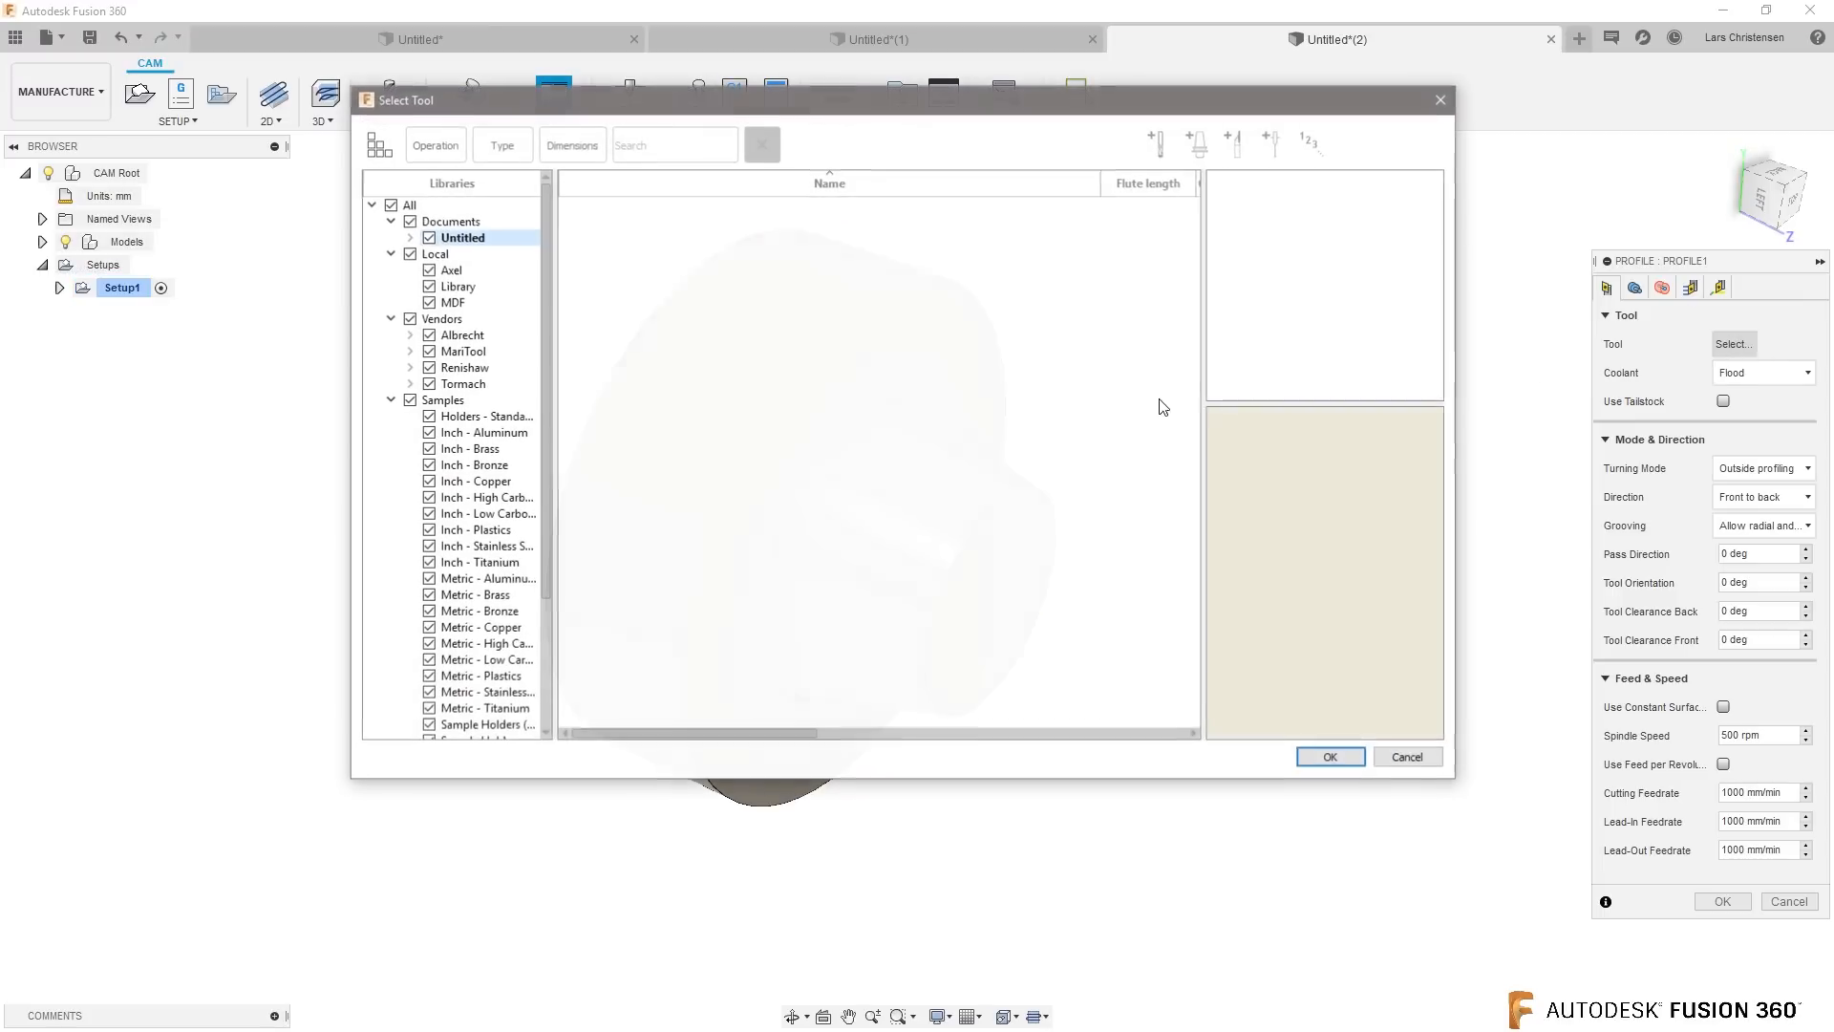
pyautogui.scroll(-3)
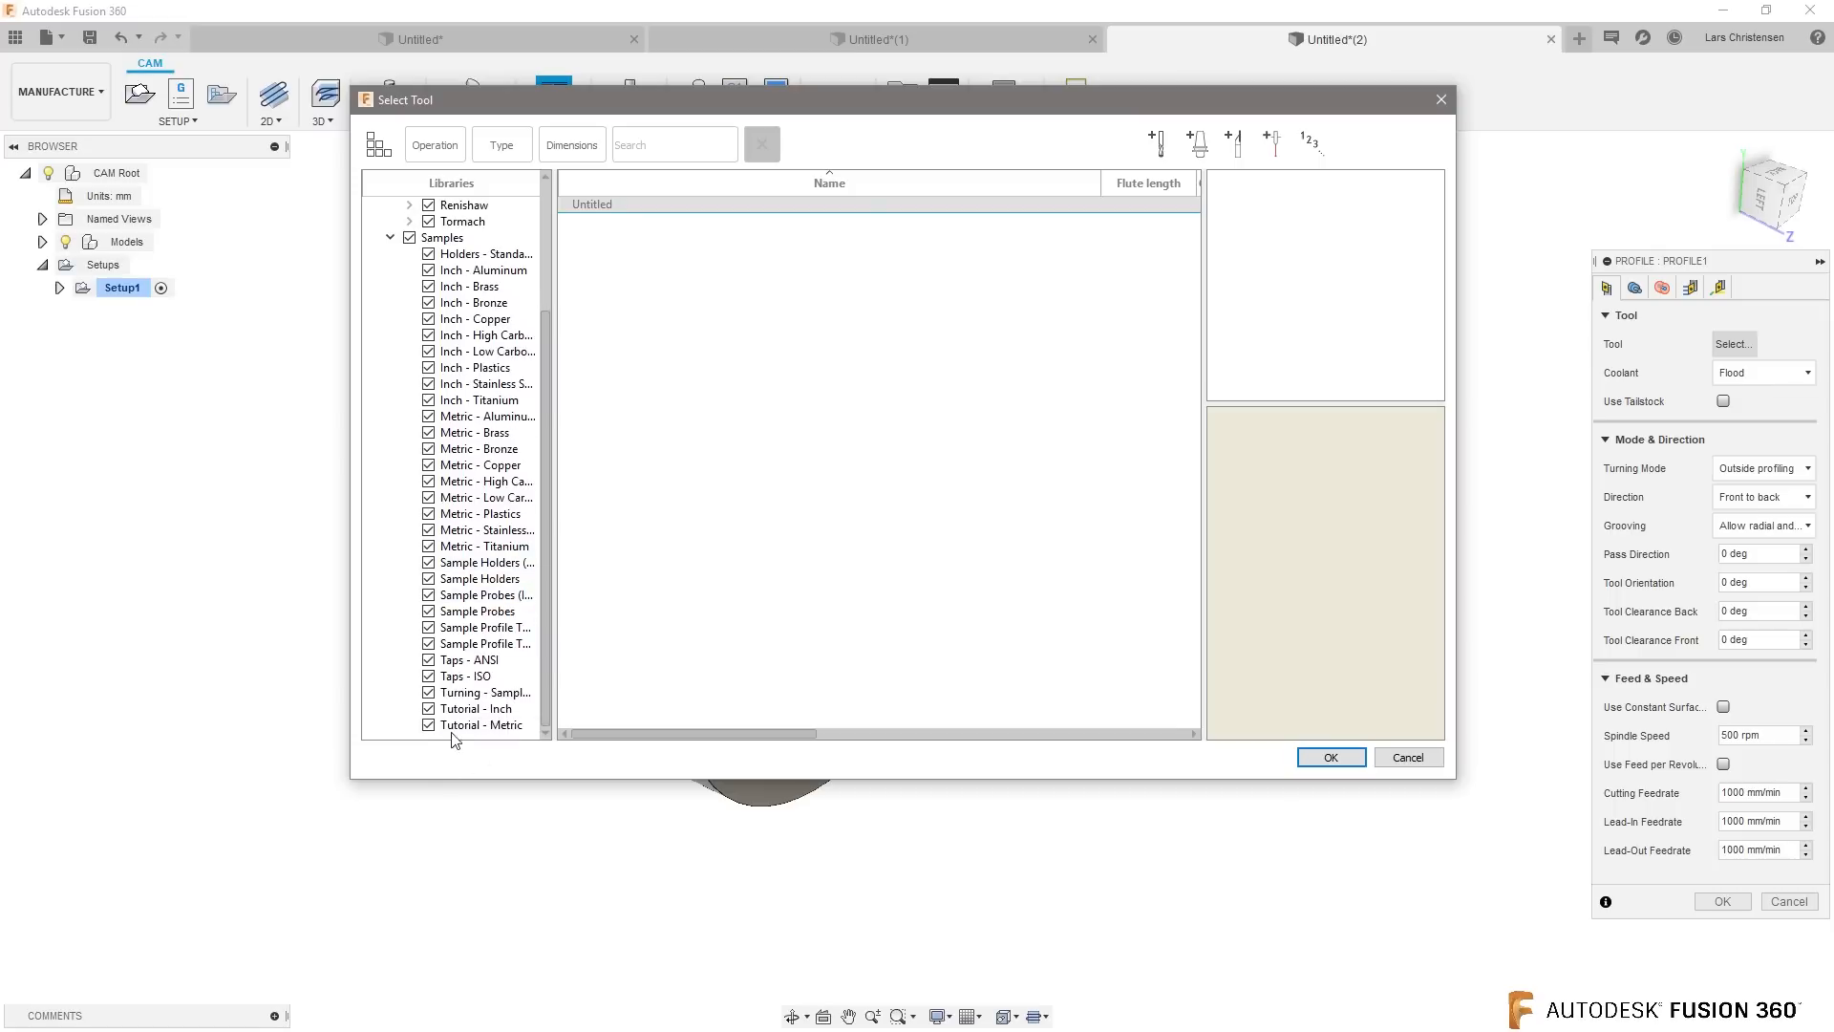
pyautogui.click(480, 692)
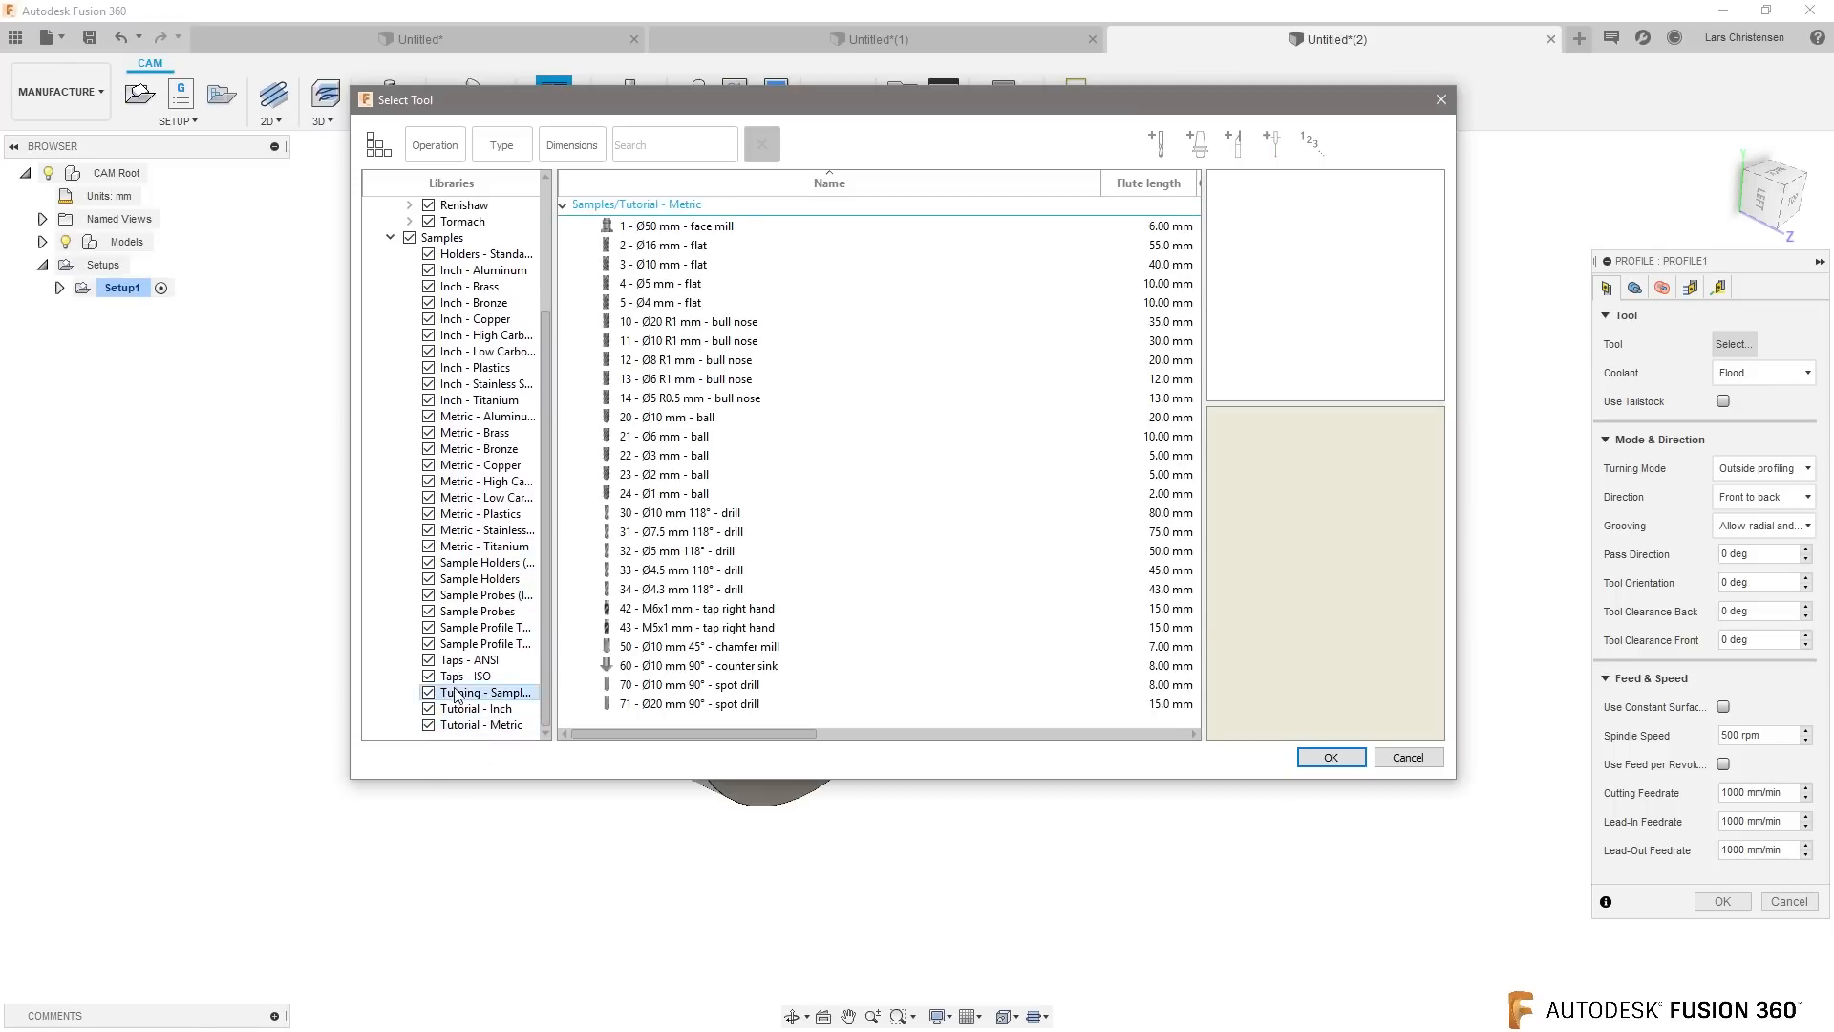
pyautogui.click(485, 692)
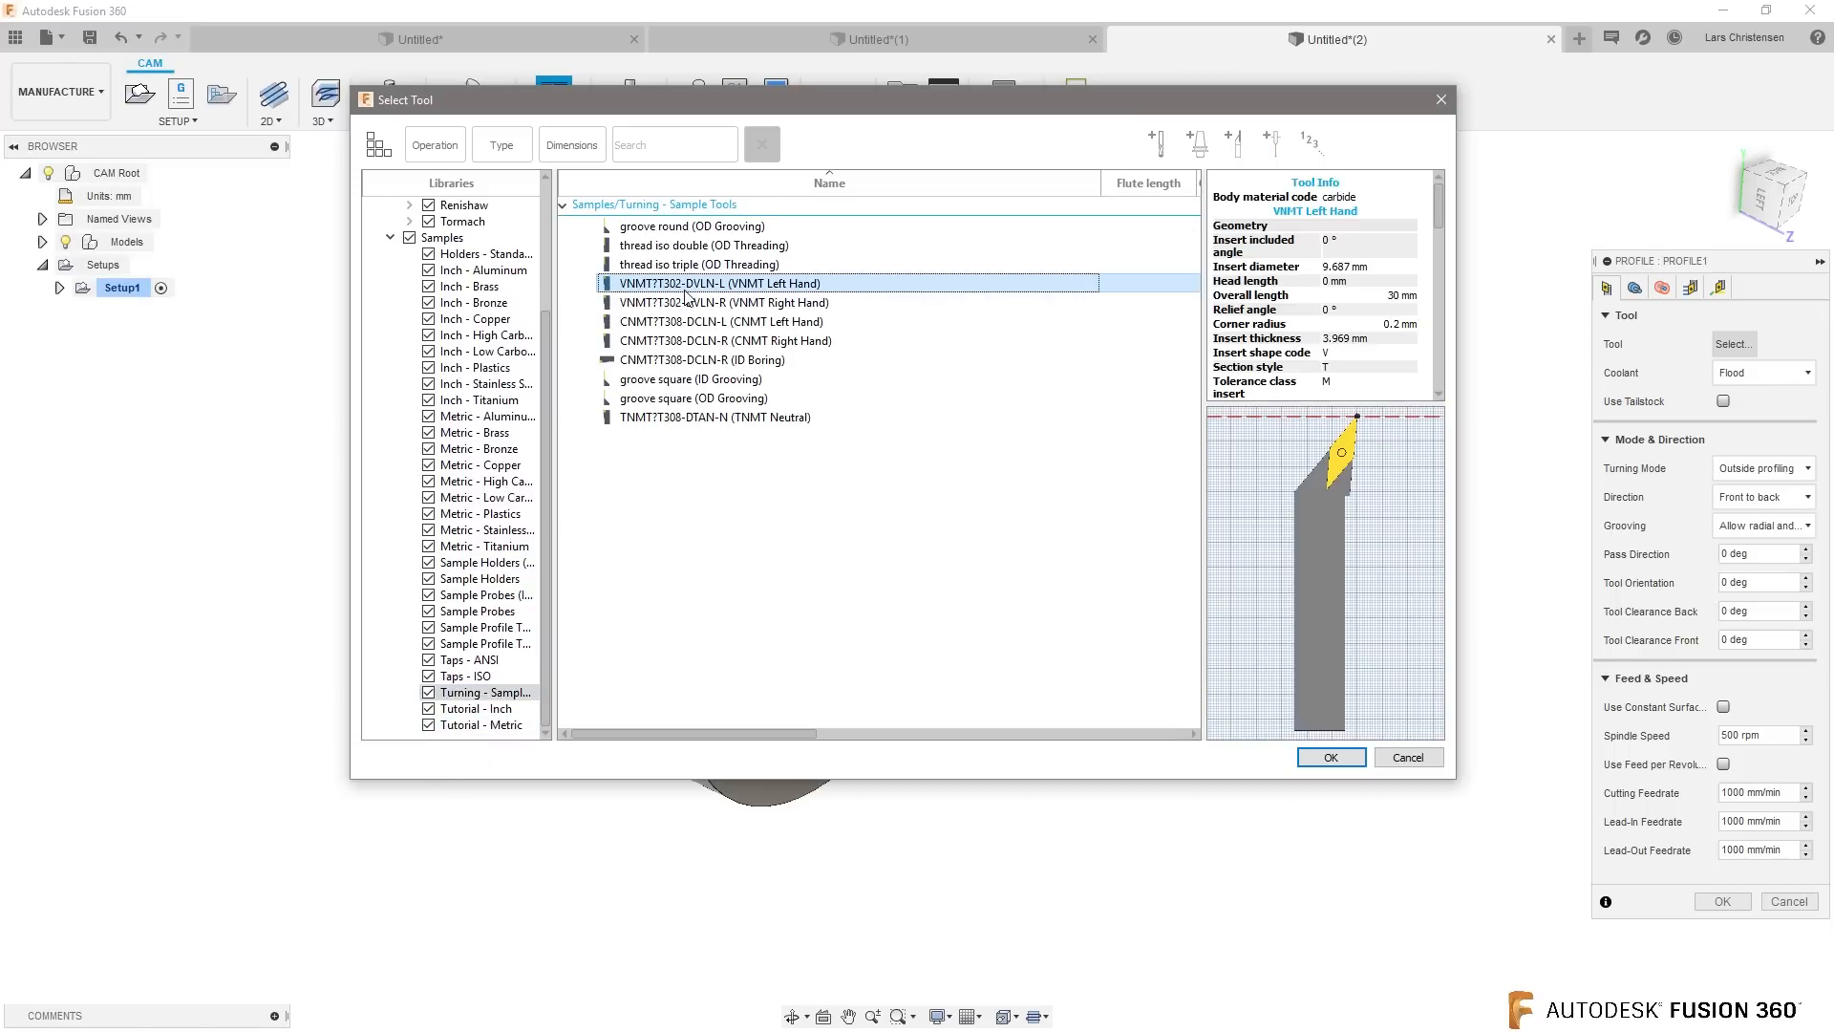
pyautogui.click(1330, 757)
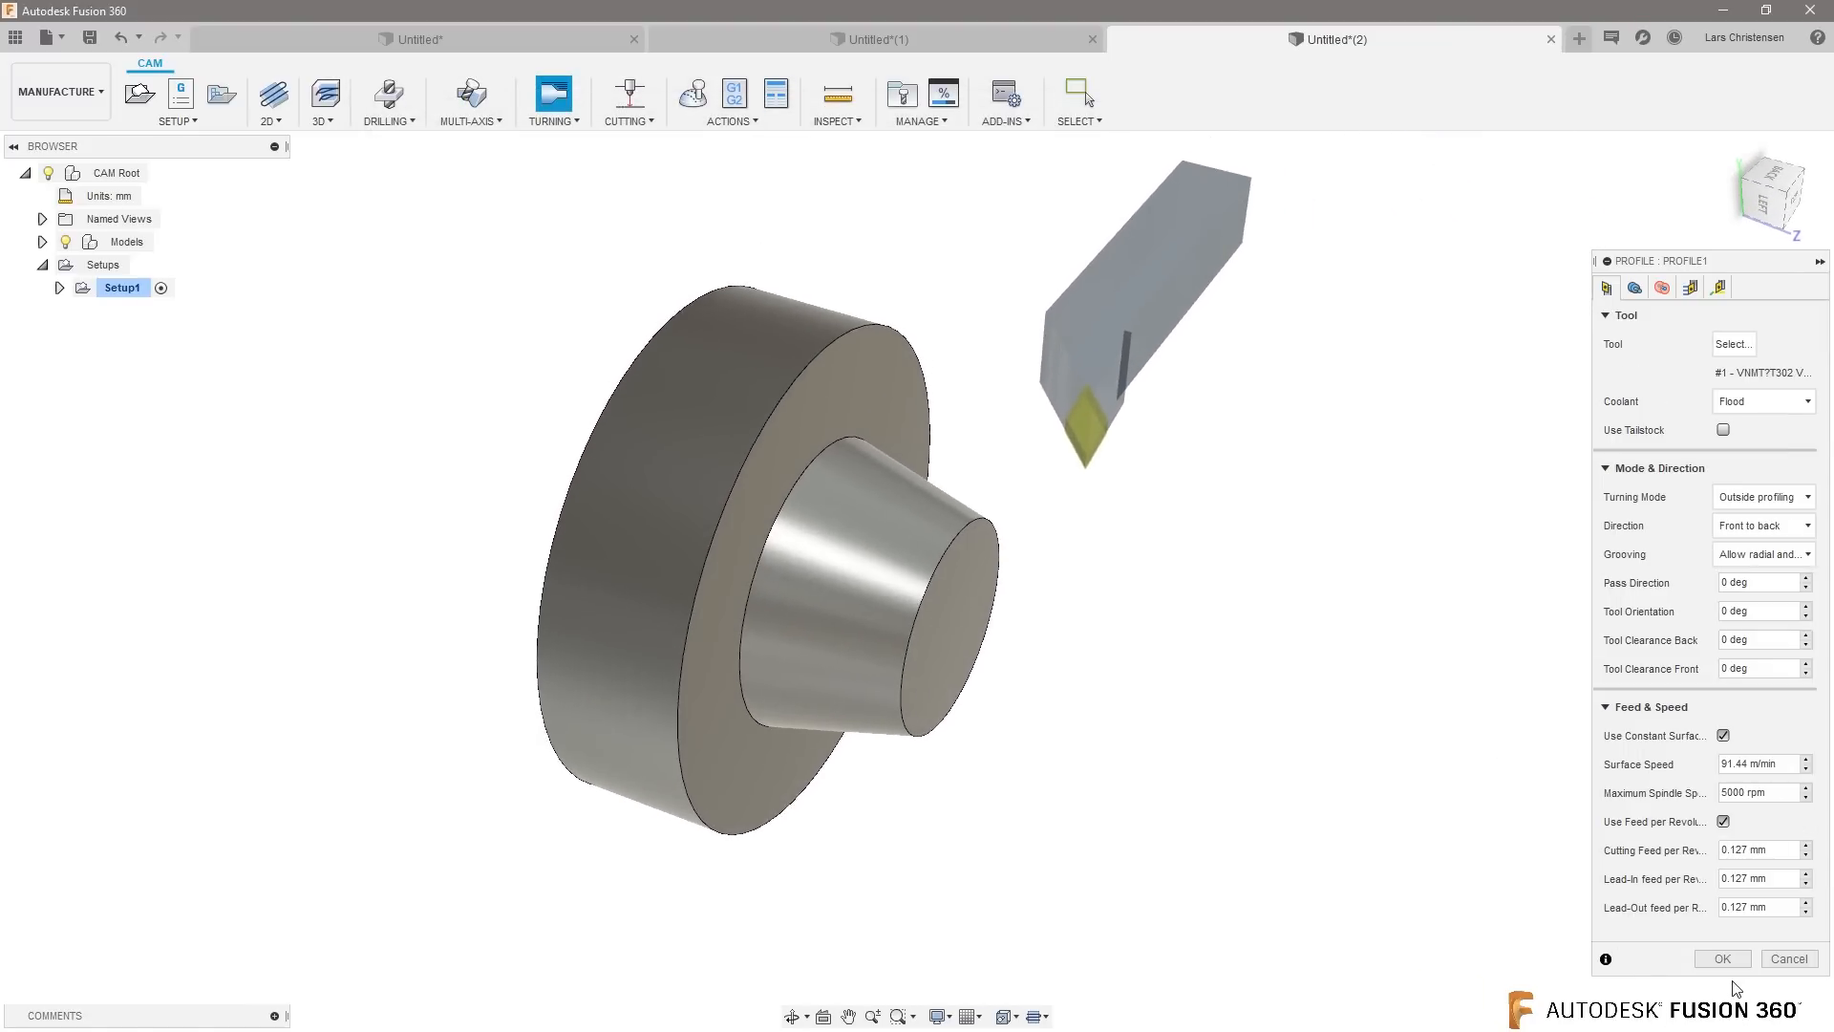
# Step: Confirm the turning profile toolpath with the selected VNMT tool
pyautogui.click(1722, 957)
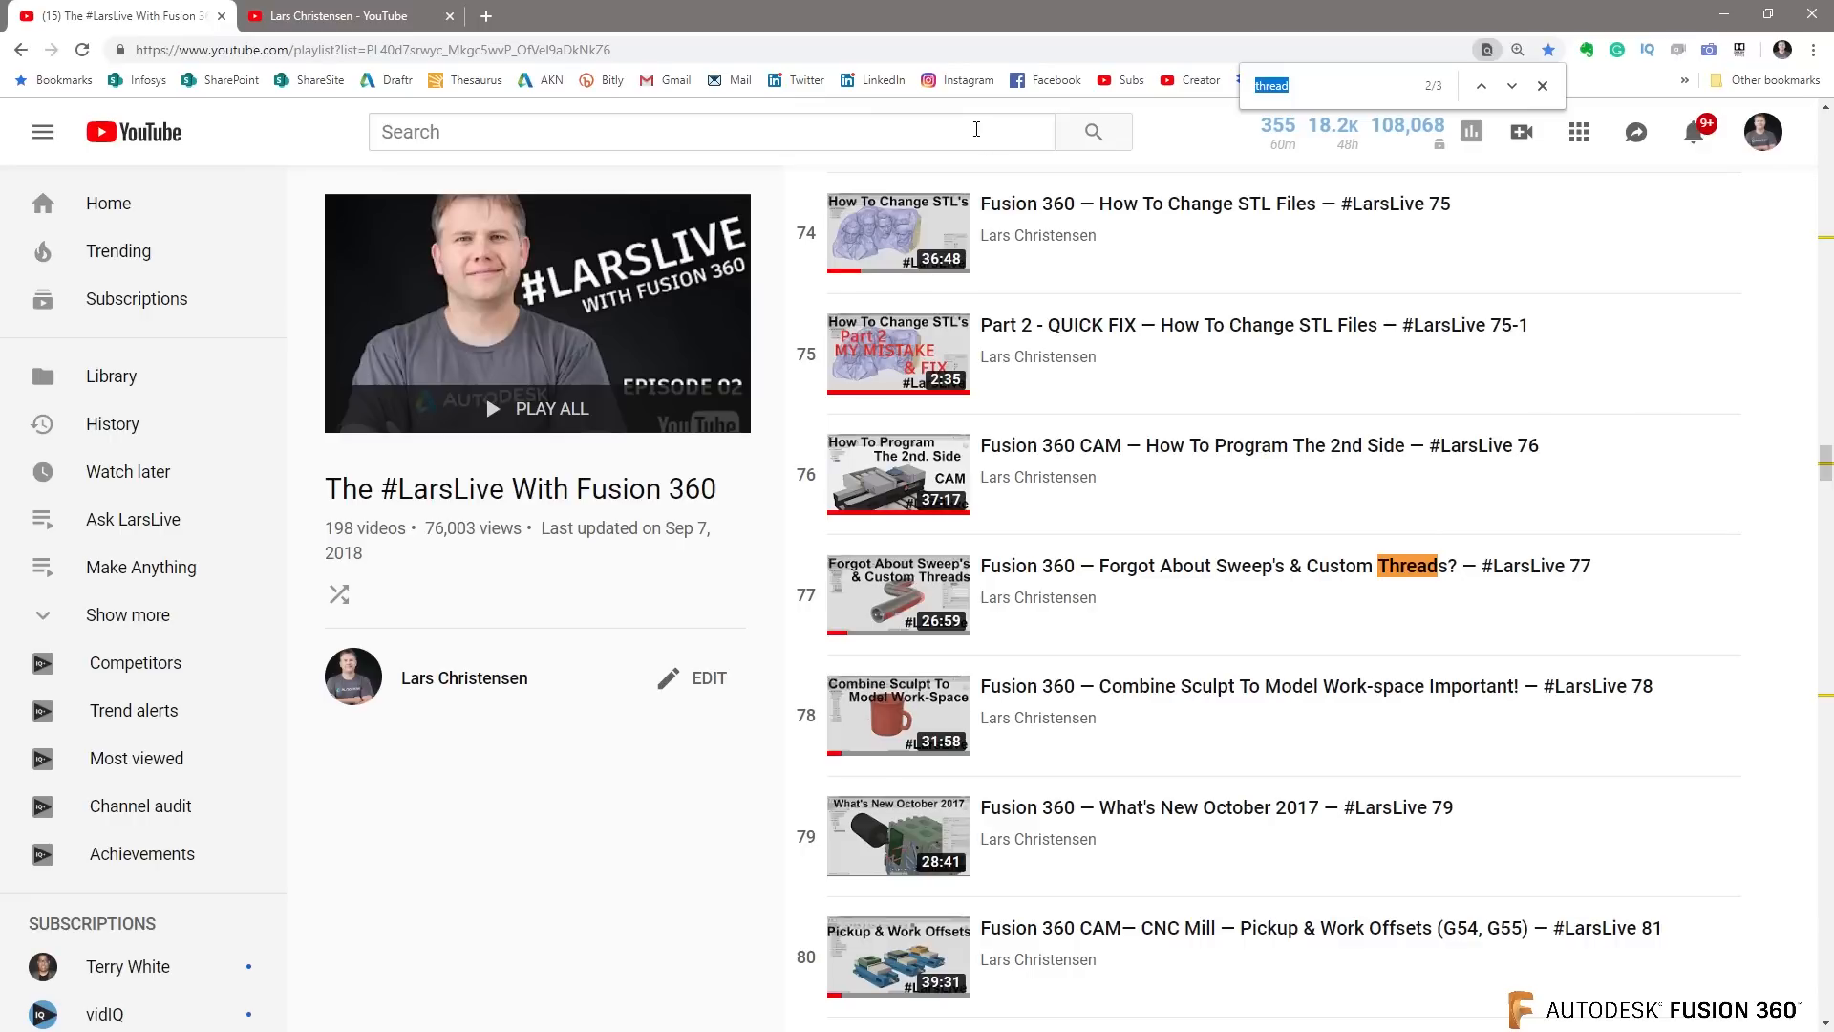
pyautogui.moveTo(340, 33)
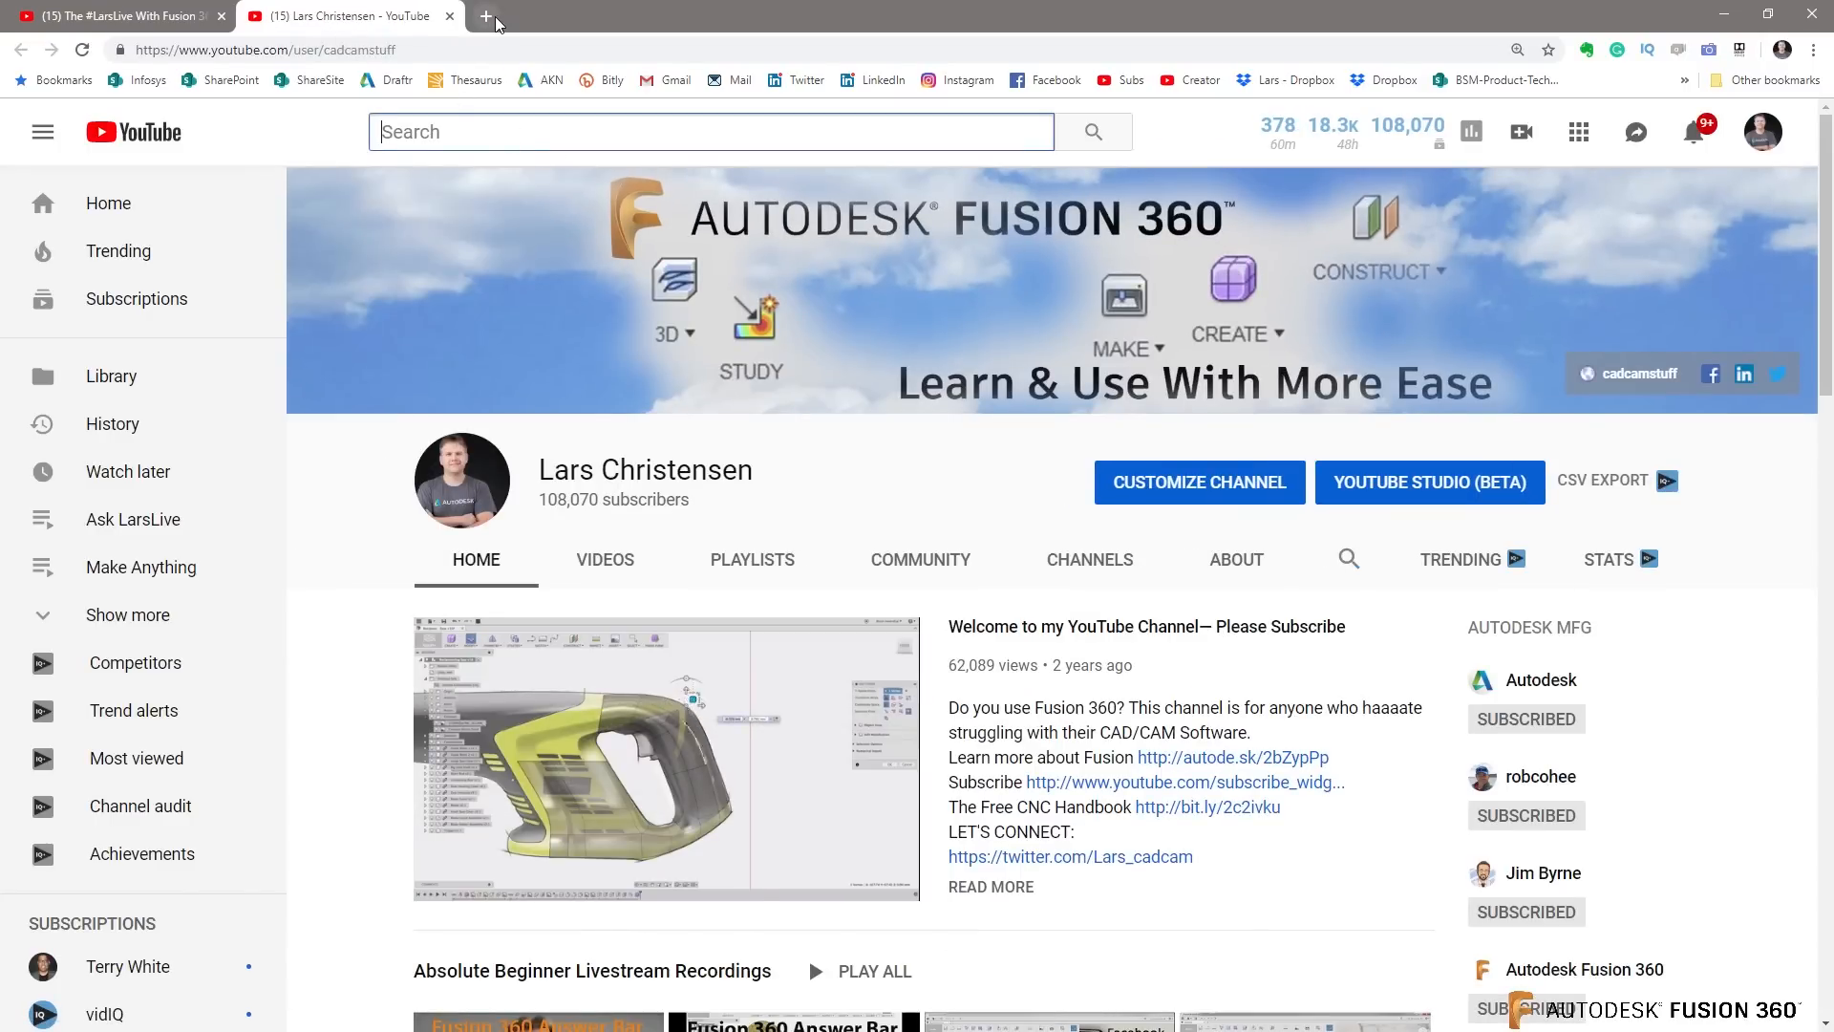
# Step: Search 'Fusion 360 forum Using mil' and open the Autodesk 'Using a mill as a lathe' thread
pyautogui.click(484, 15)
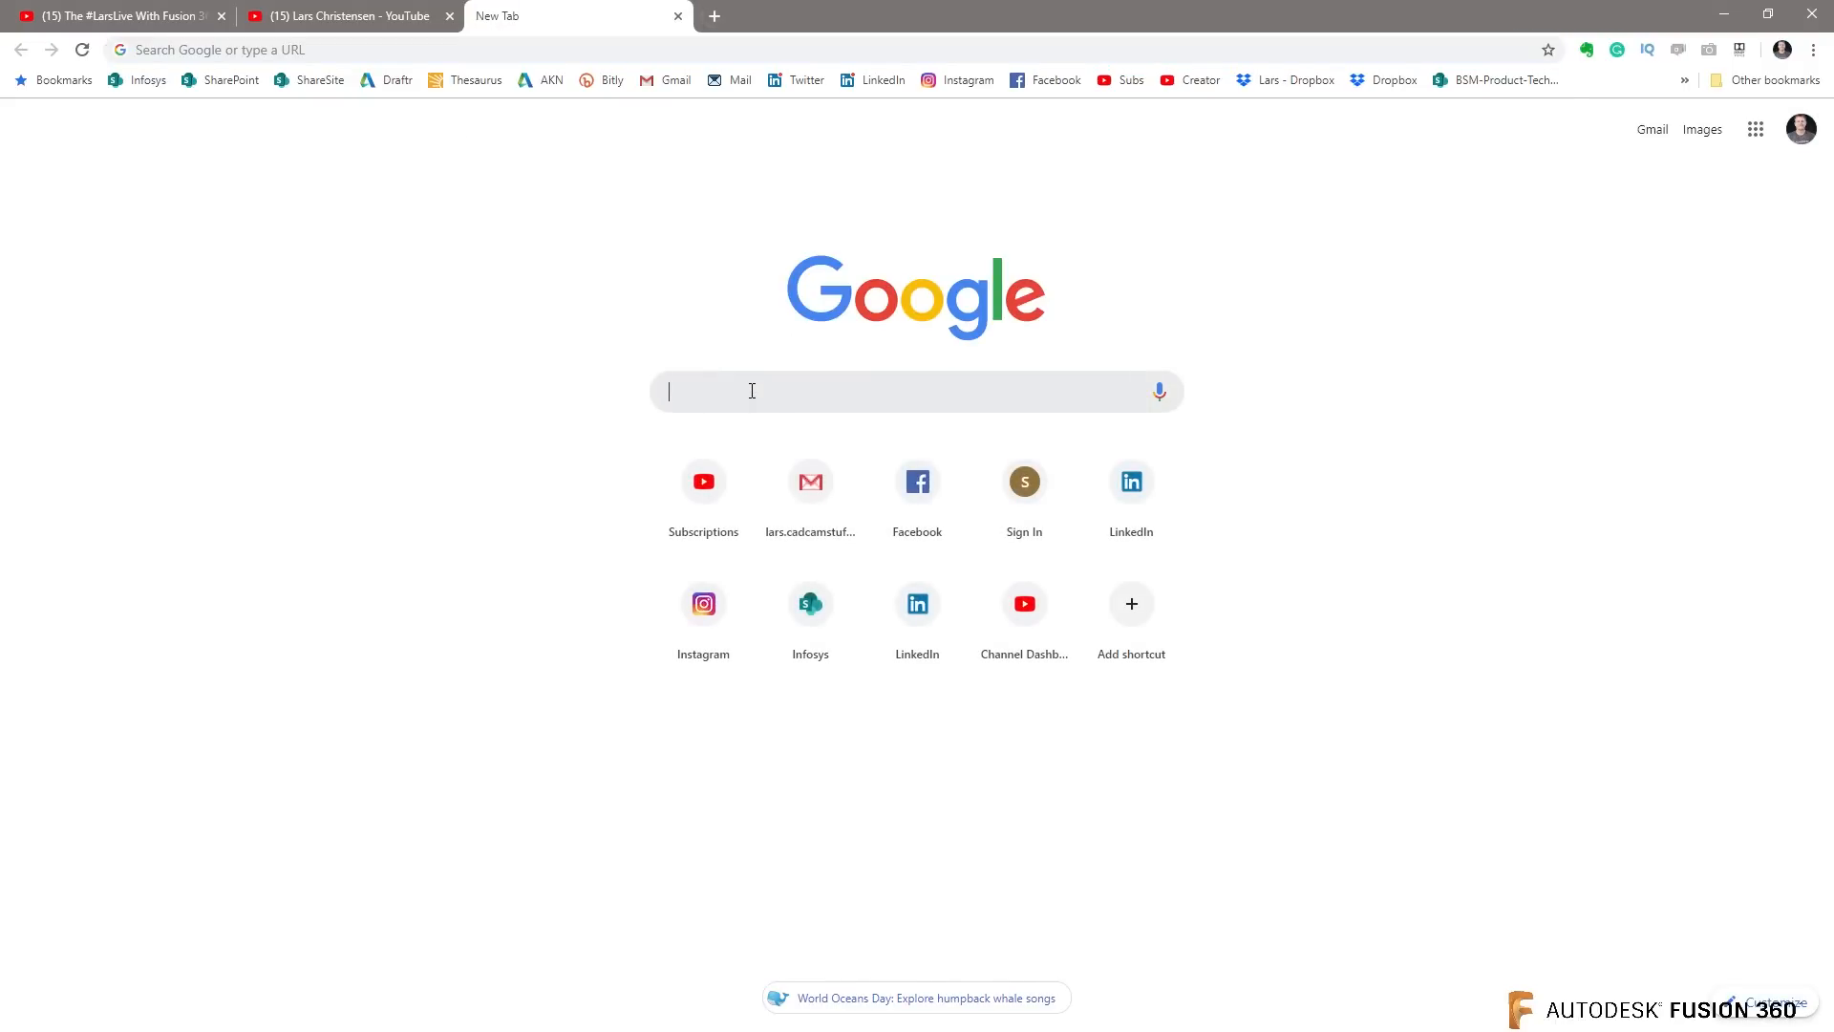
pyautogui.write('Fusion 360')
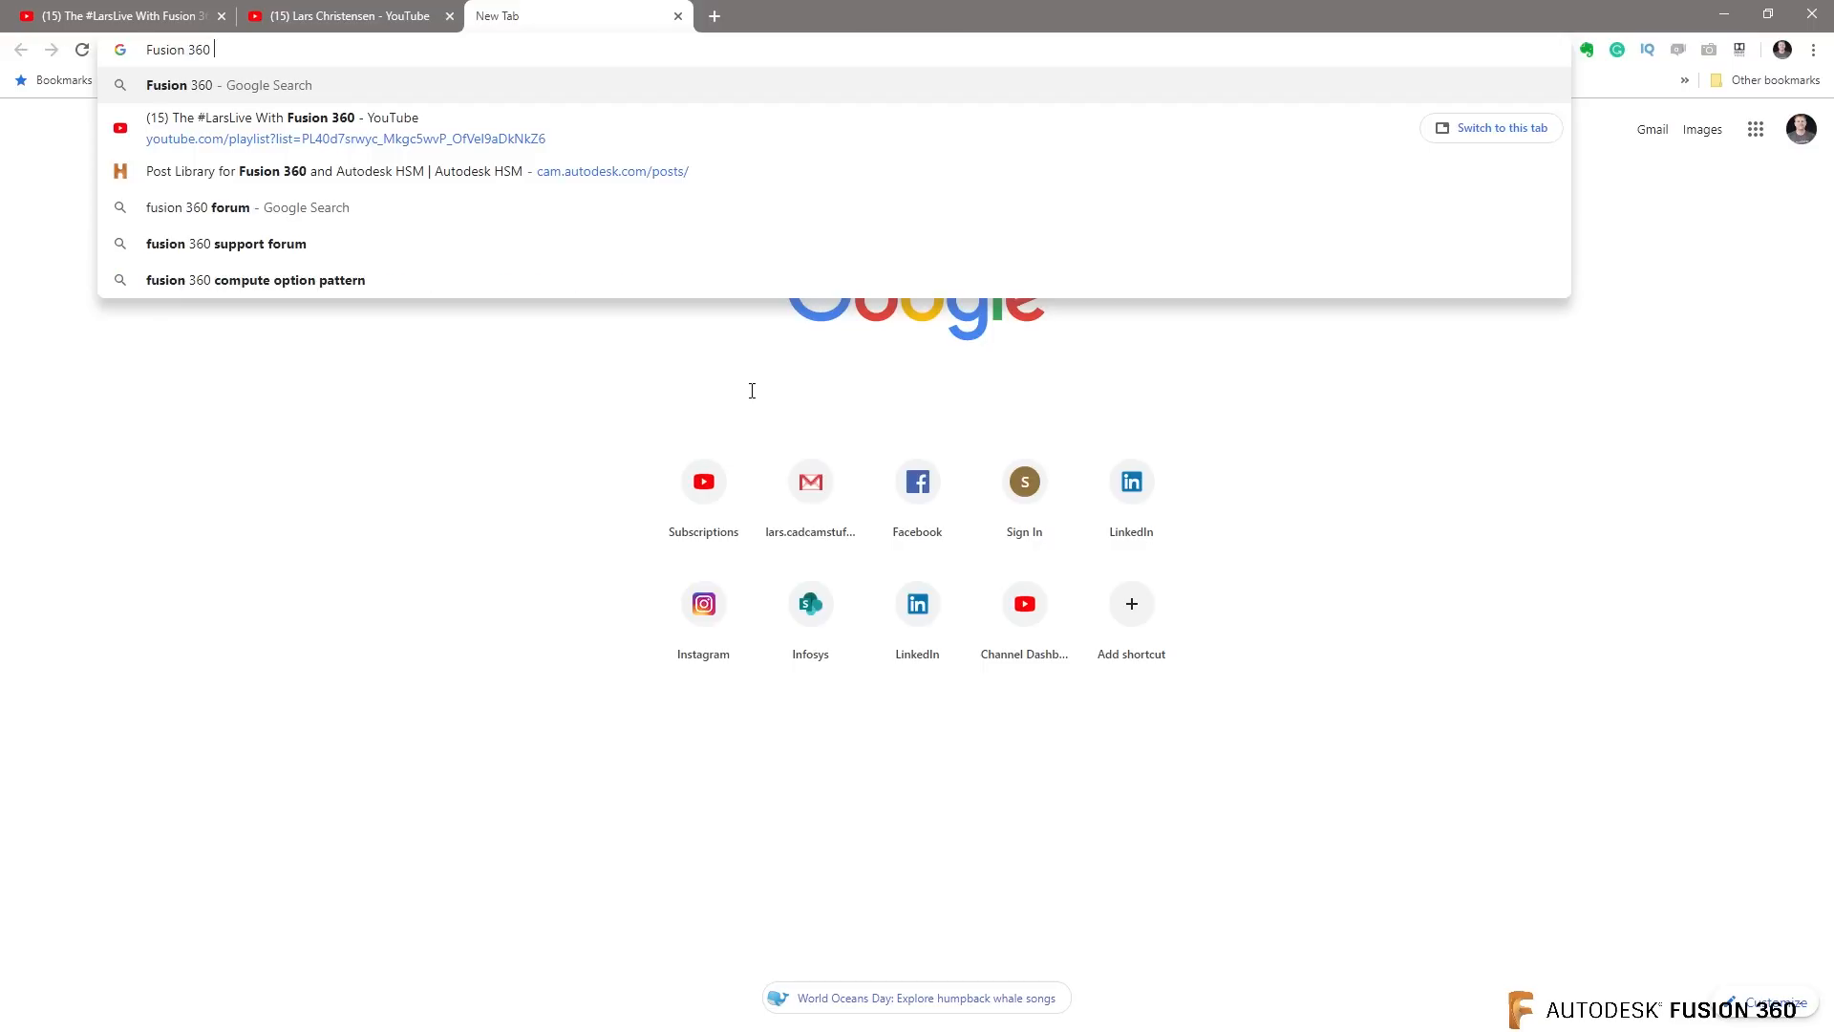
pyautogui.write('forum')
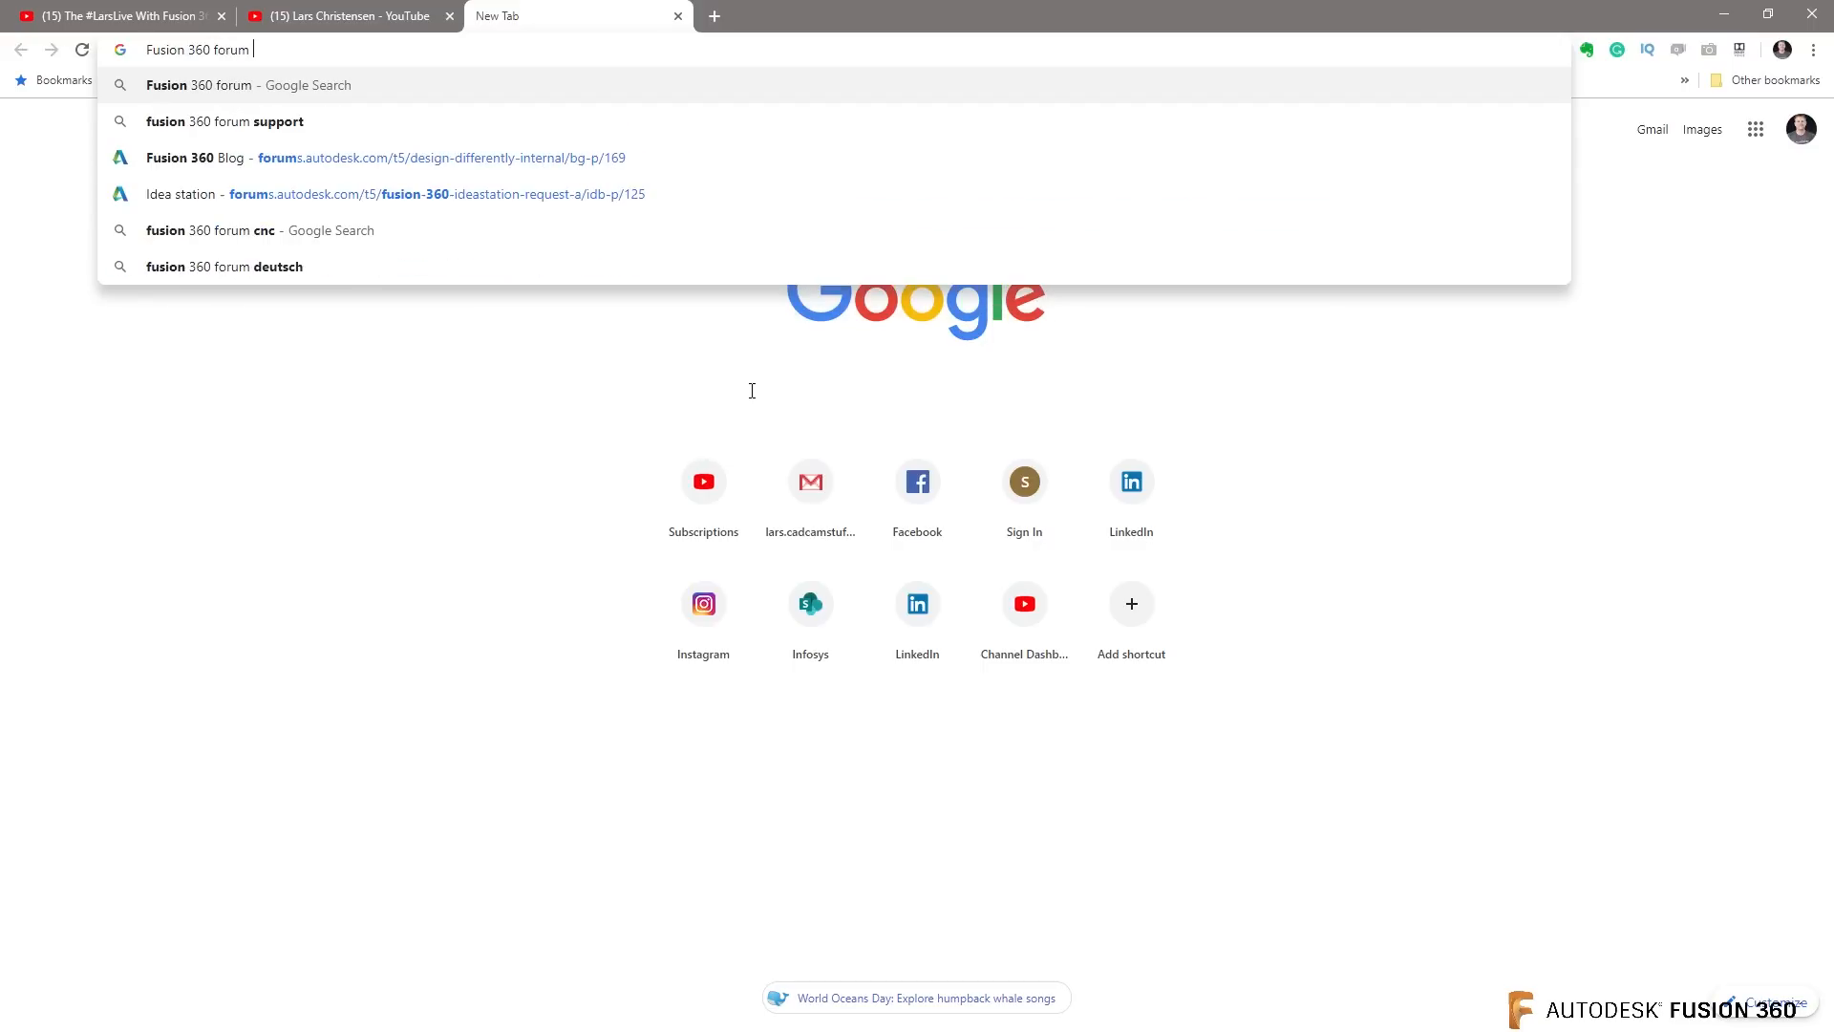
pyautogui.write('Using mill as a lathe')
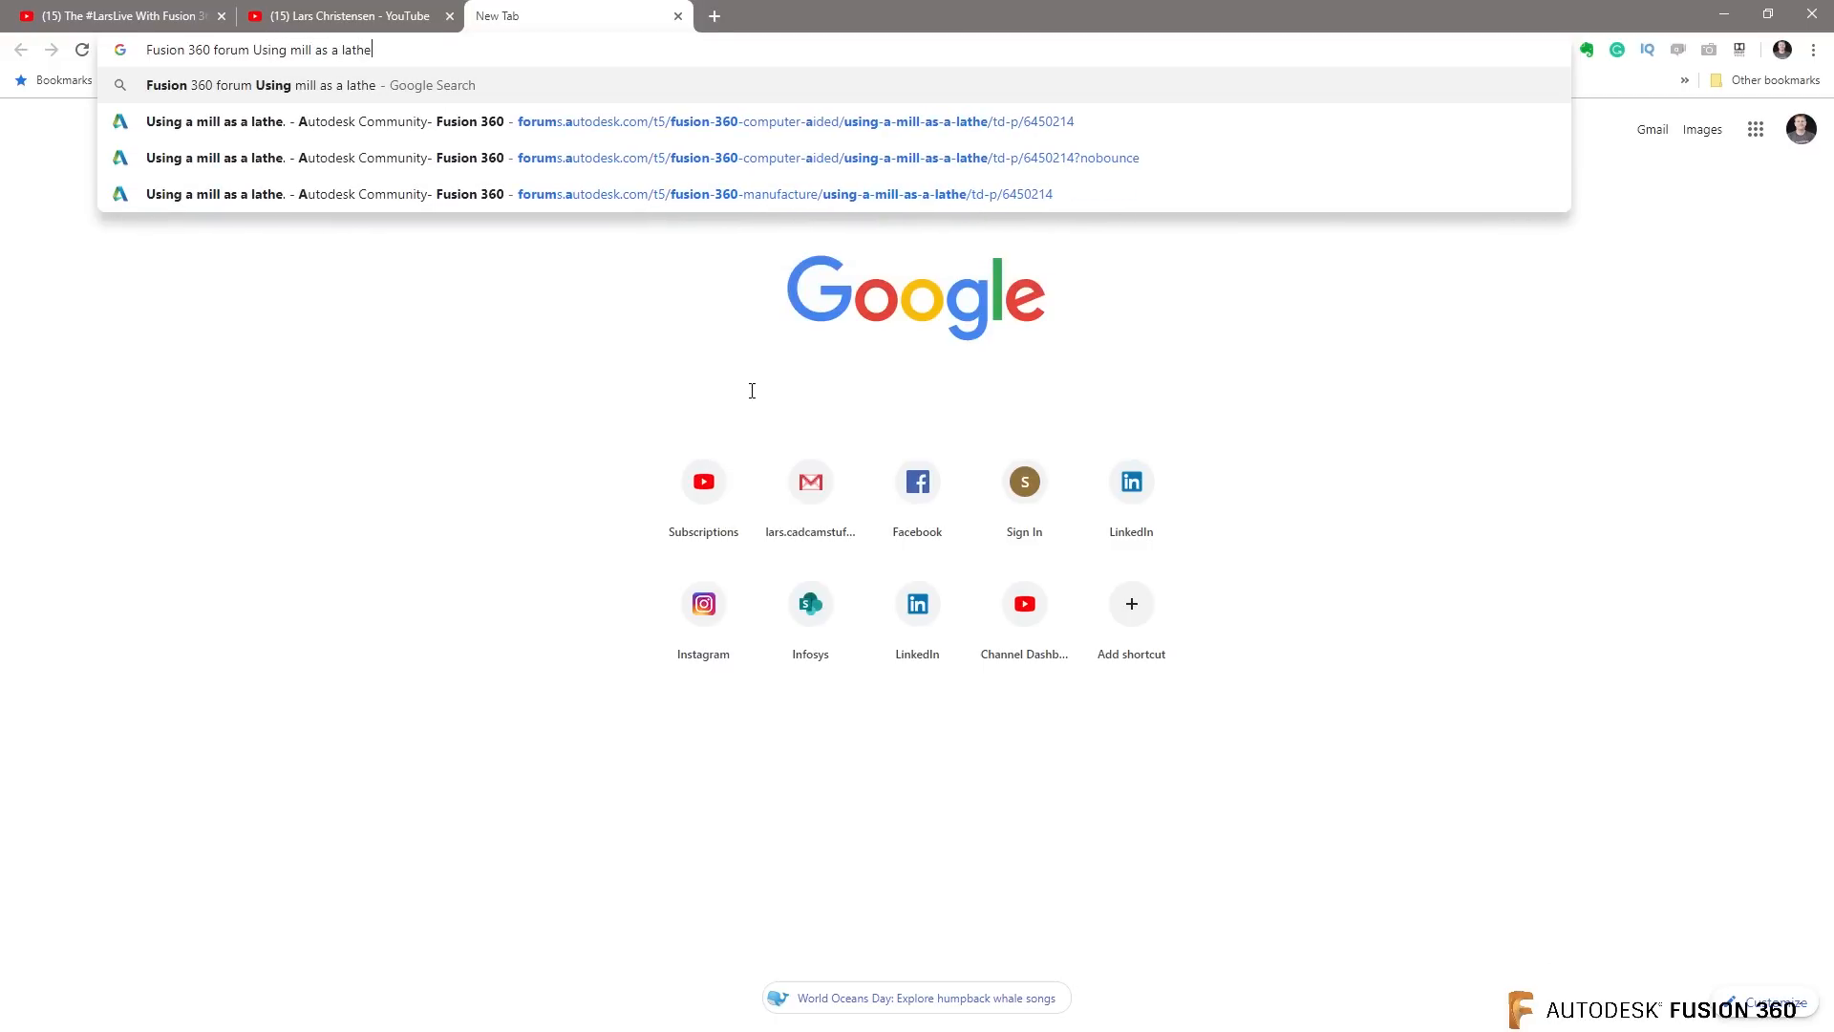
pyautogui.press('Return')
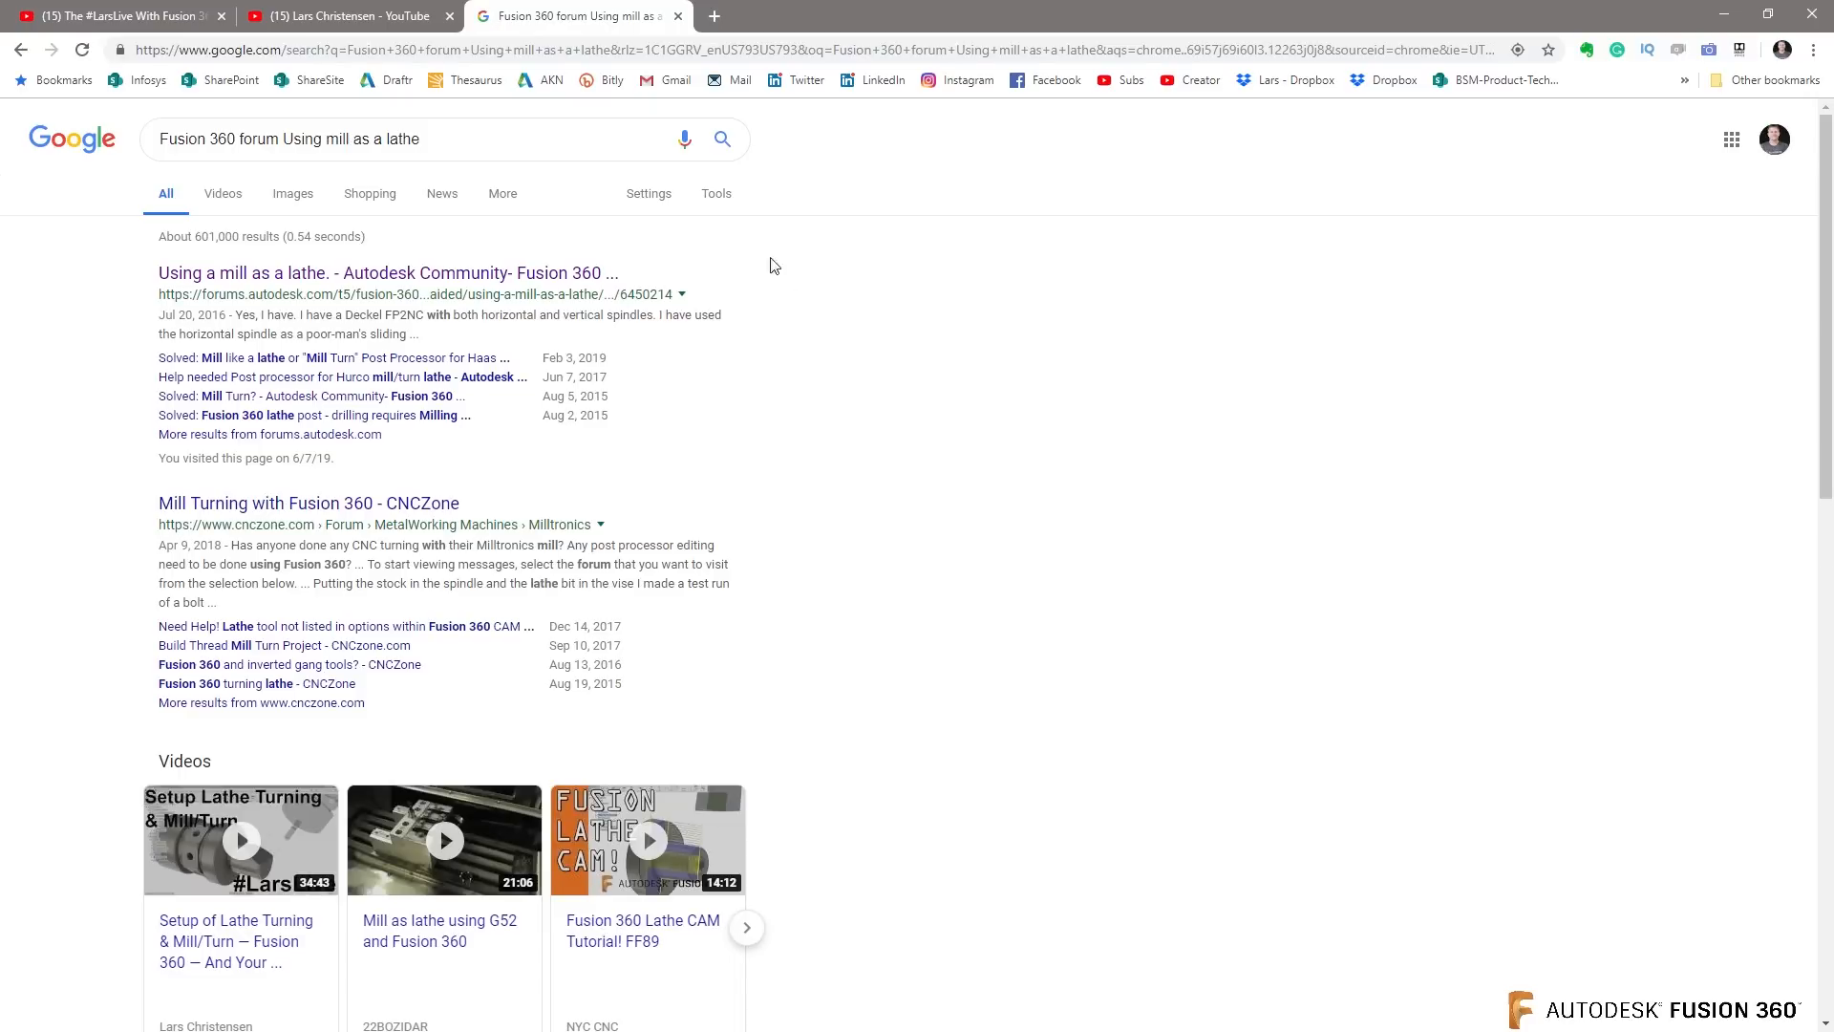
pyautogui.click(388, 273)
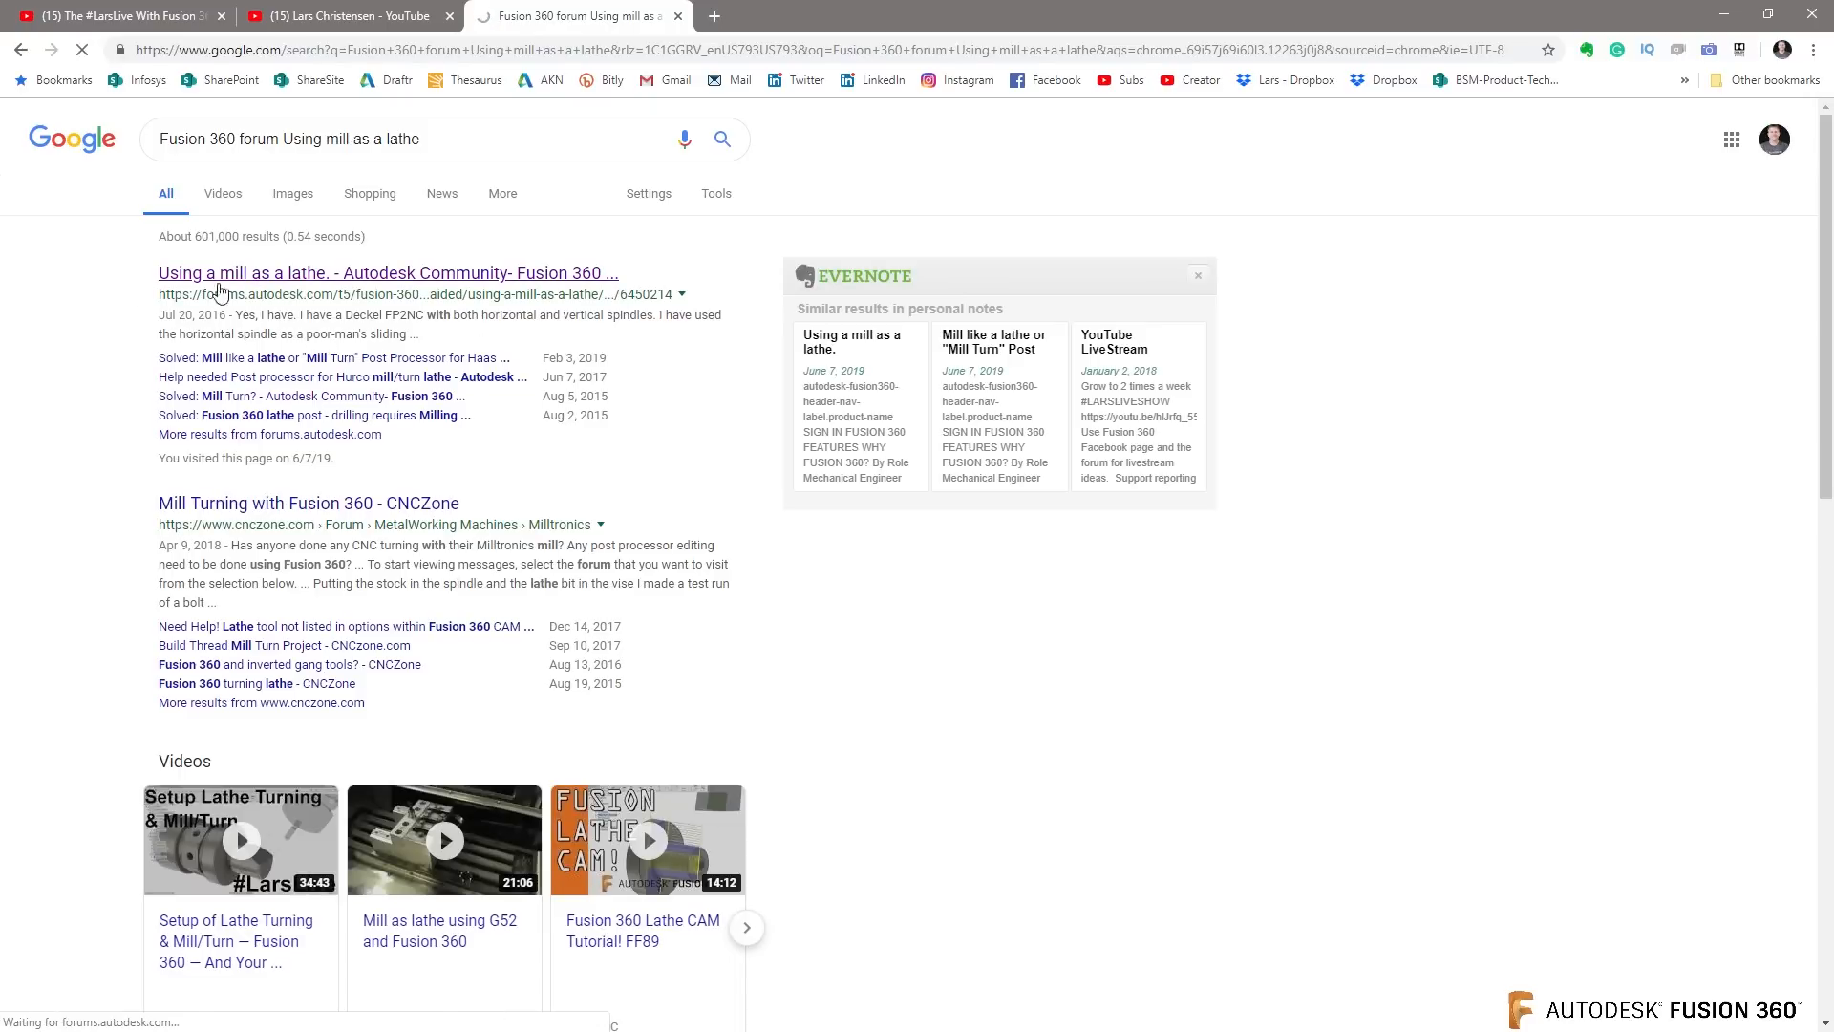
pyautogui.click(388, 273)
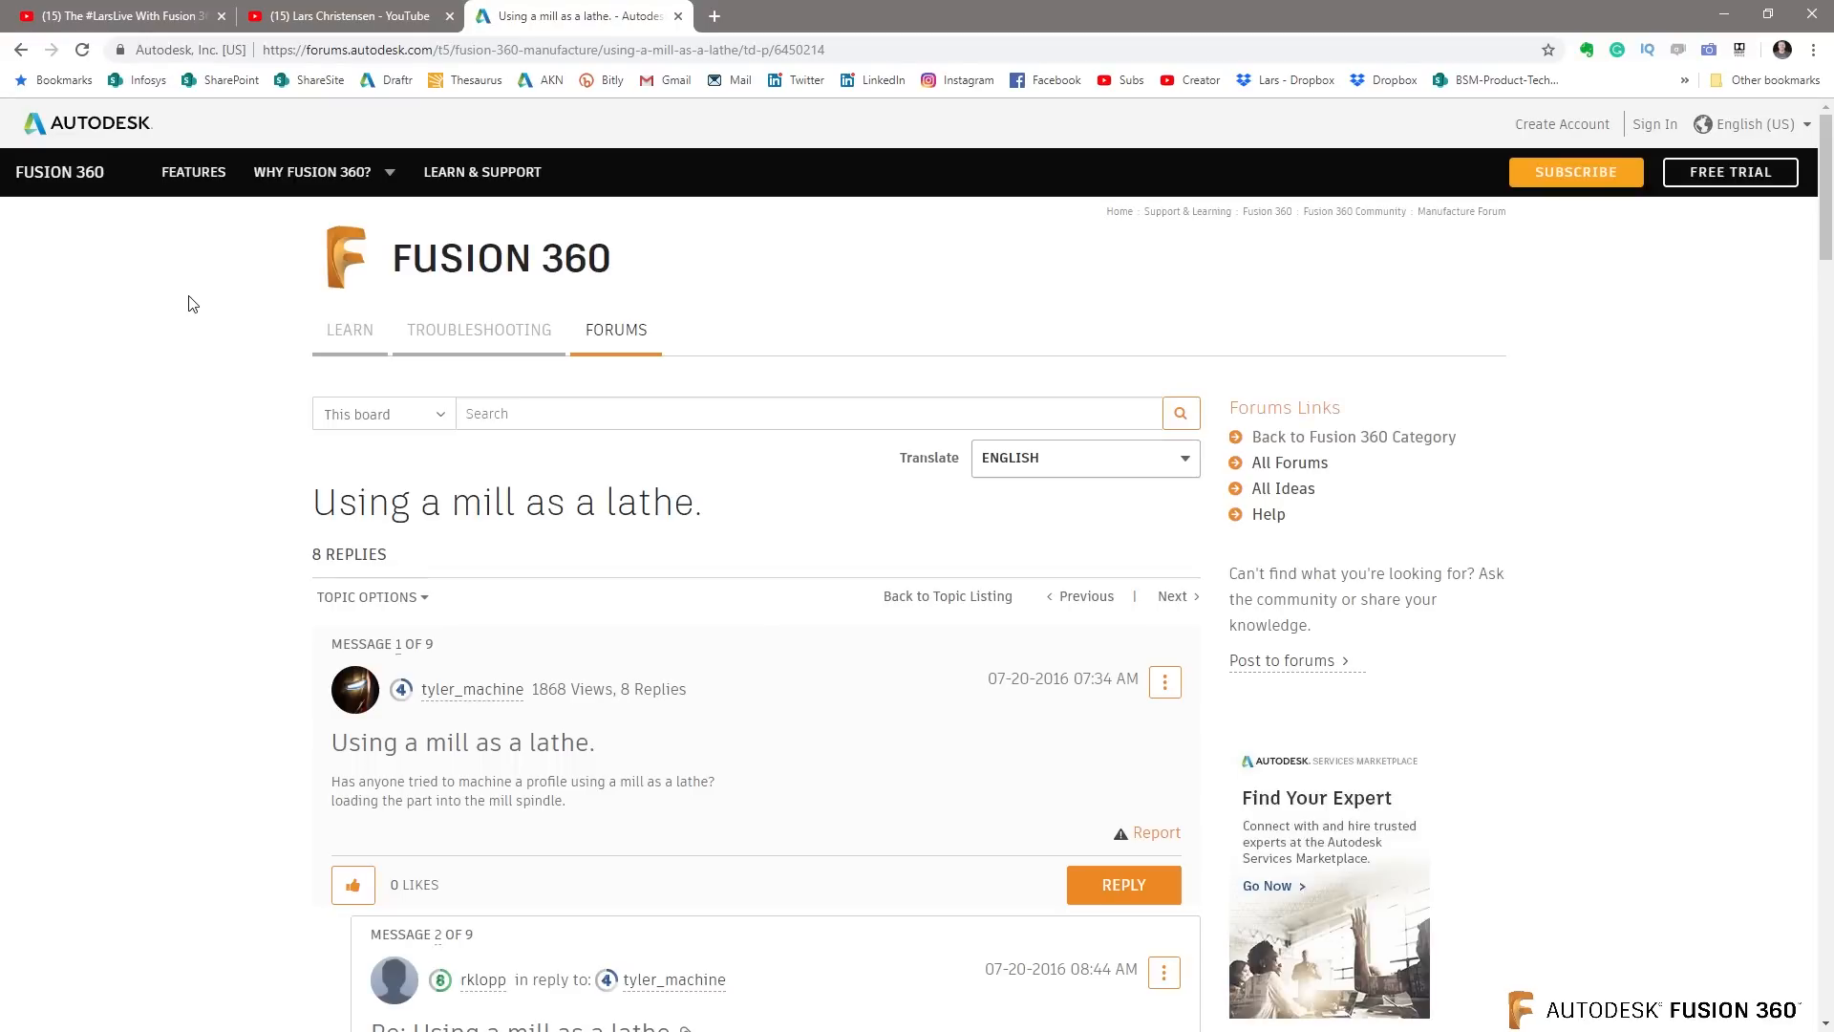
# Step: Scroll through the thread's replies to the last one, then return to the YouTube channel tab
pyautogui.scroll(-3)
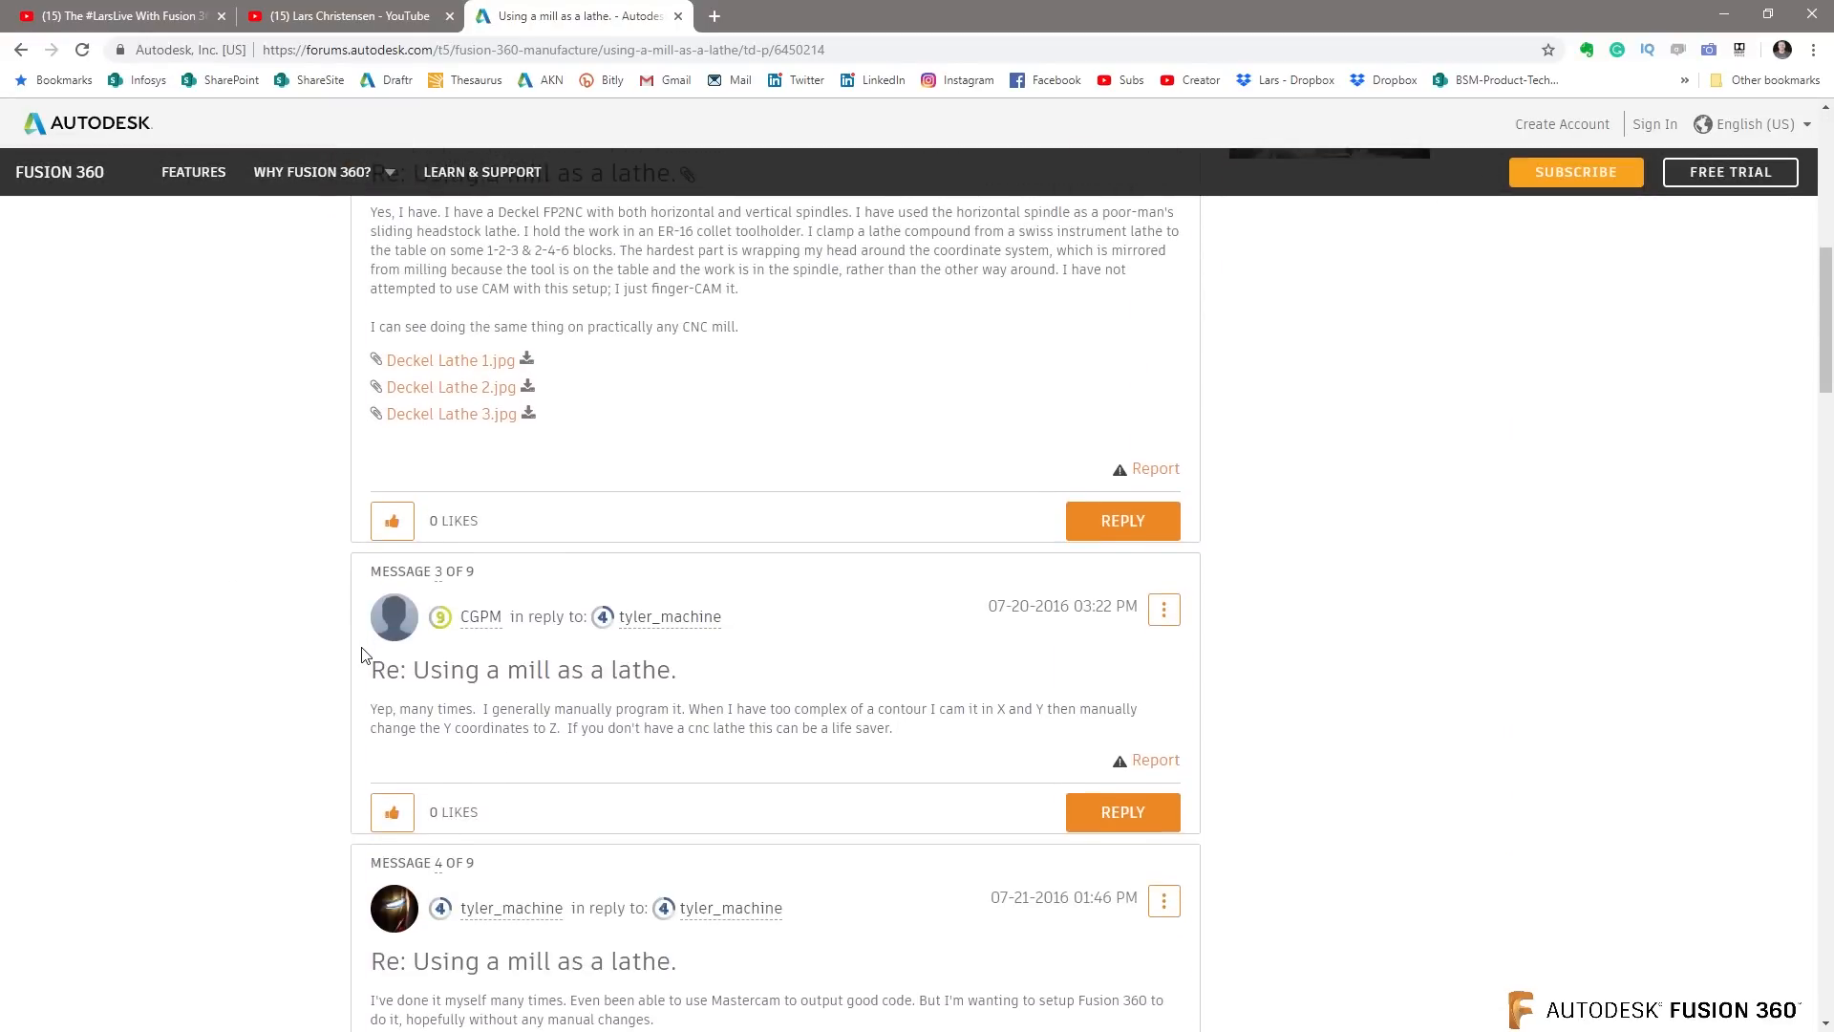
pyautogui.scroll(-3)
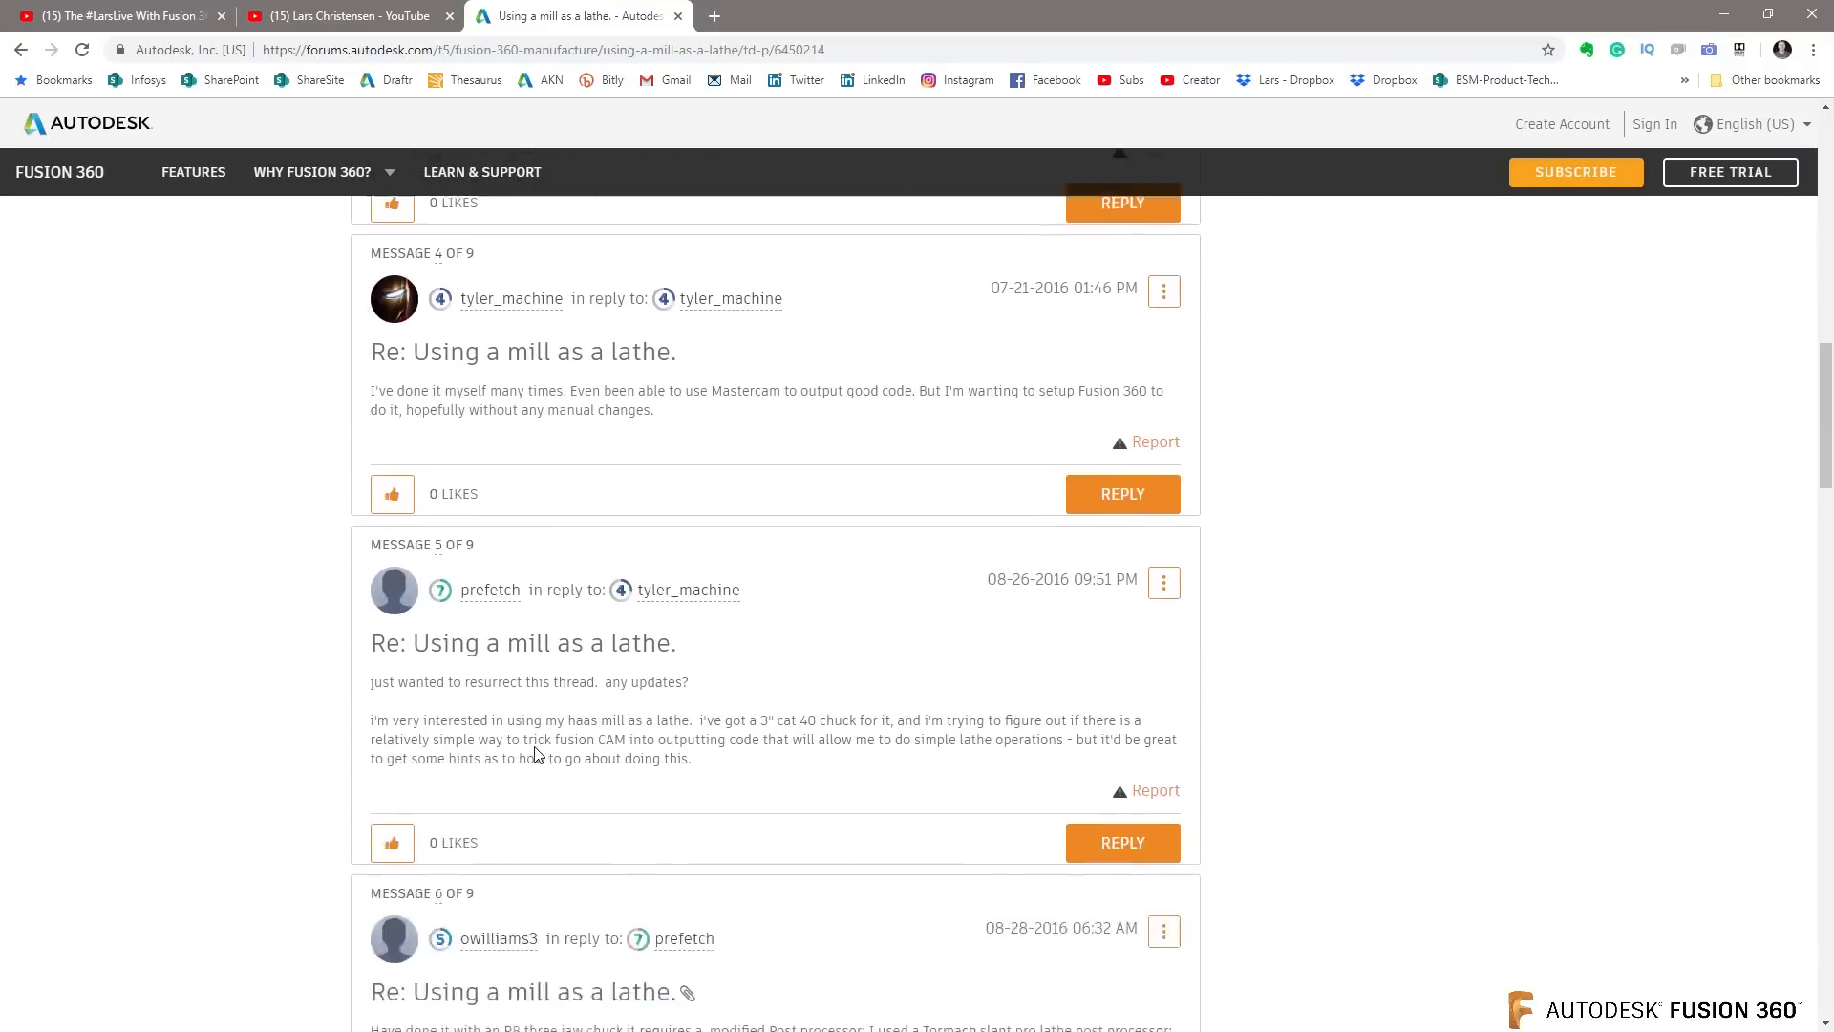
pyautogui.scroll(-3)
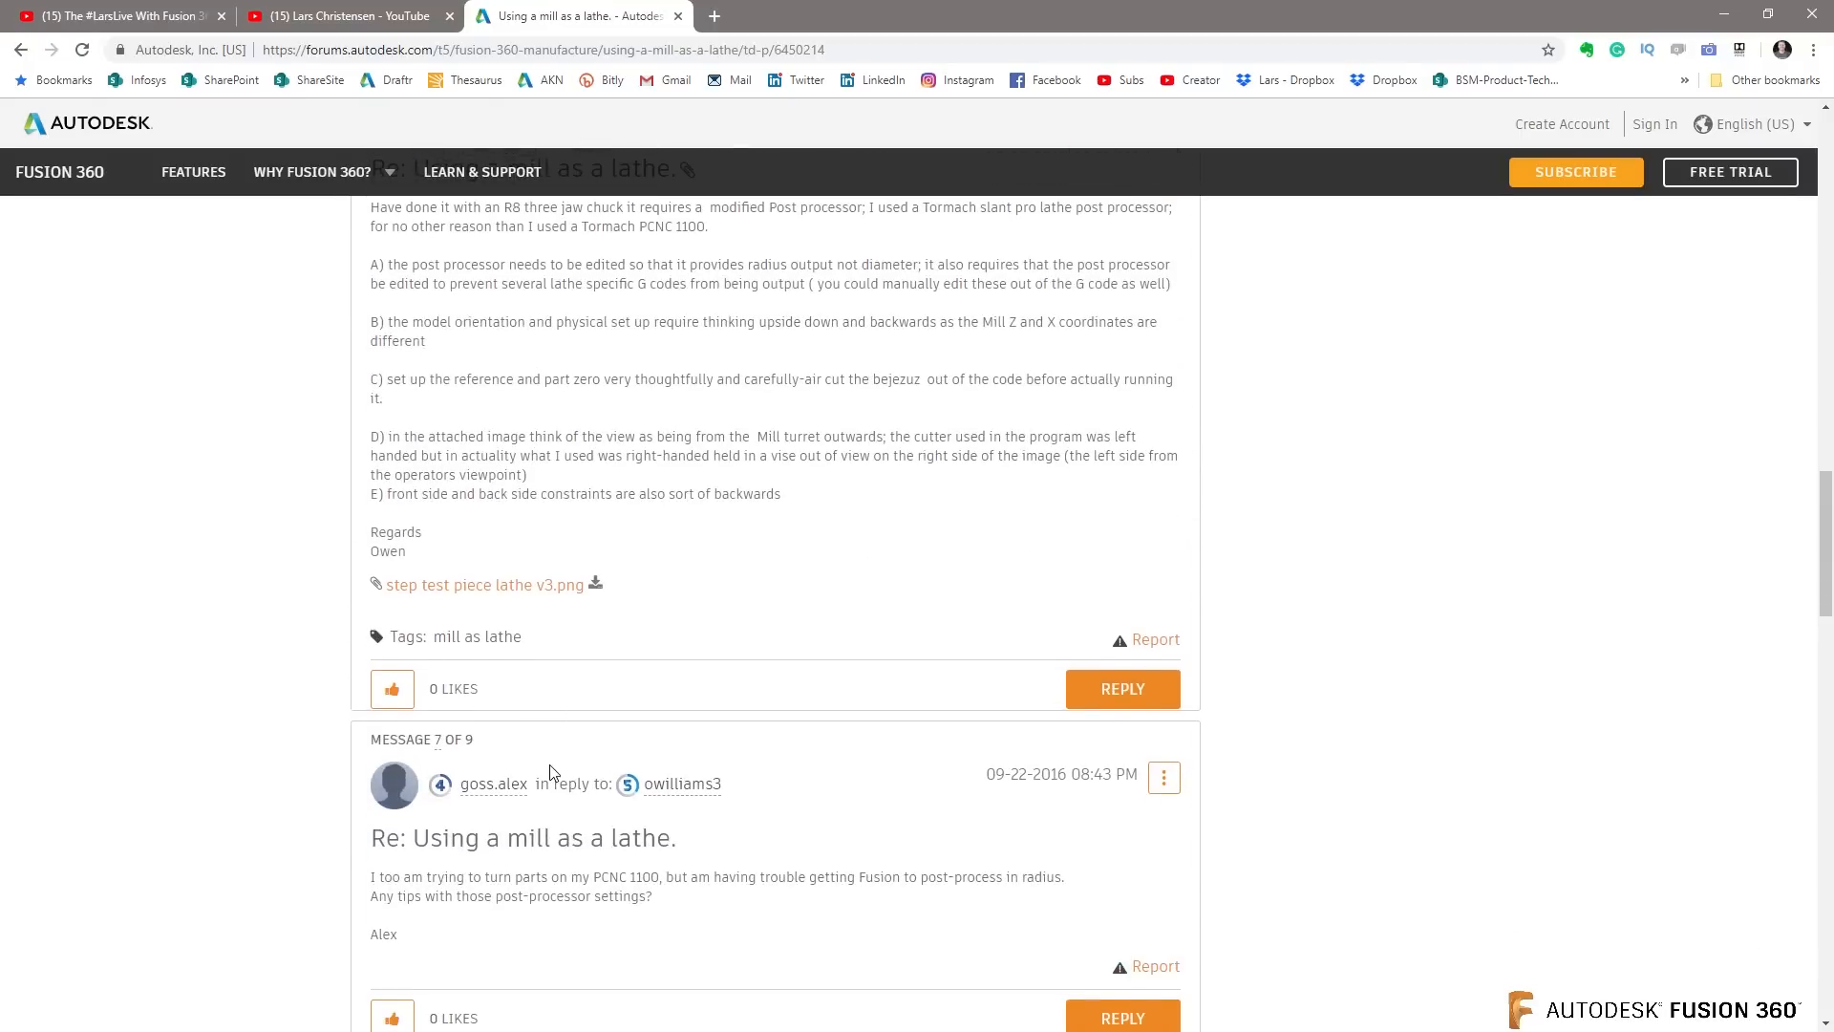
pyautogui.scroll(-3)
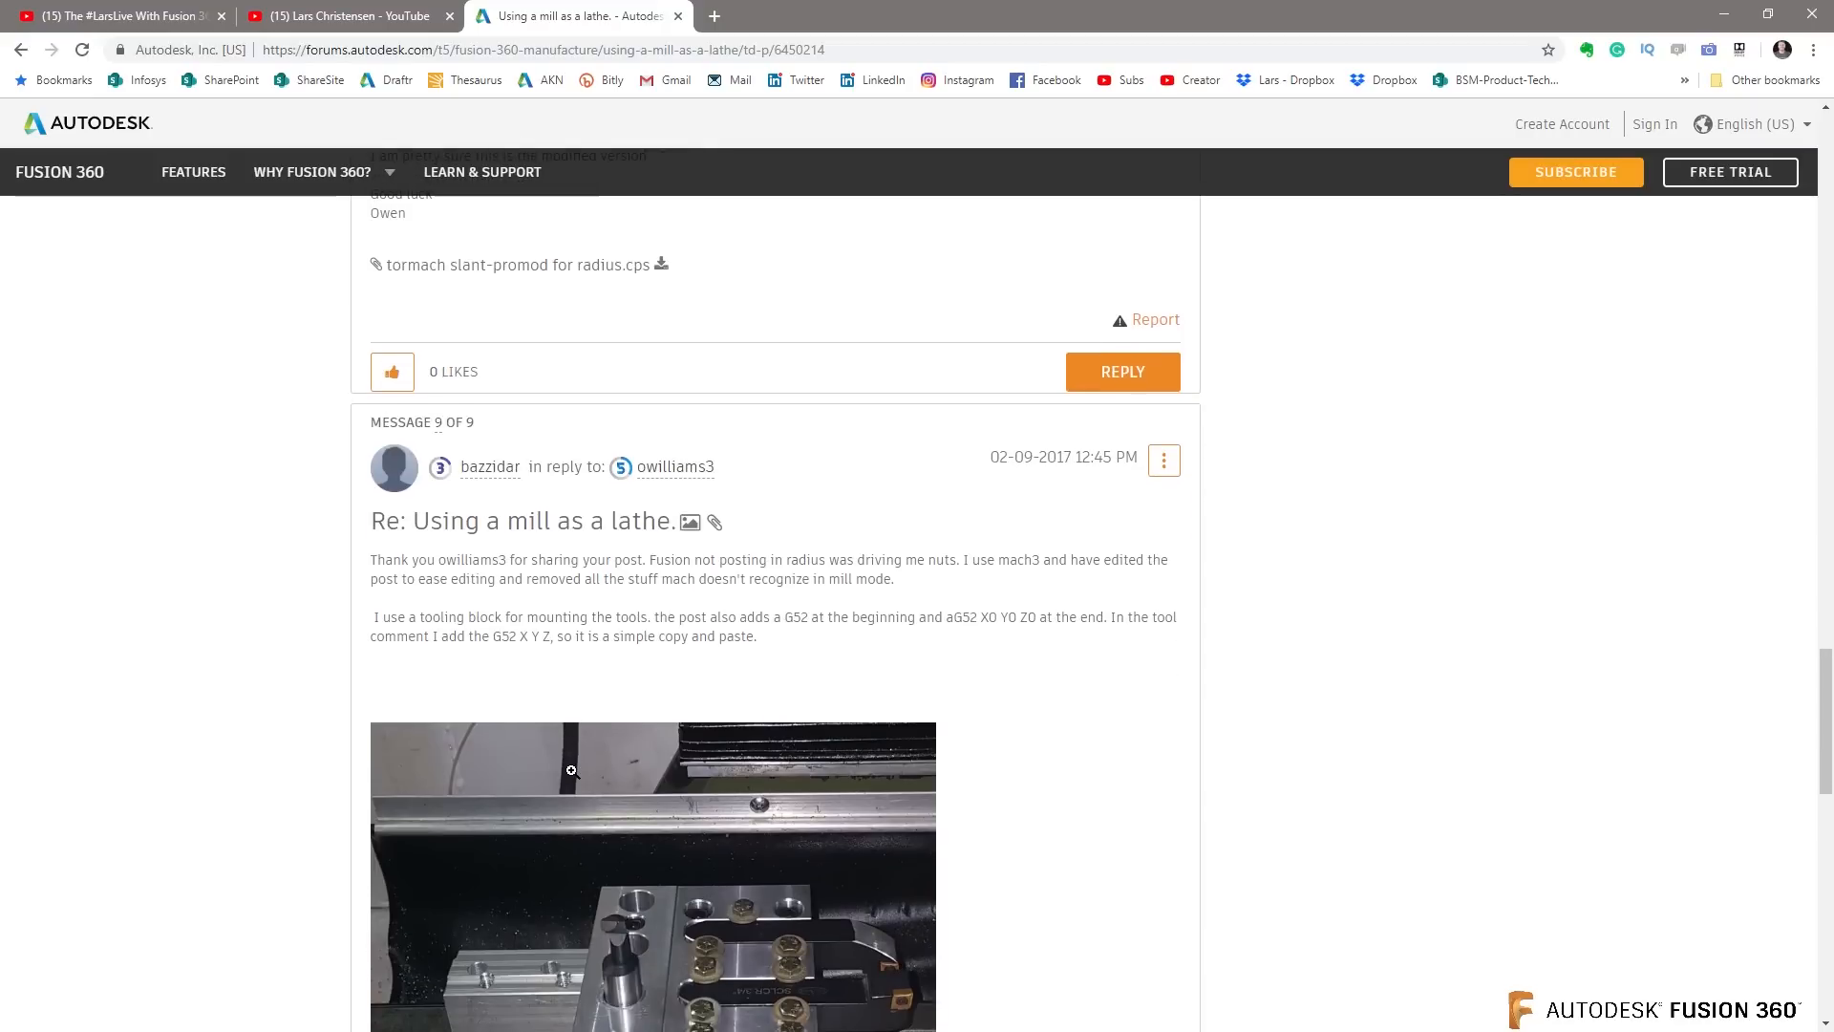
pyautogui.scroll(-3)
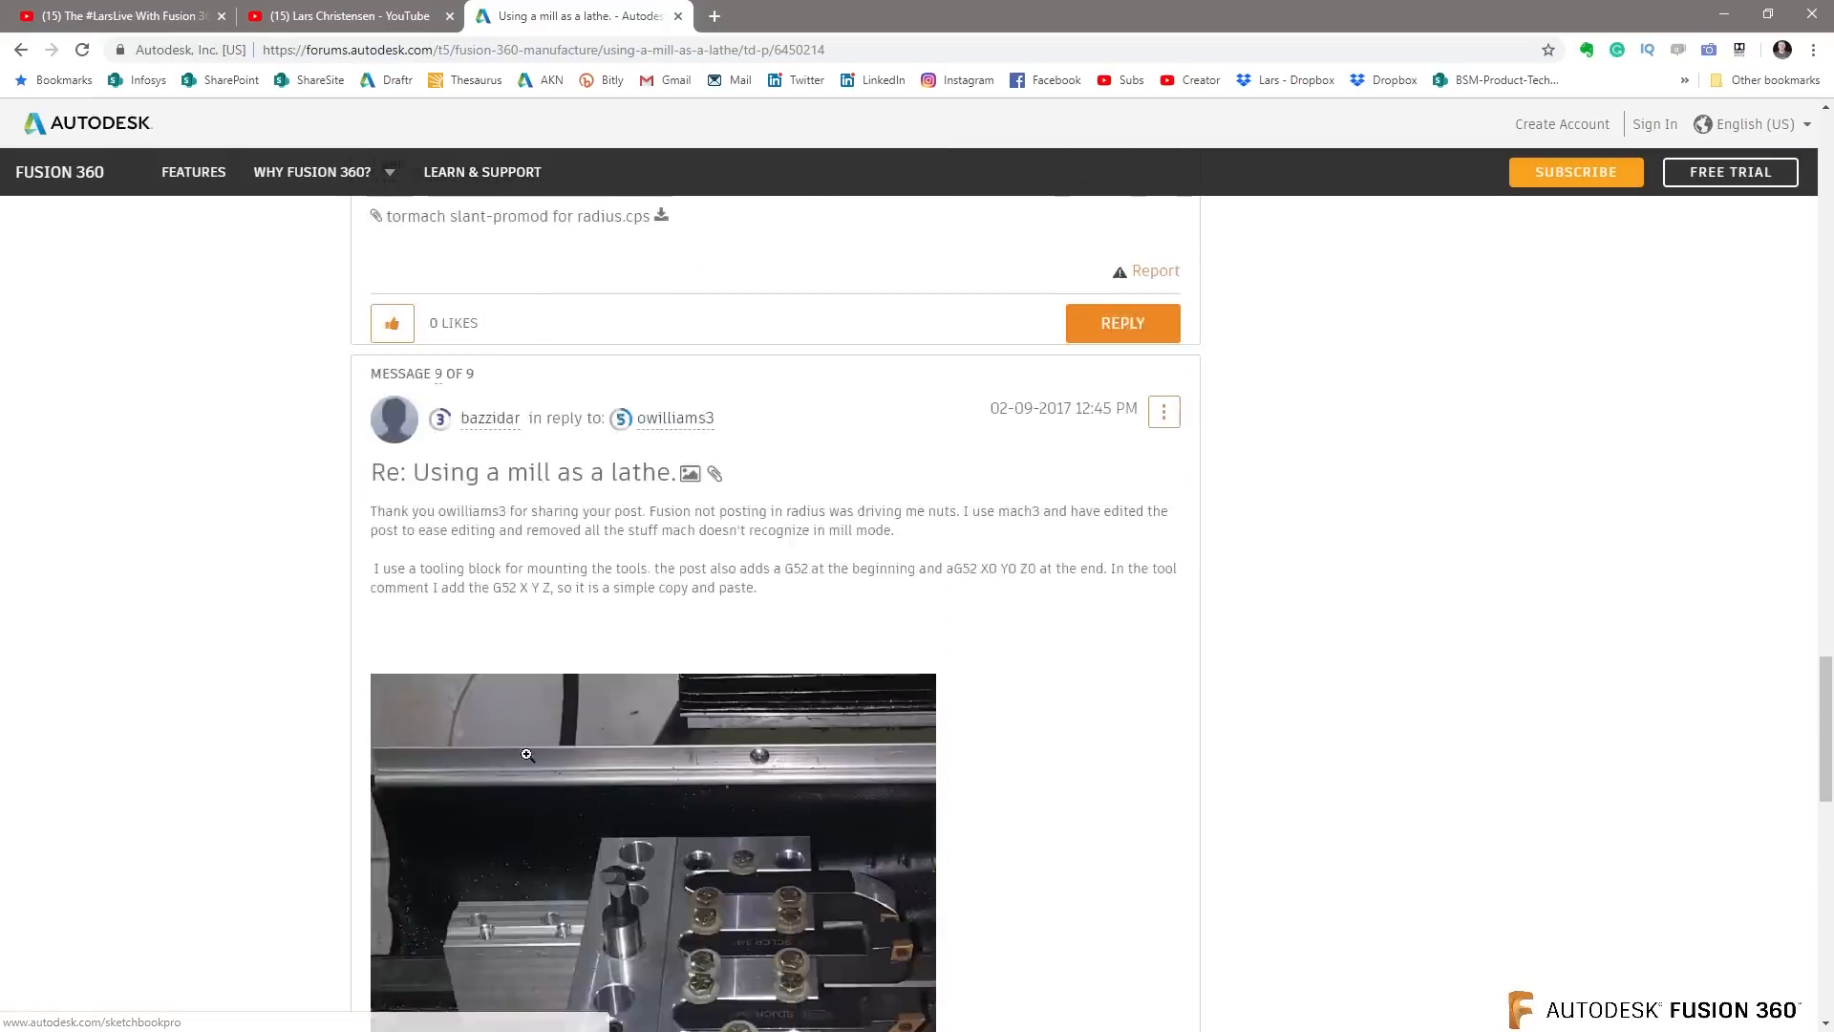
pyautogui.click(346, 16)
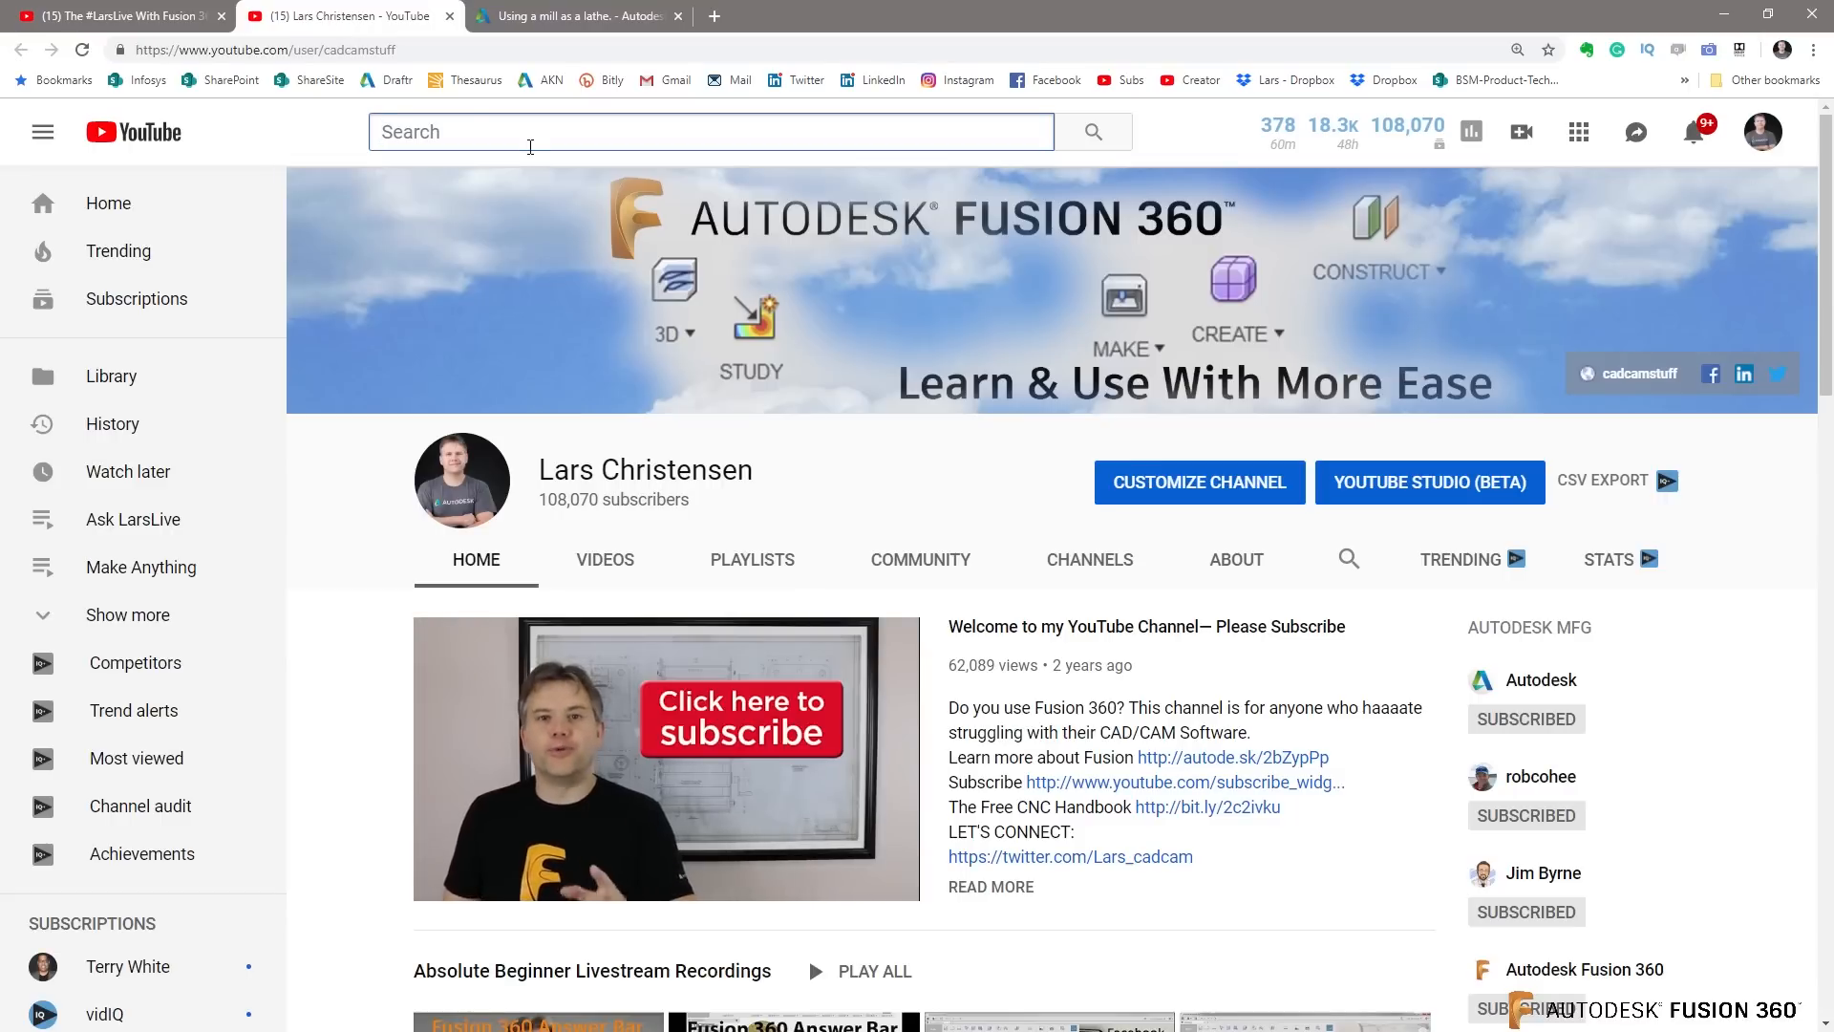
# Step: Search YouTube for 'Lucas is busy' and show the channel's full uploads grid
pyautogui.write('L')
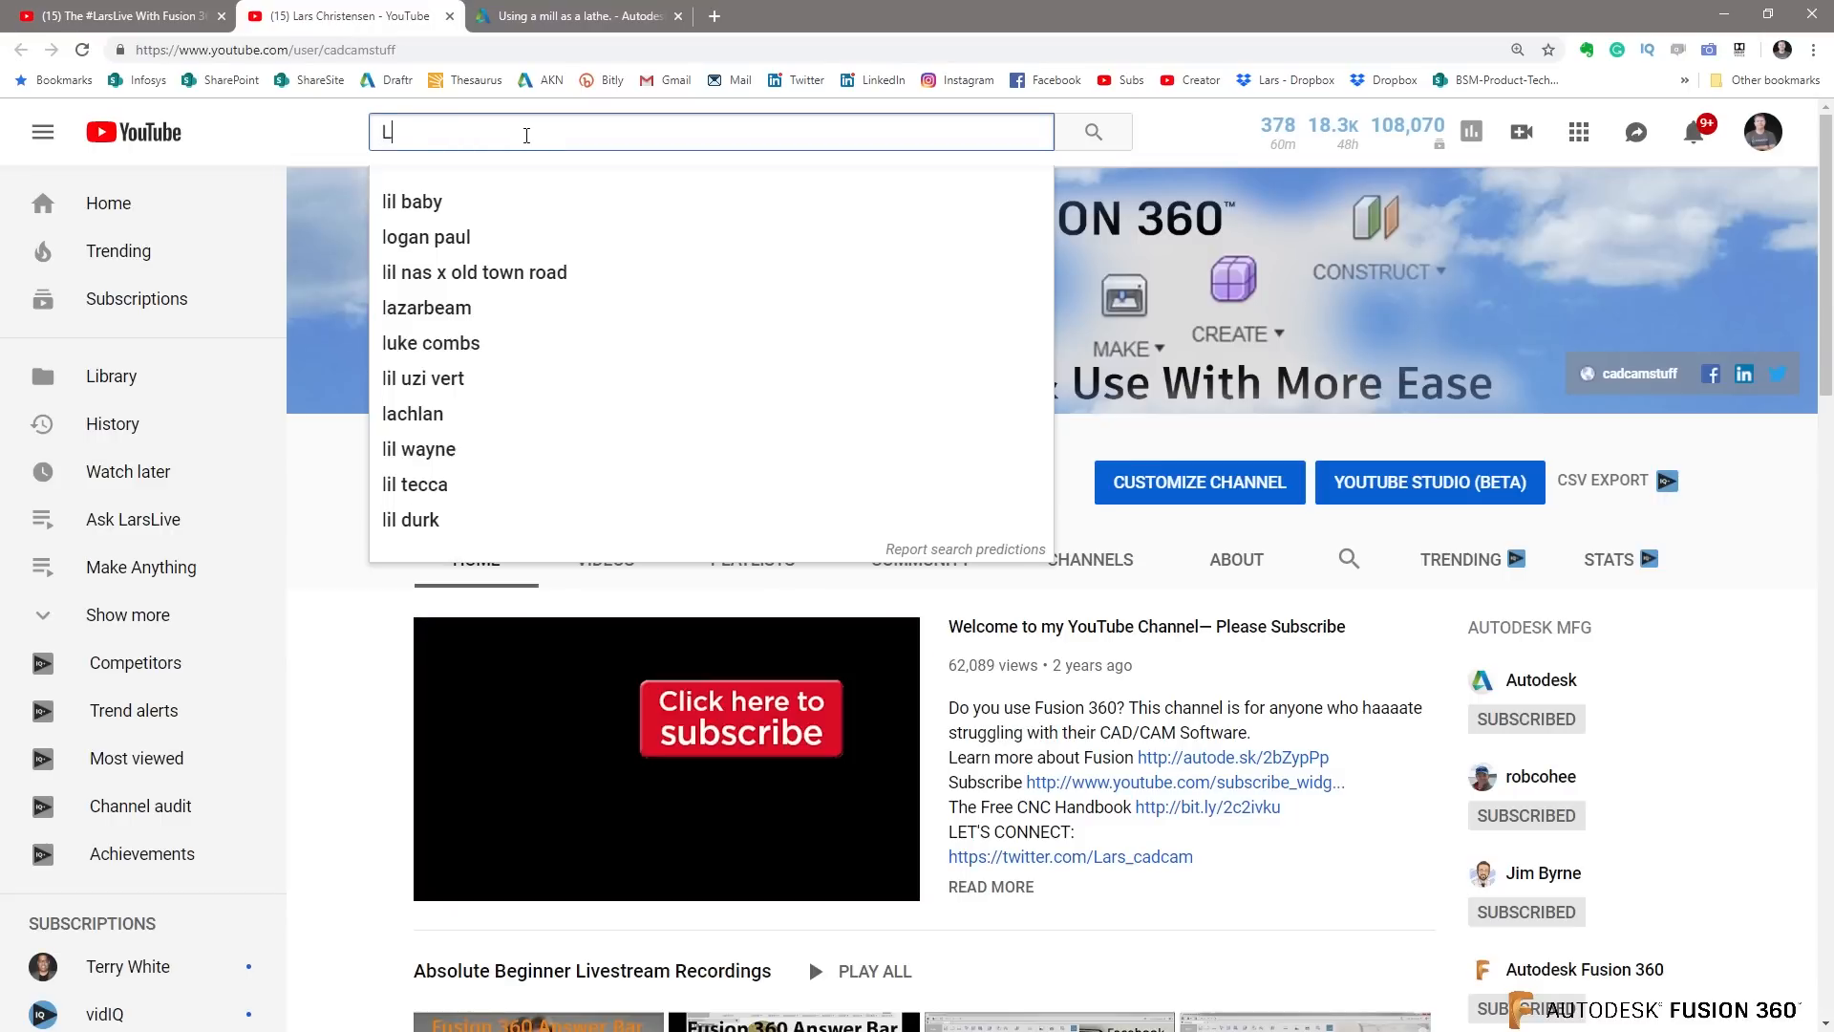
pyautogui.write('ucas is')
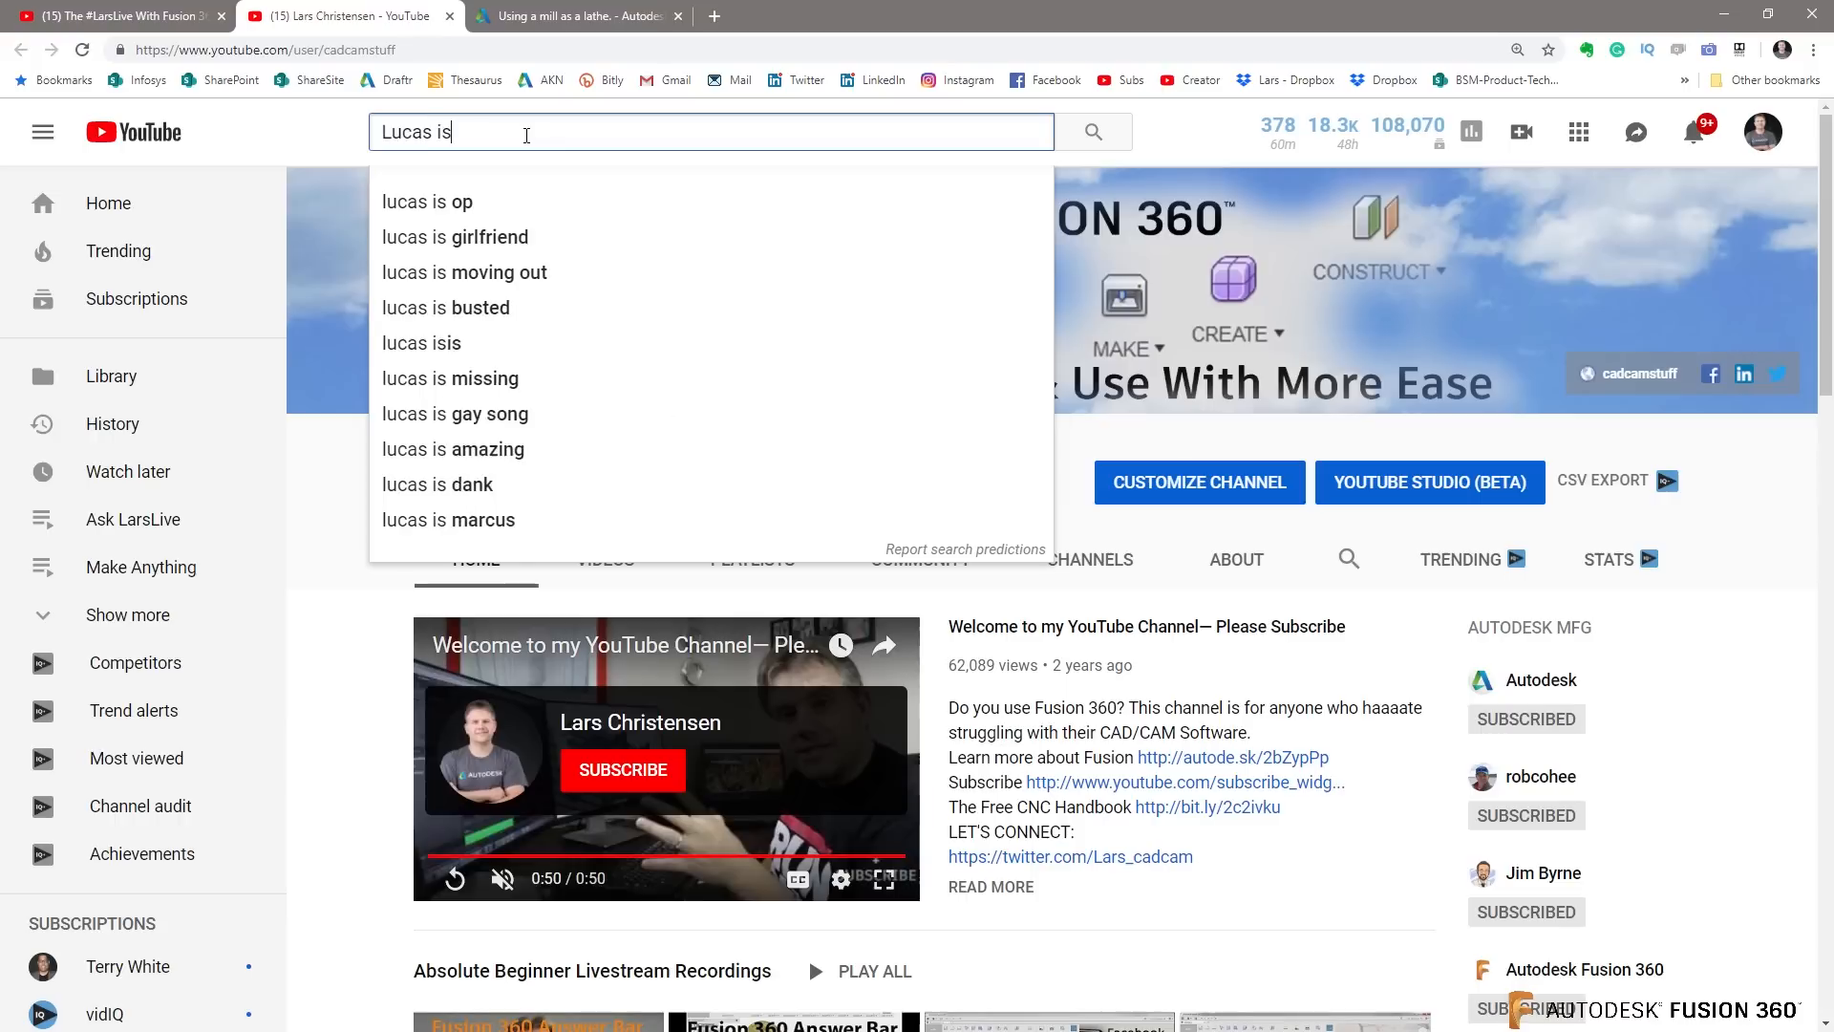
pyautogui.write('busy')
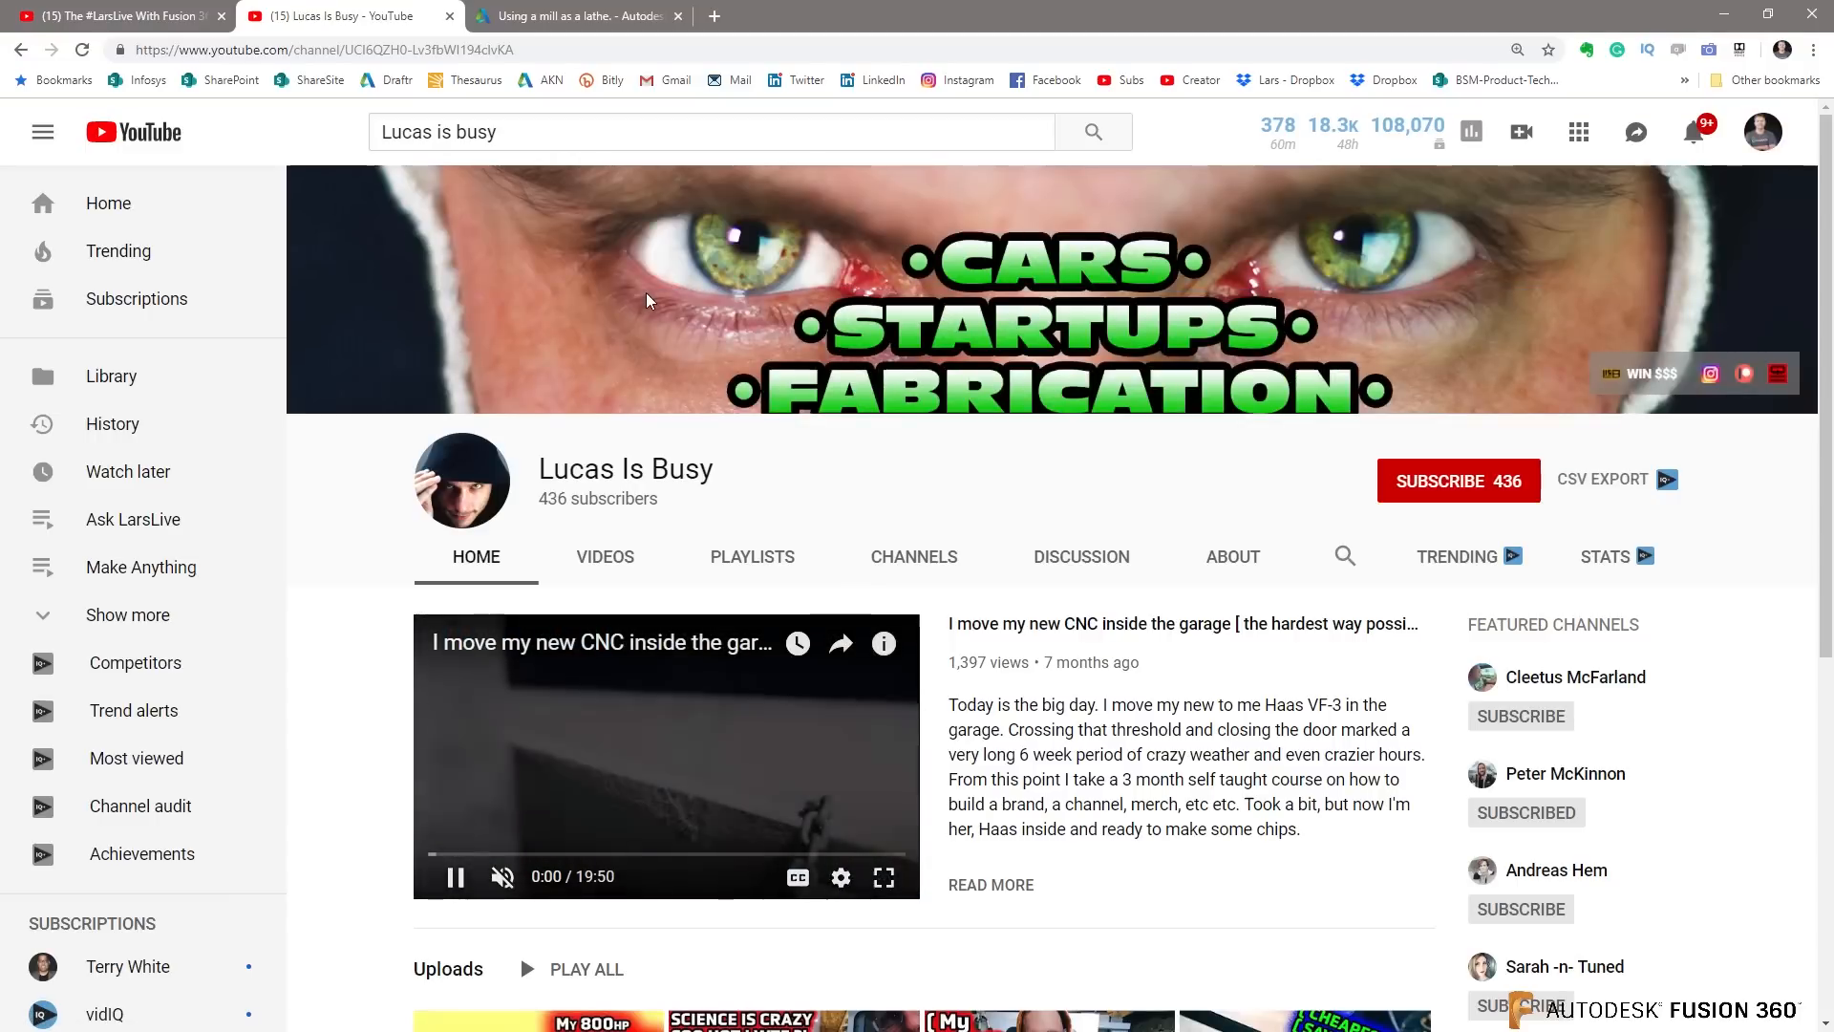
pyautogui.click(606, 556)
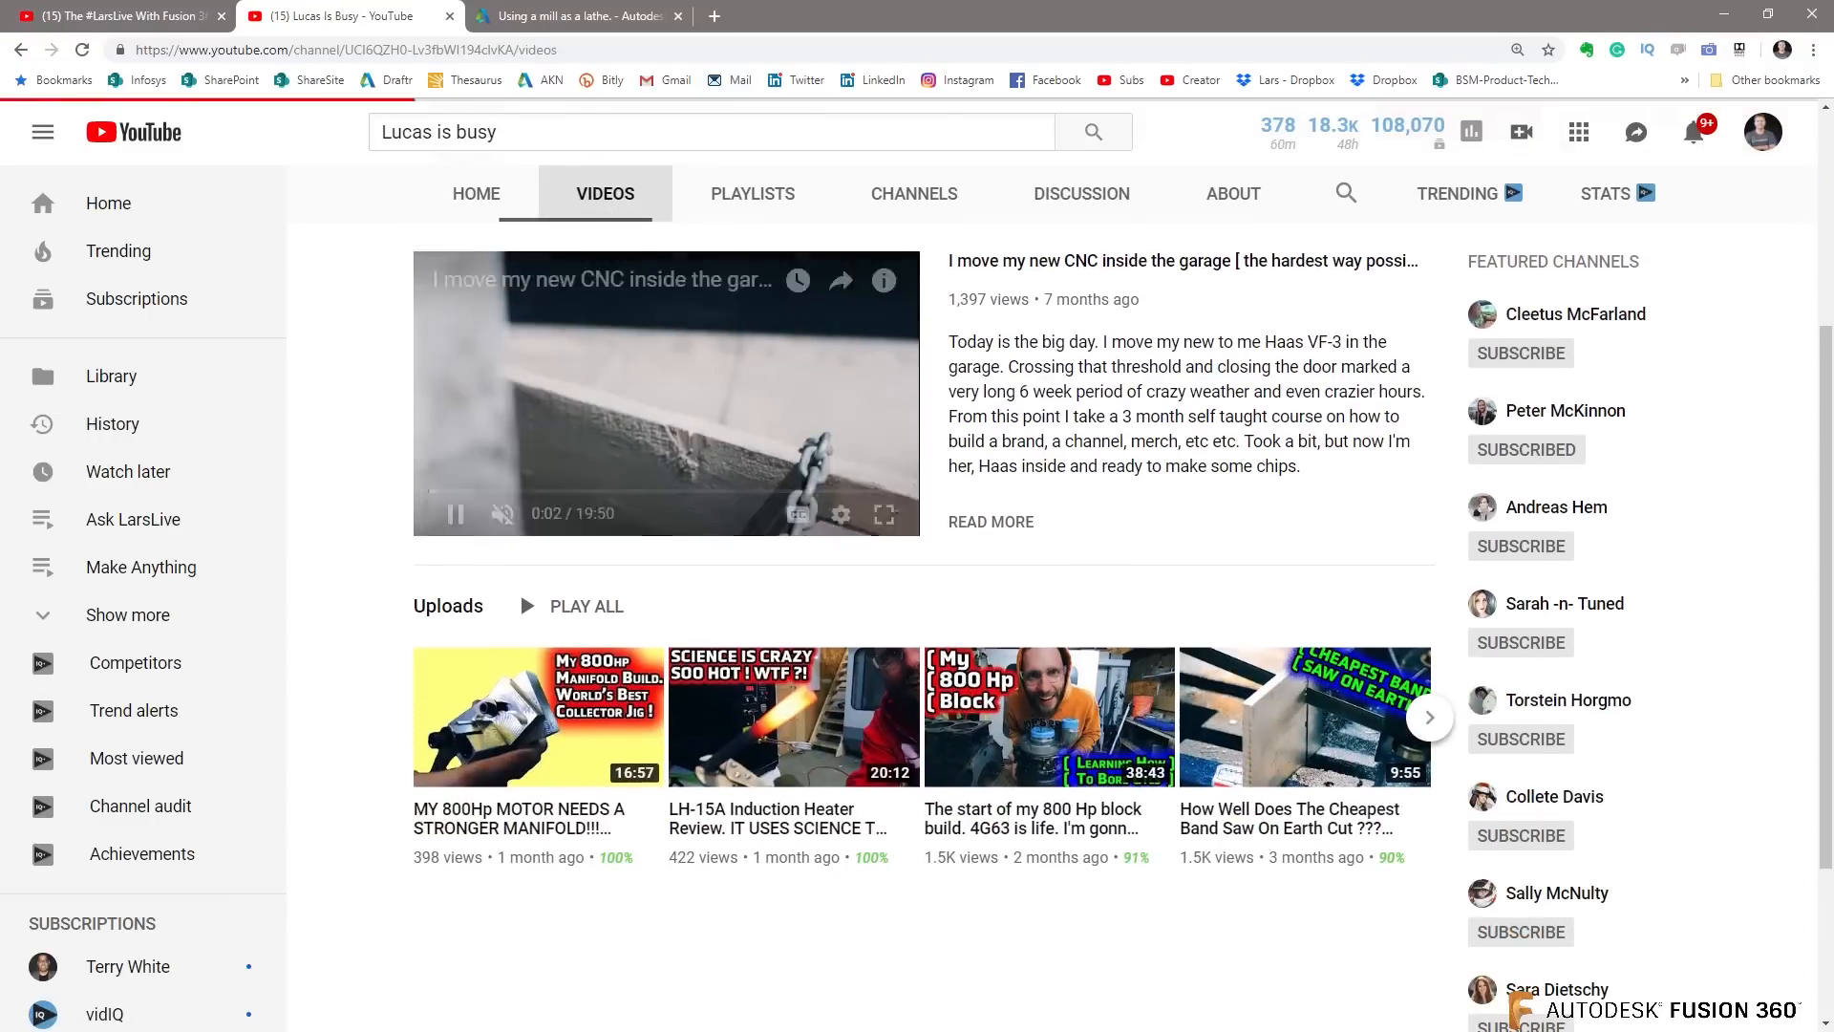
pyautogui.click(665, 268)
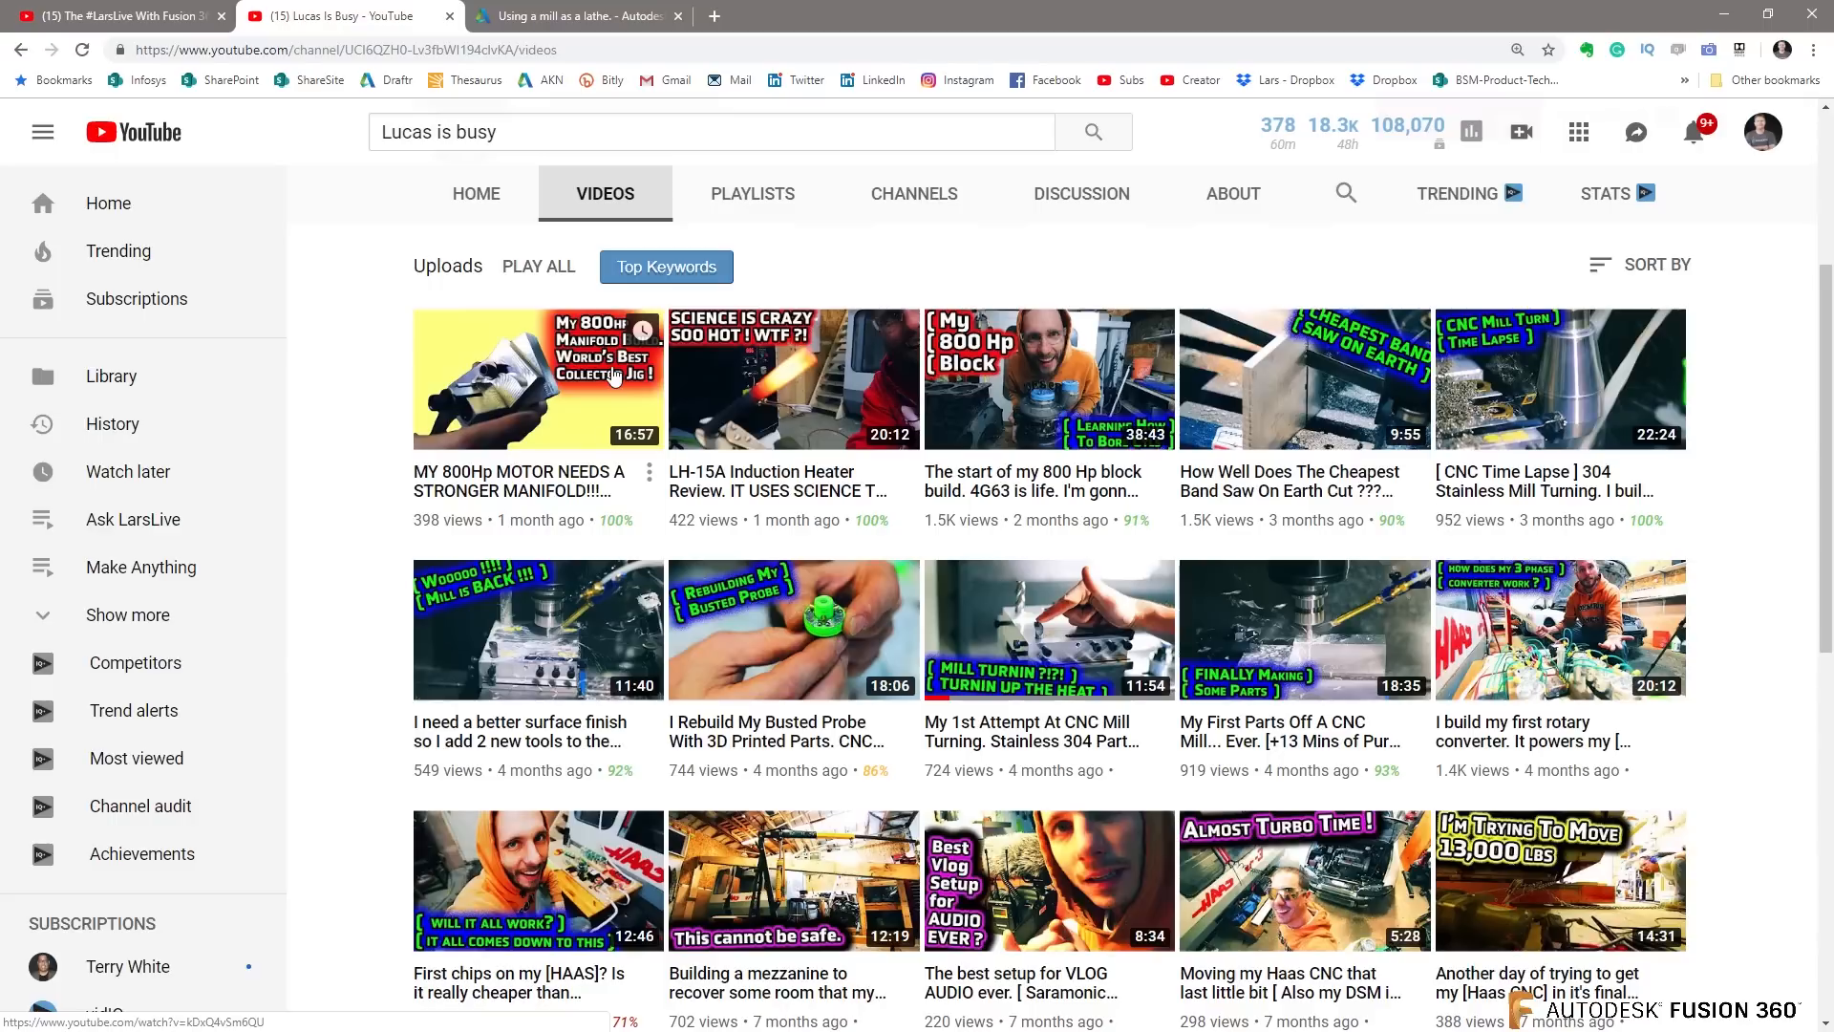
pyautogui.moveTo(795, 629)
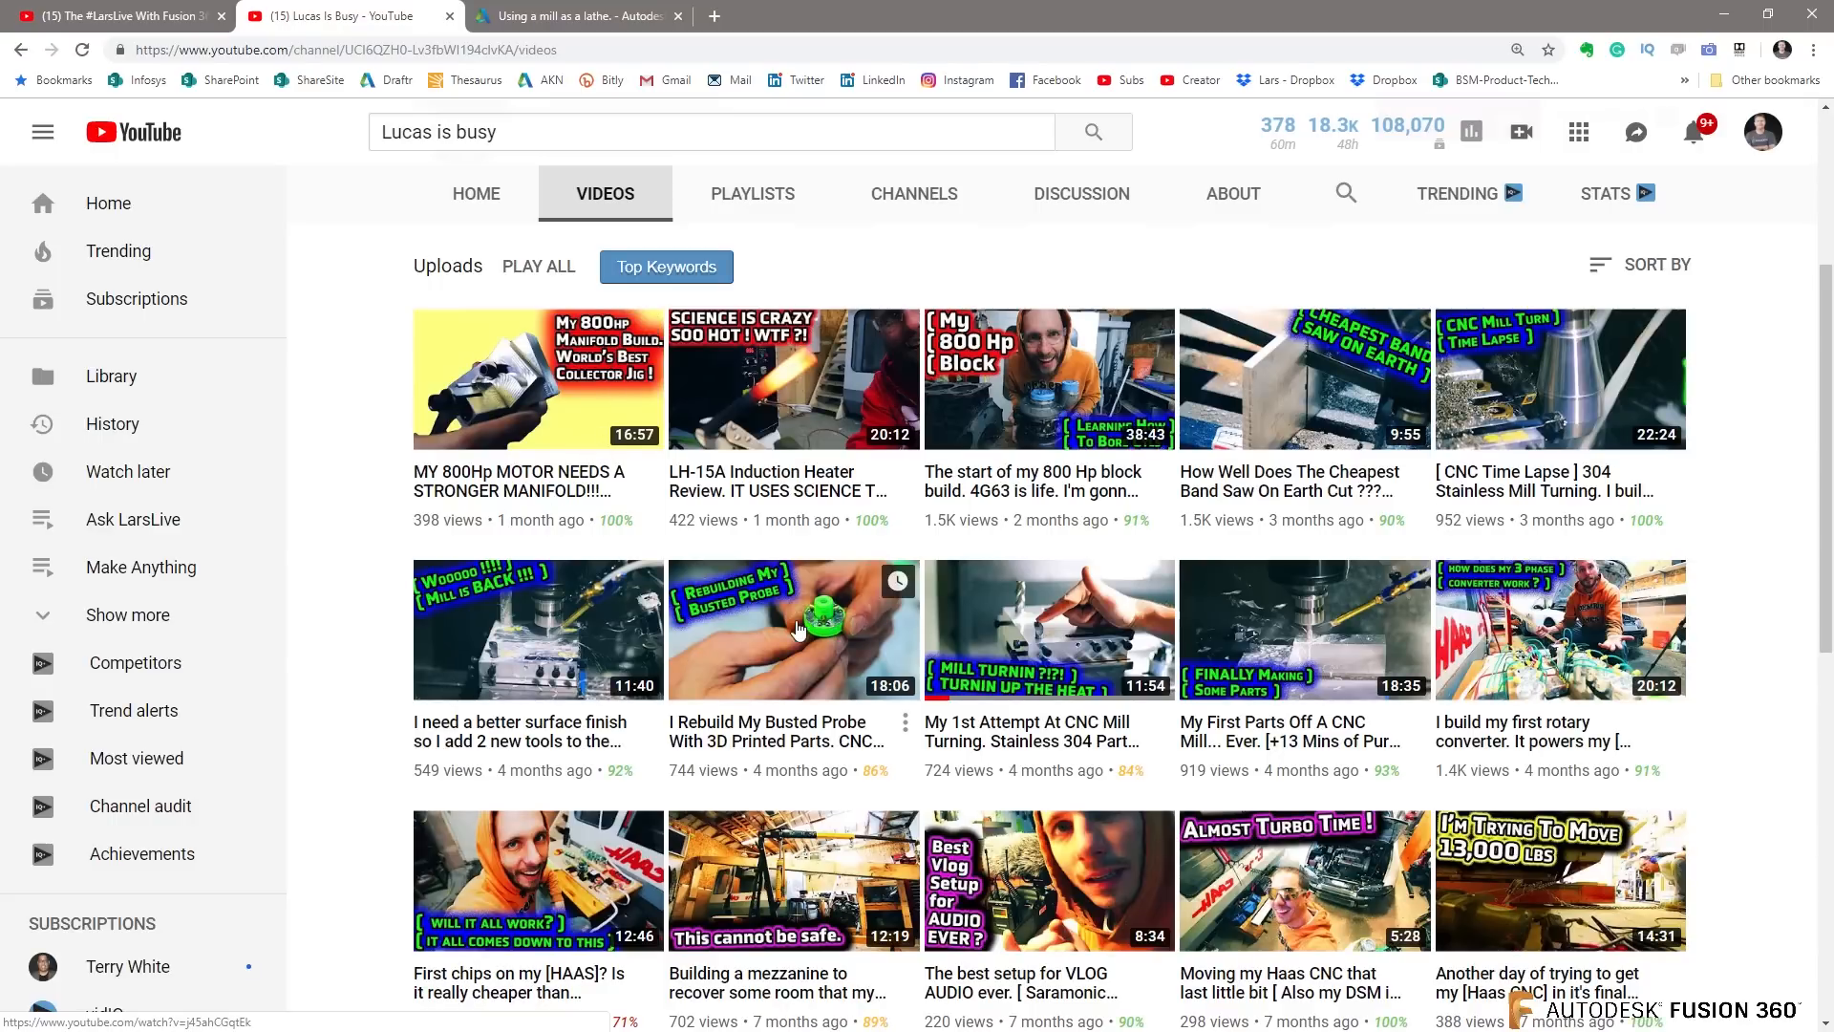
pyautogui.moveTo(951, 745)
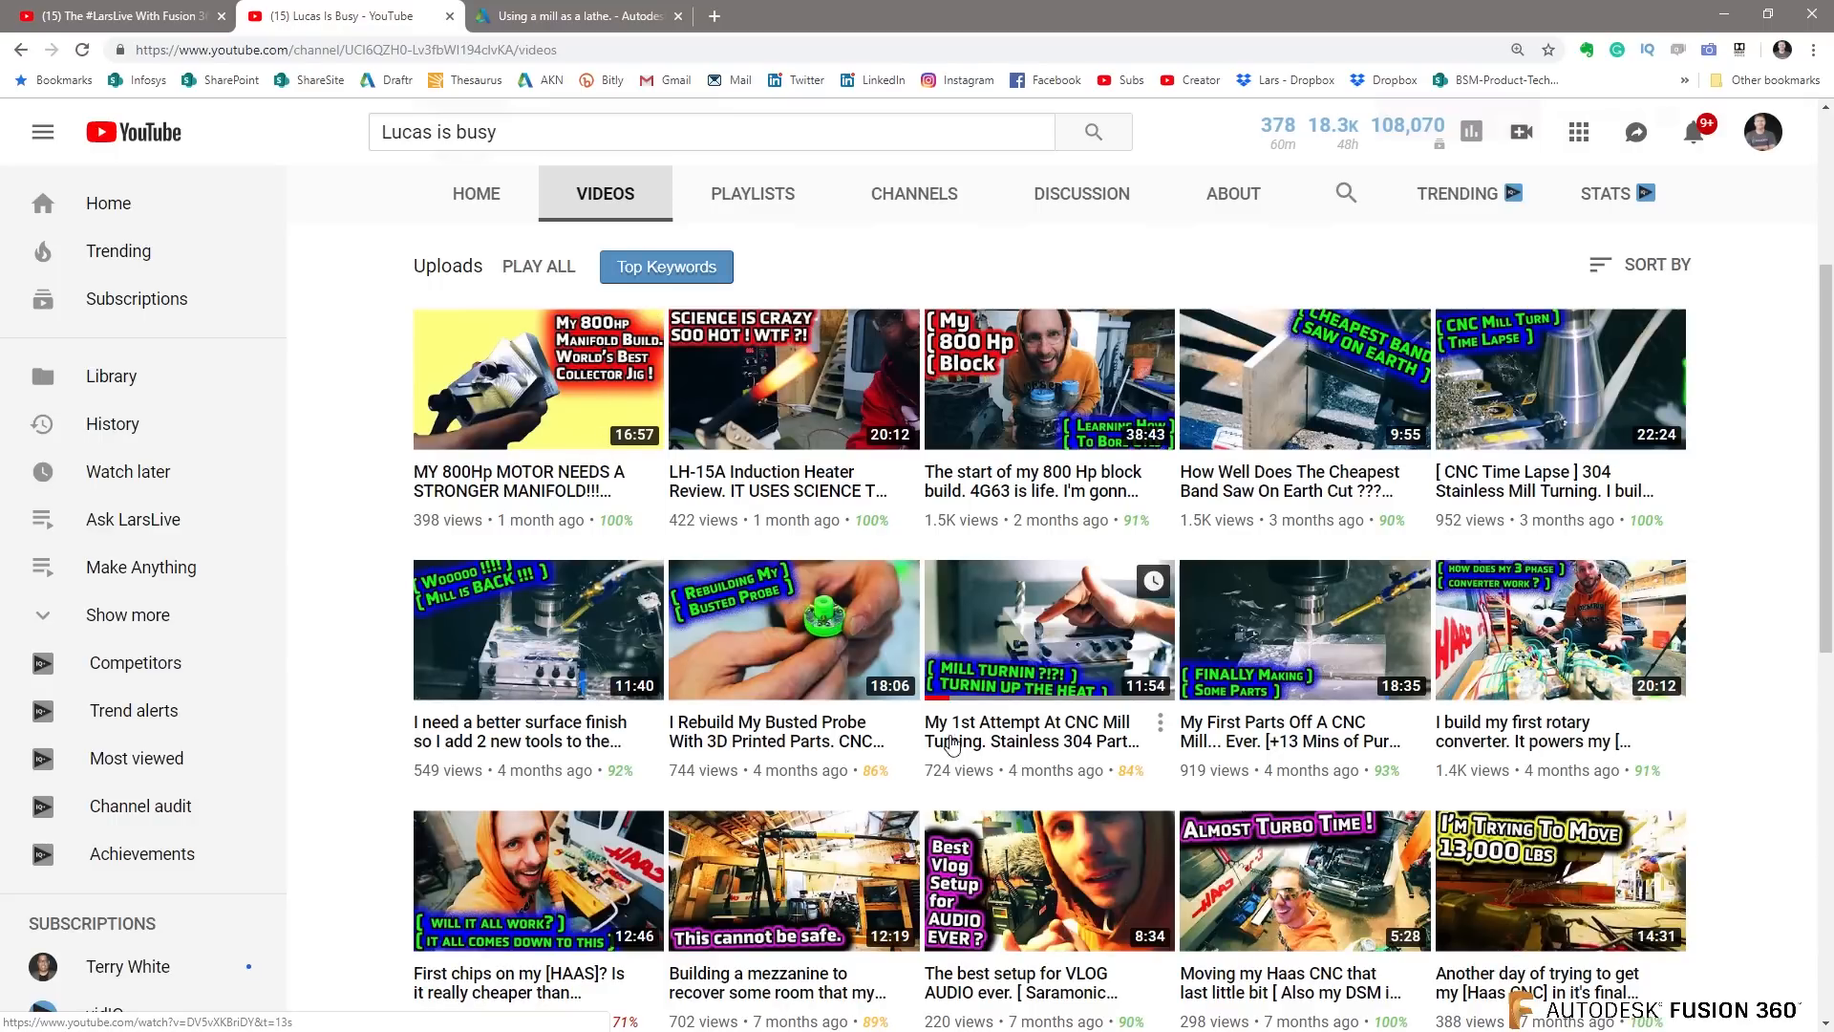
# Step: Play 'My 1st Attempt At CNC Mill Turning' and skip ahead to 4:38, 5:36 and 10:15
pyautogui.click(1047, 629)
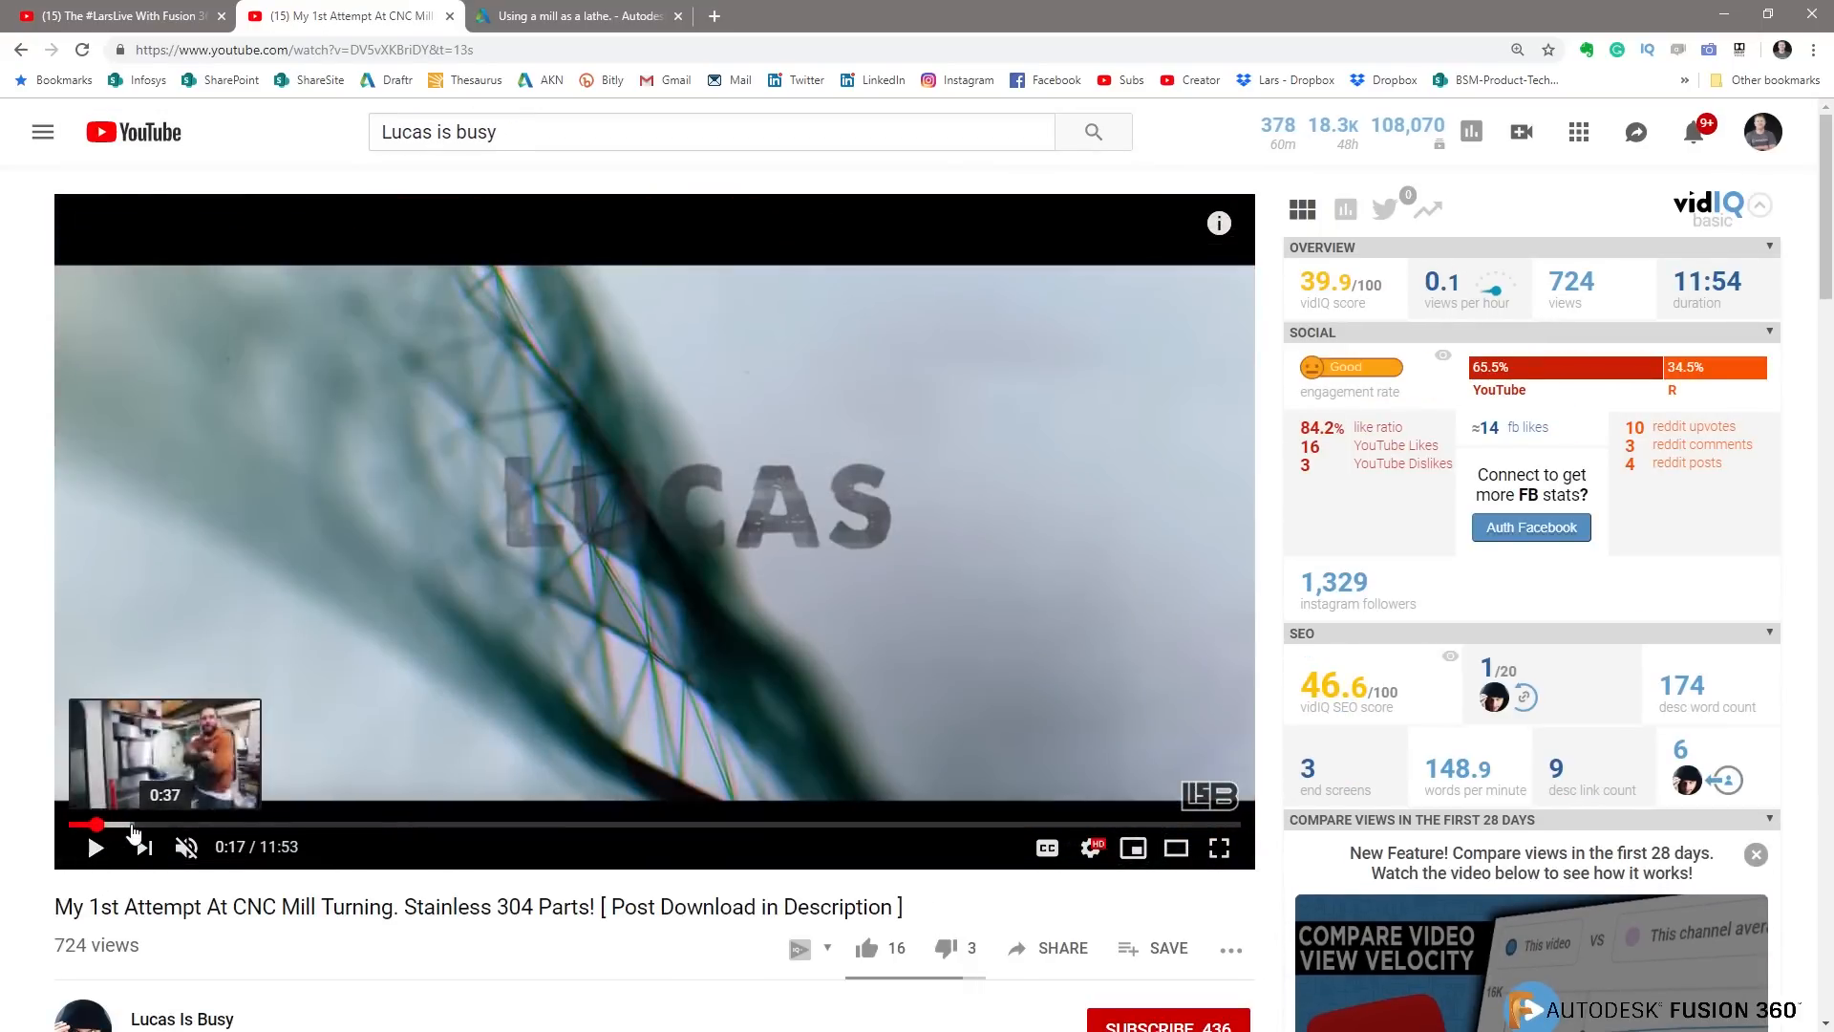
pyautogui.moveTo(325, 822)
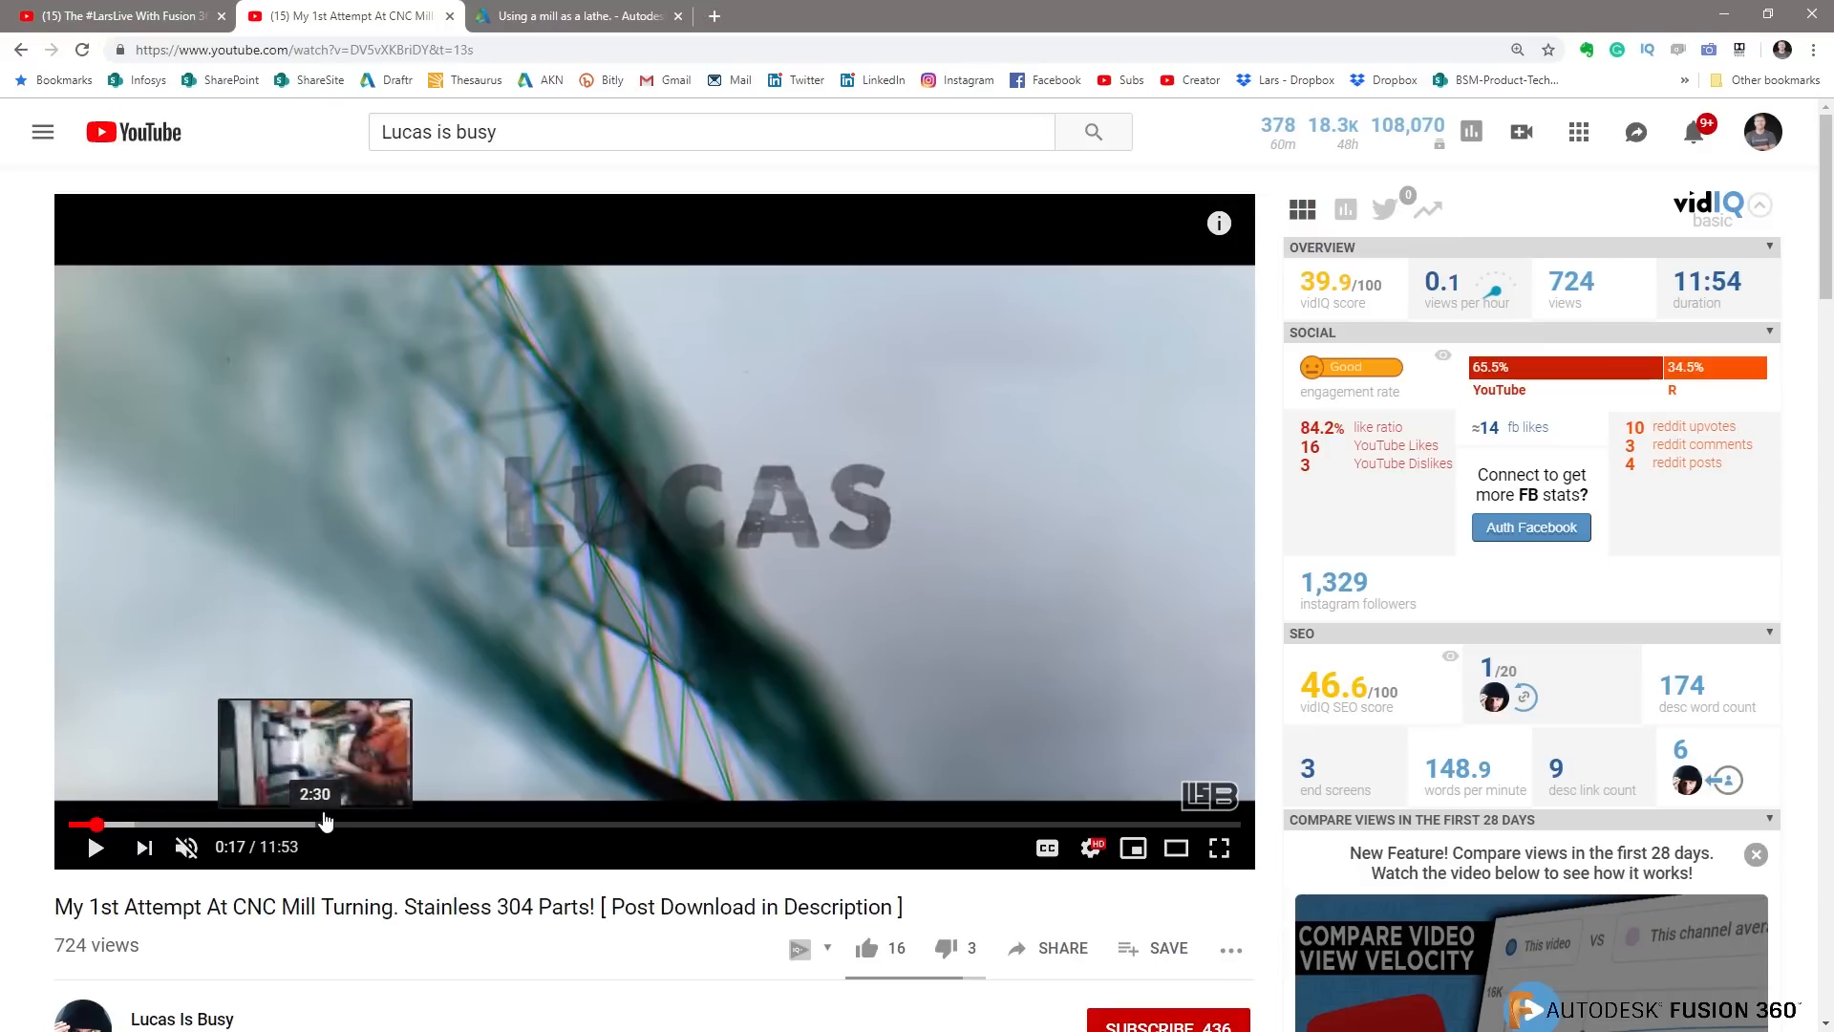
pyautogui.moveTo(480, 821)
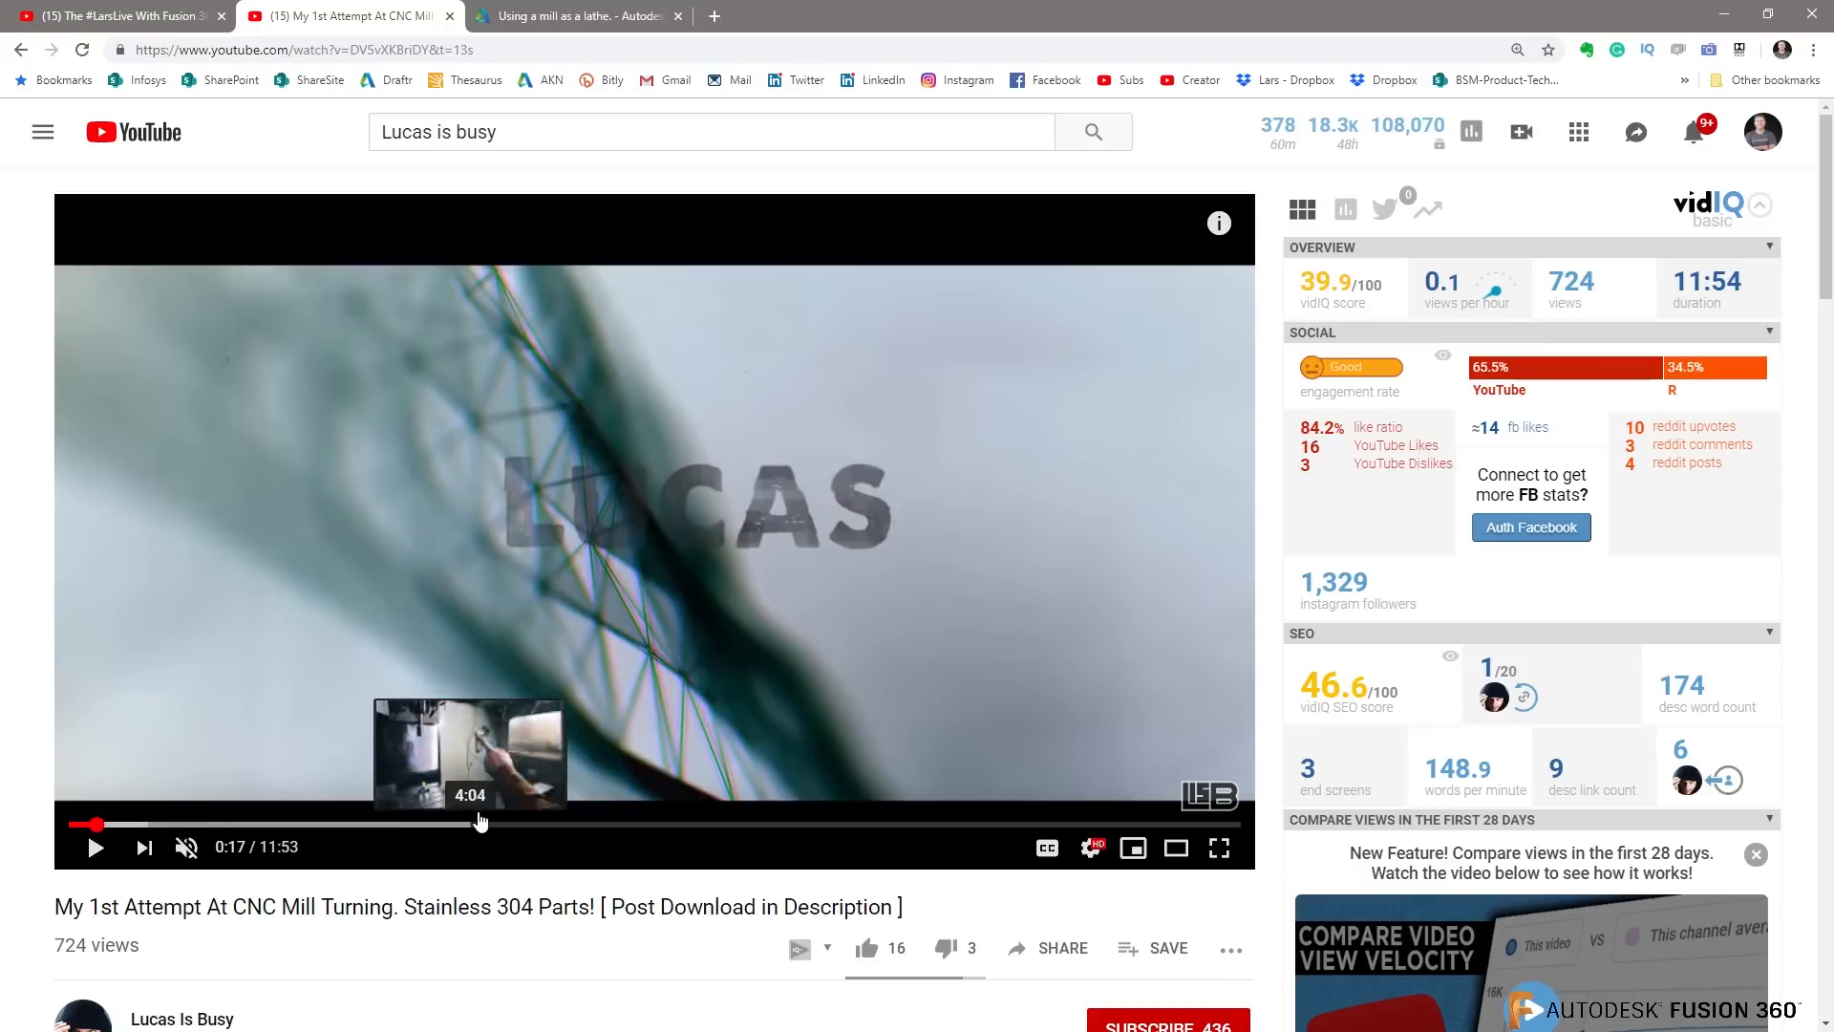
pyautogui.moveTo(529, 831)
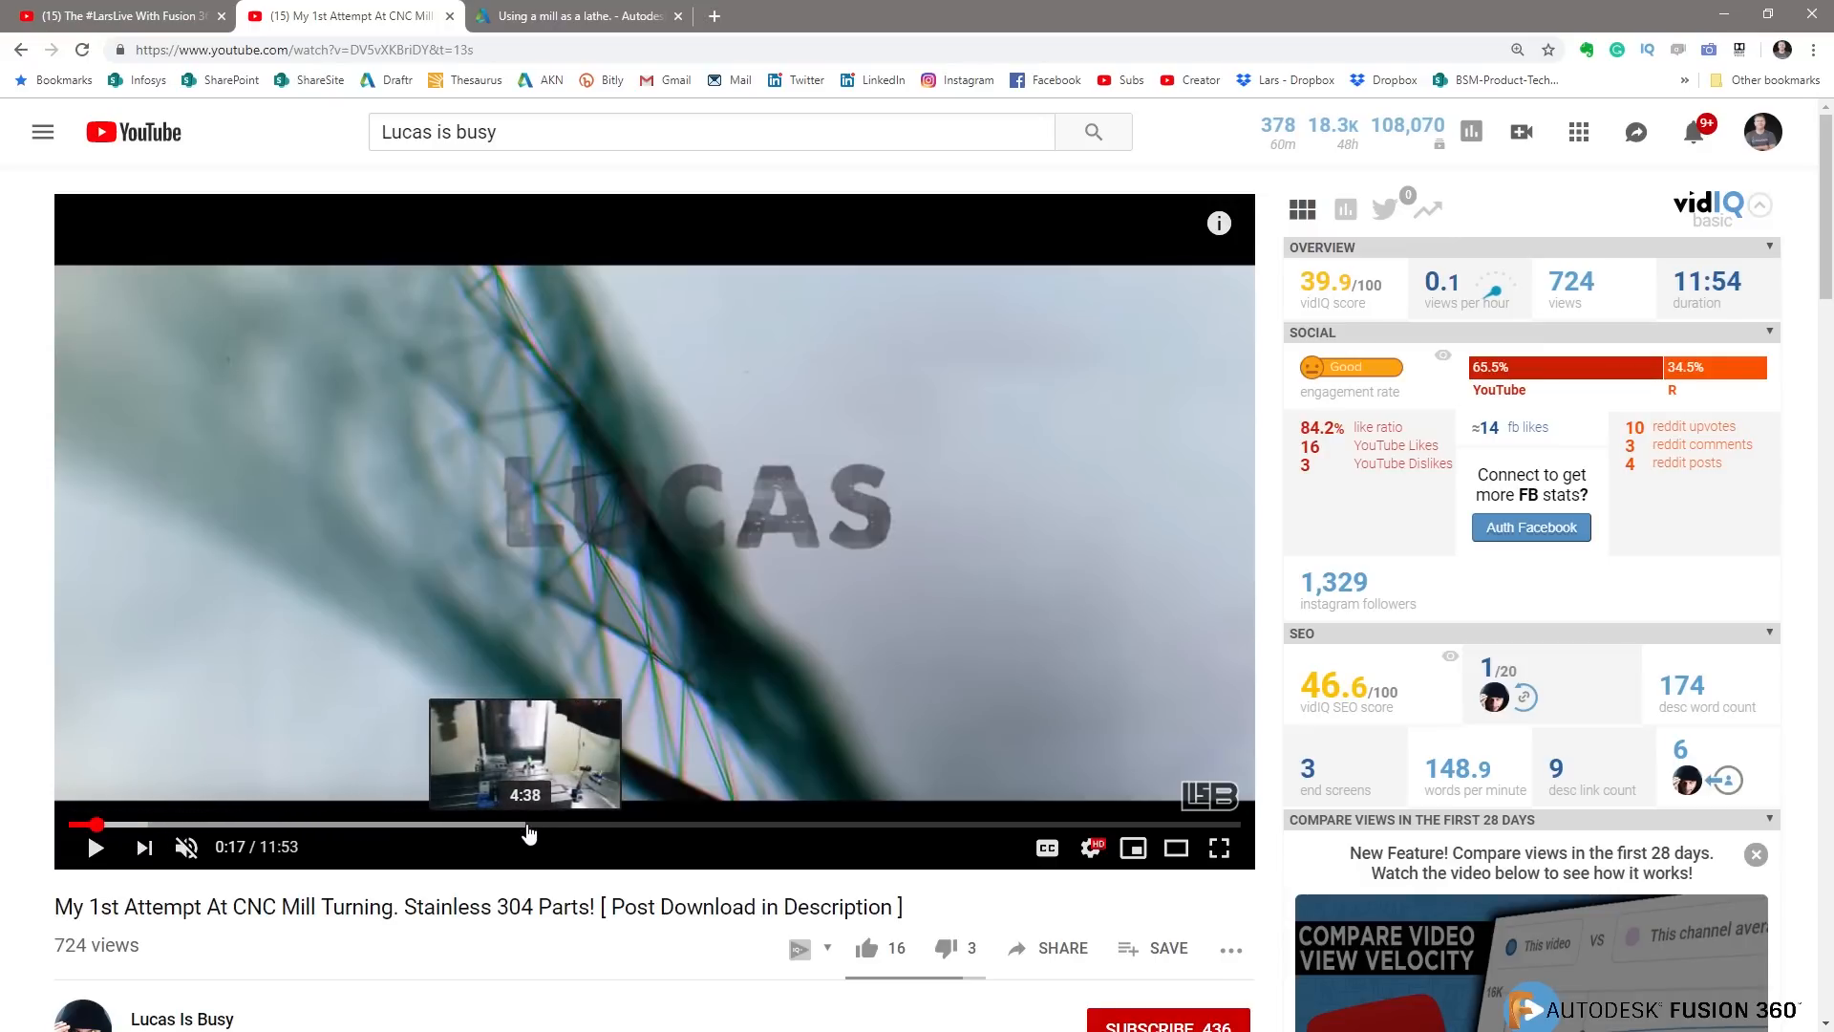
pyautogui.click(530, 826)
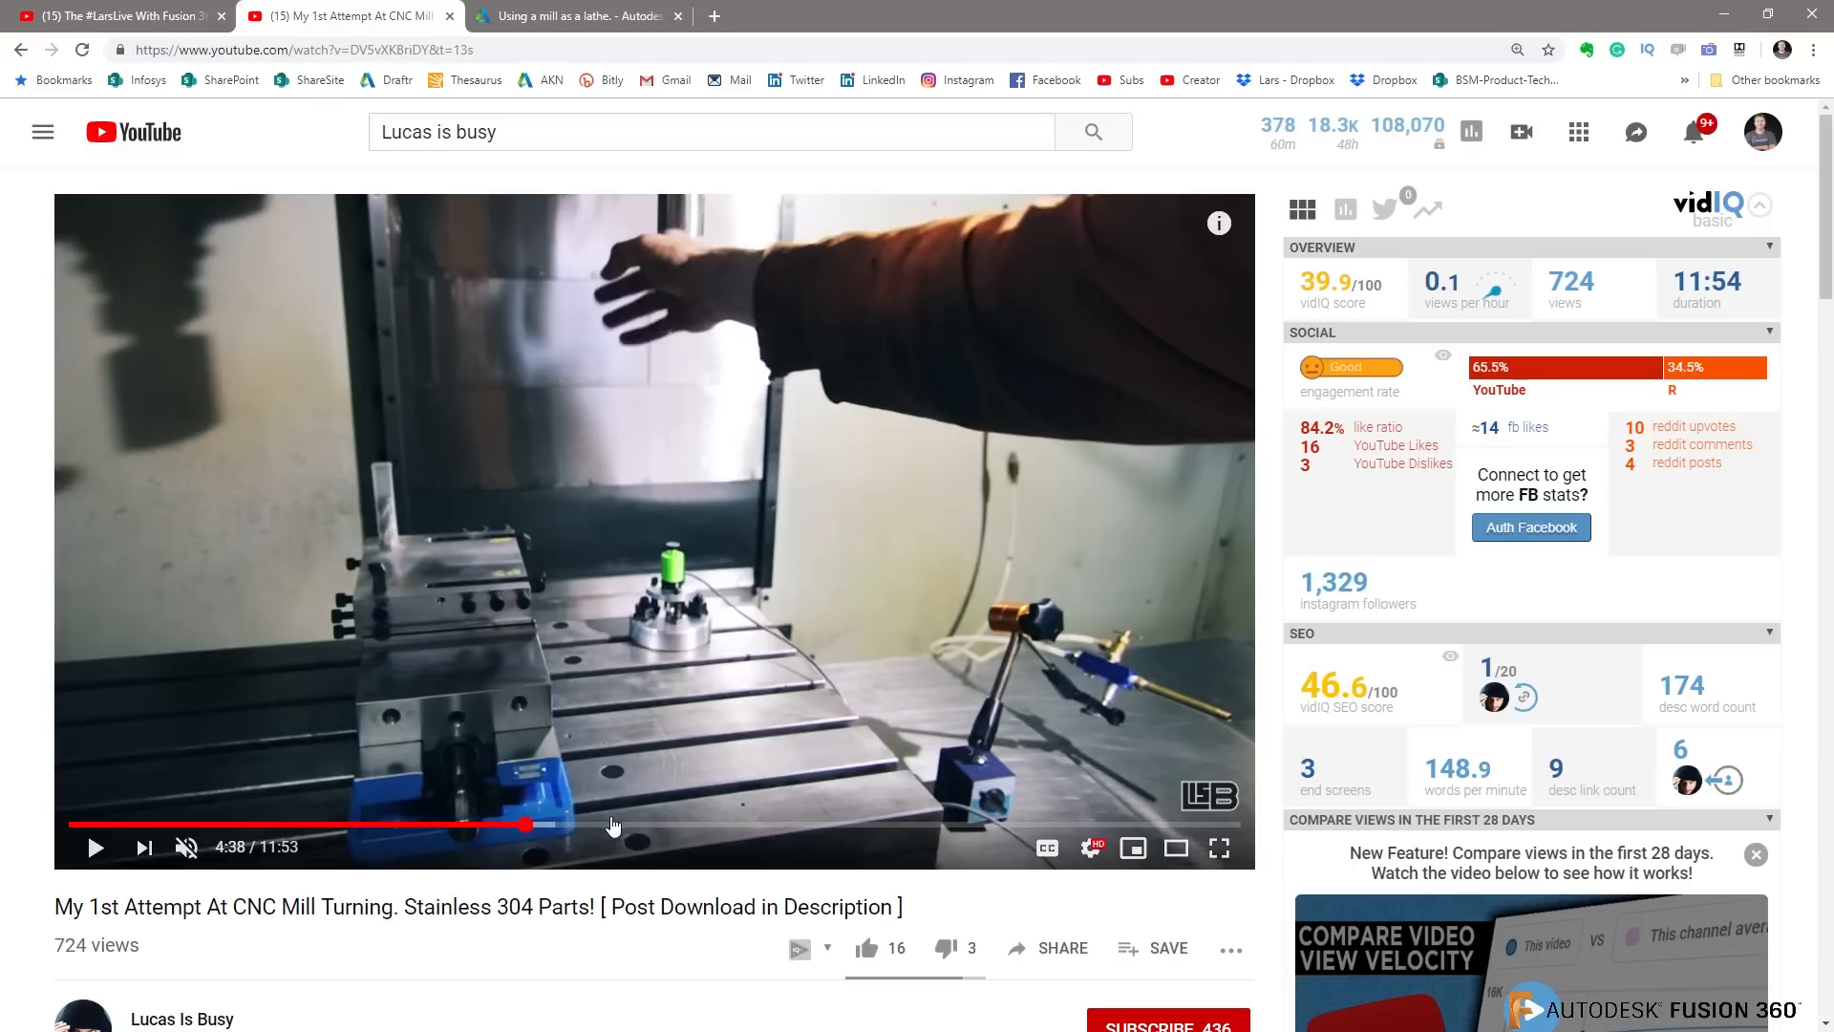
pyautogui.moveTo(428, 608)
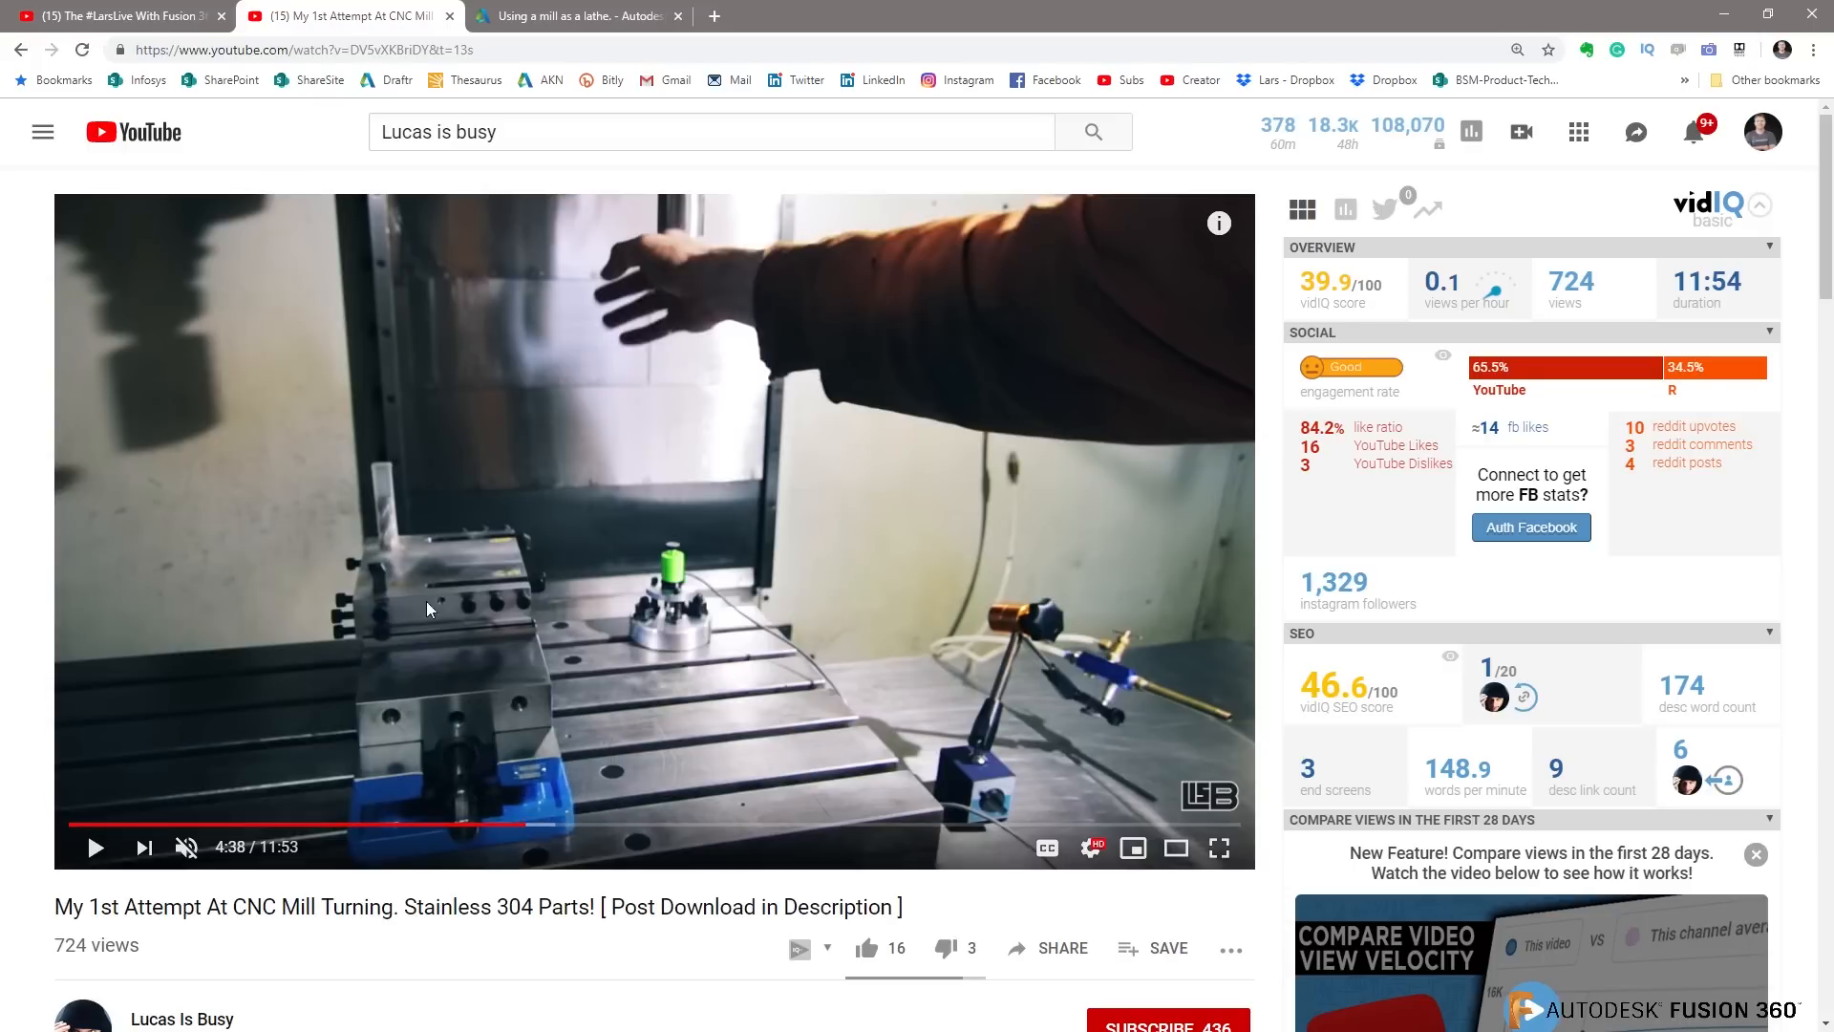
pyautogui.moveTo(638, 827)
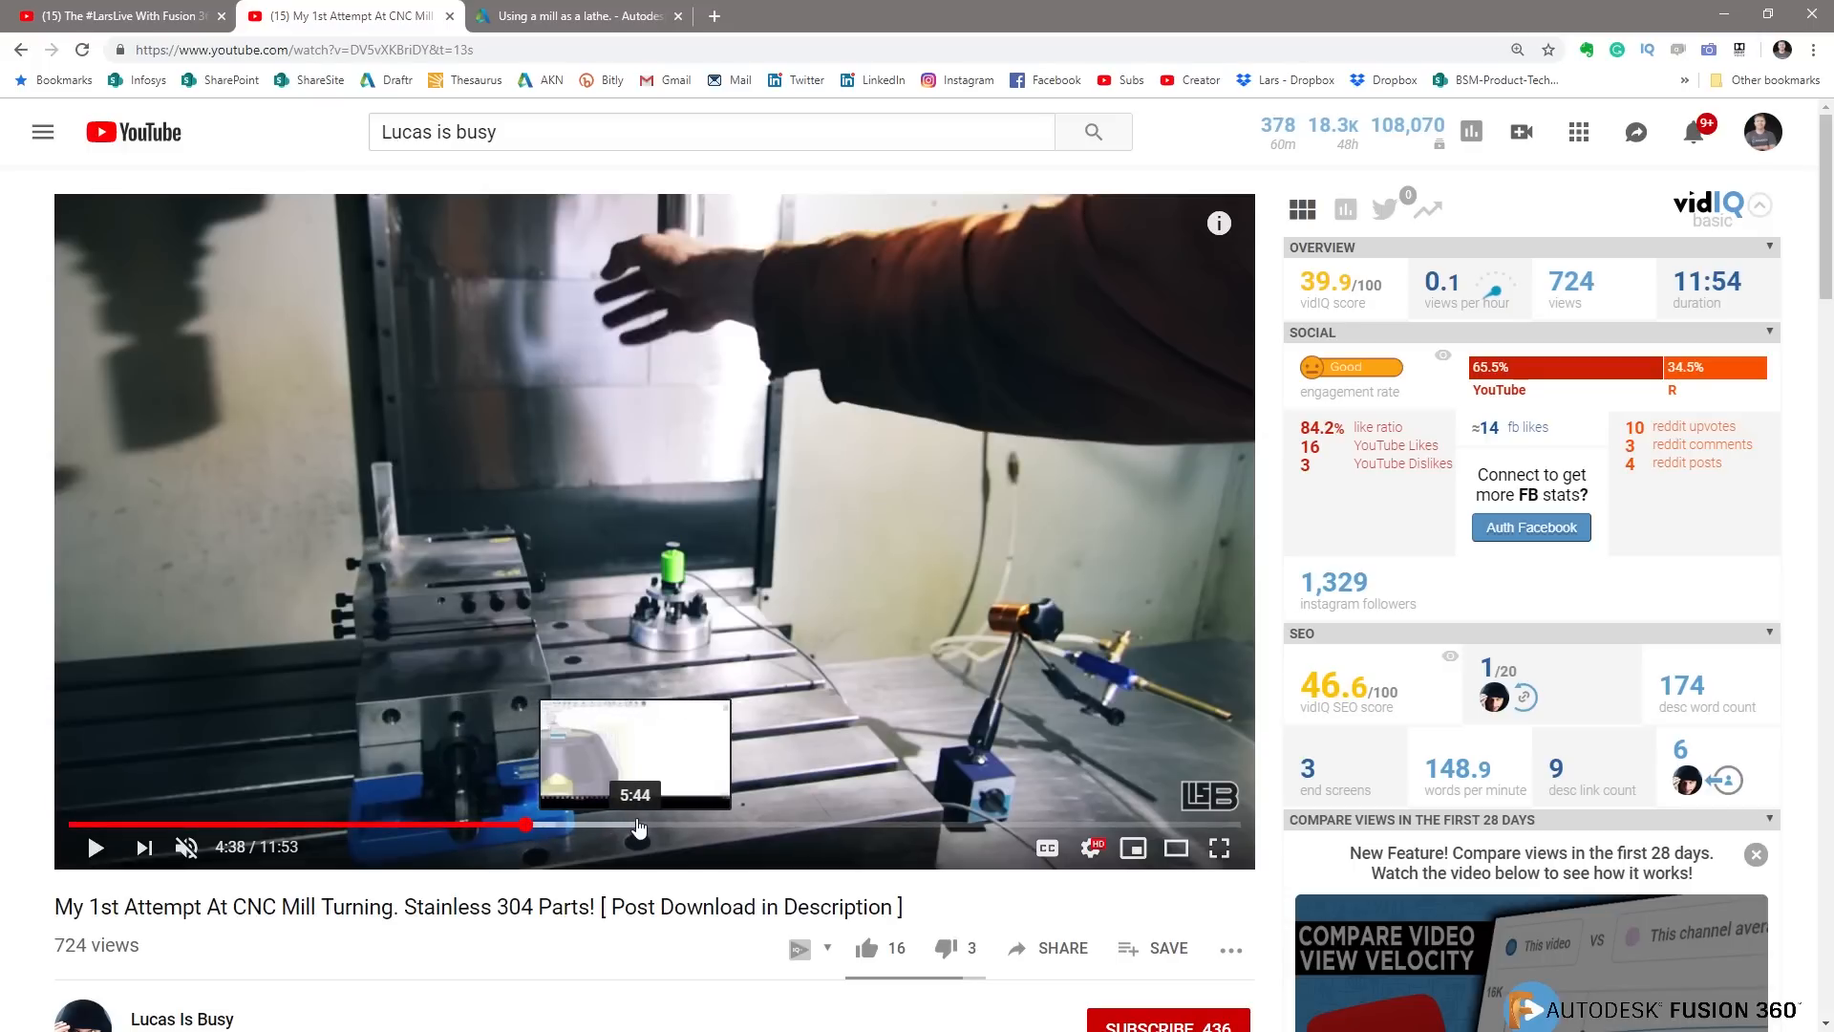
pyautogui.click(632, 826)
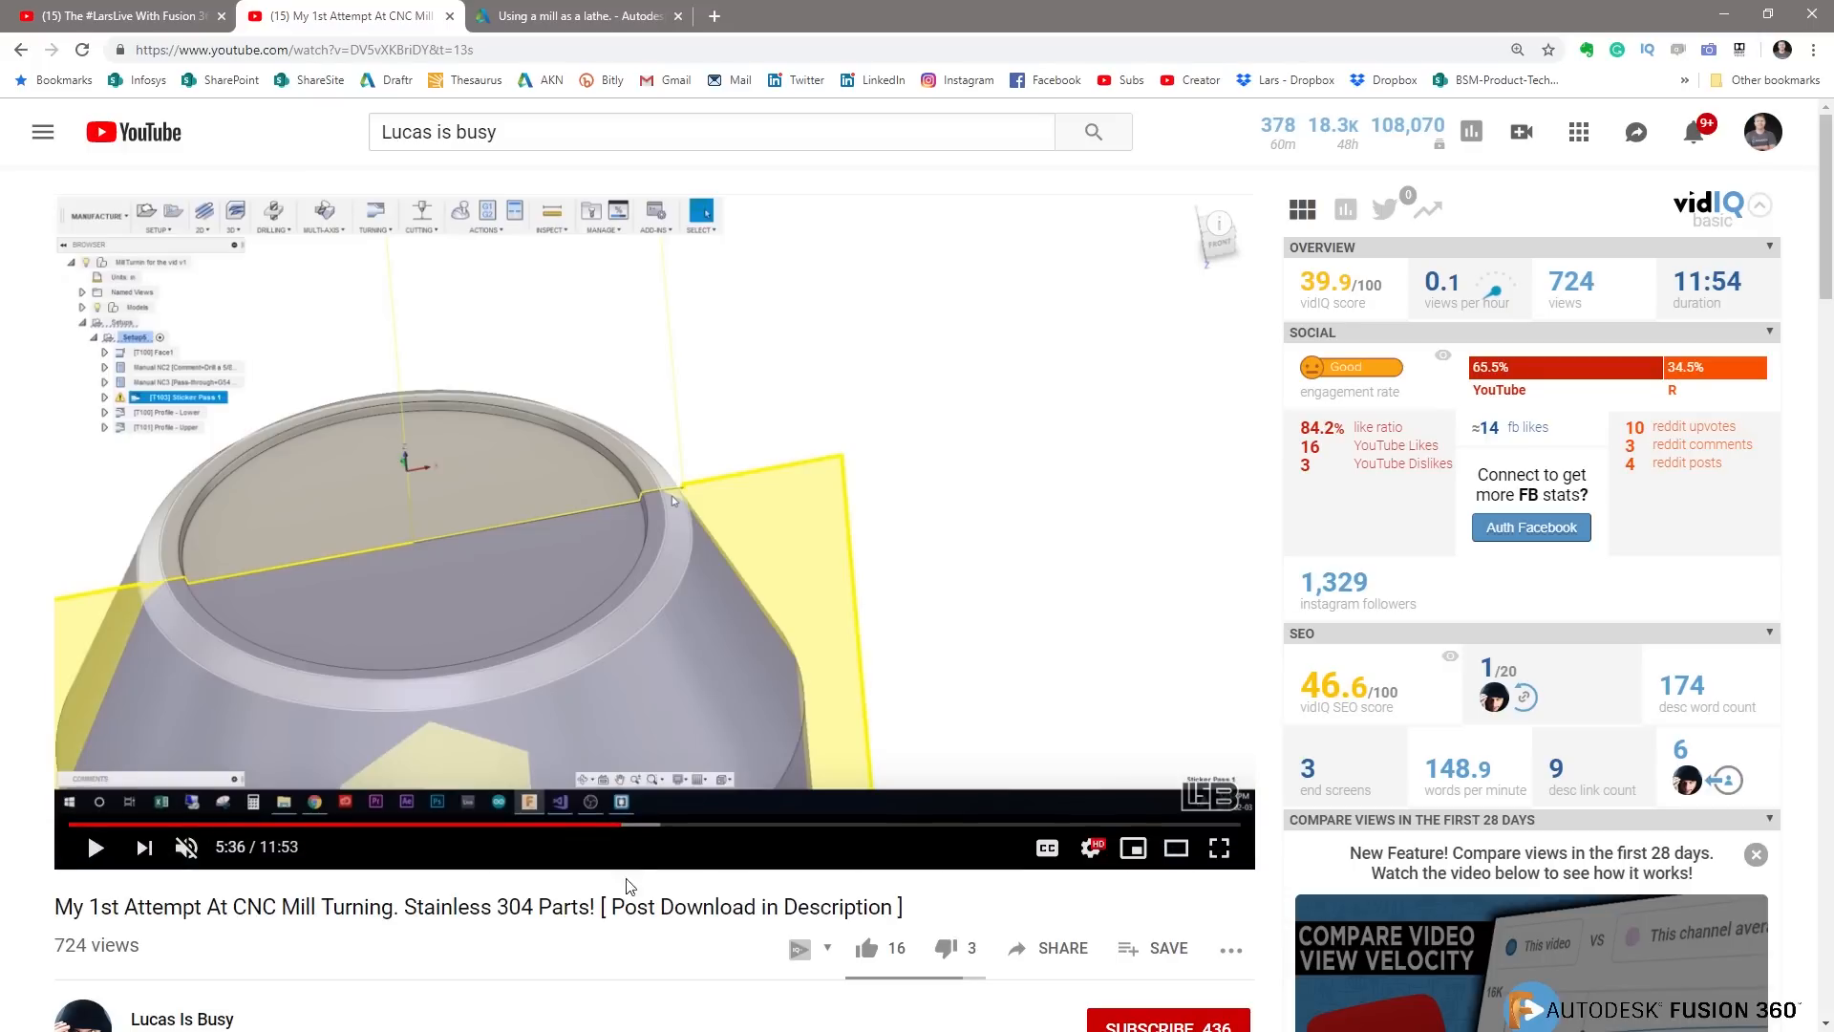
pyautogui.moveTo(942, 833)
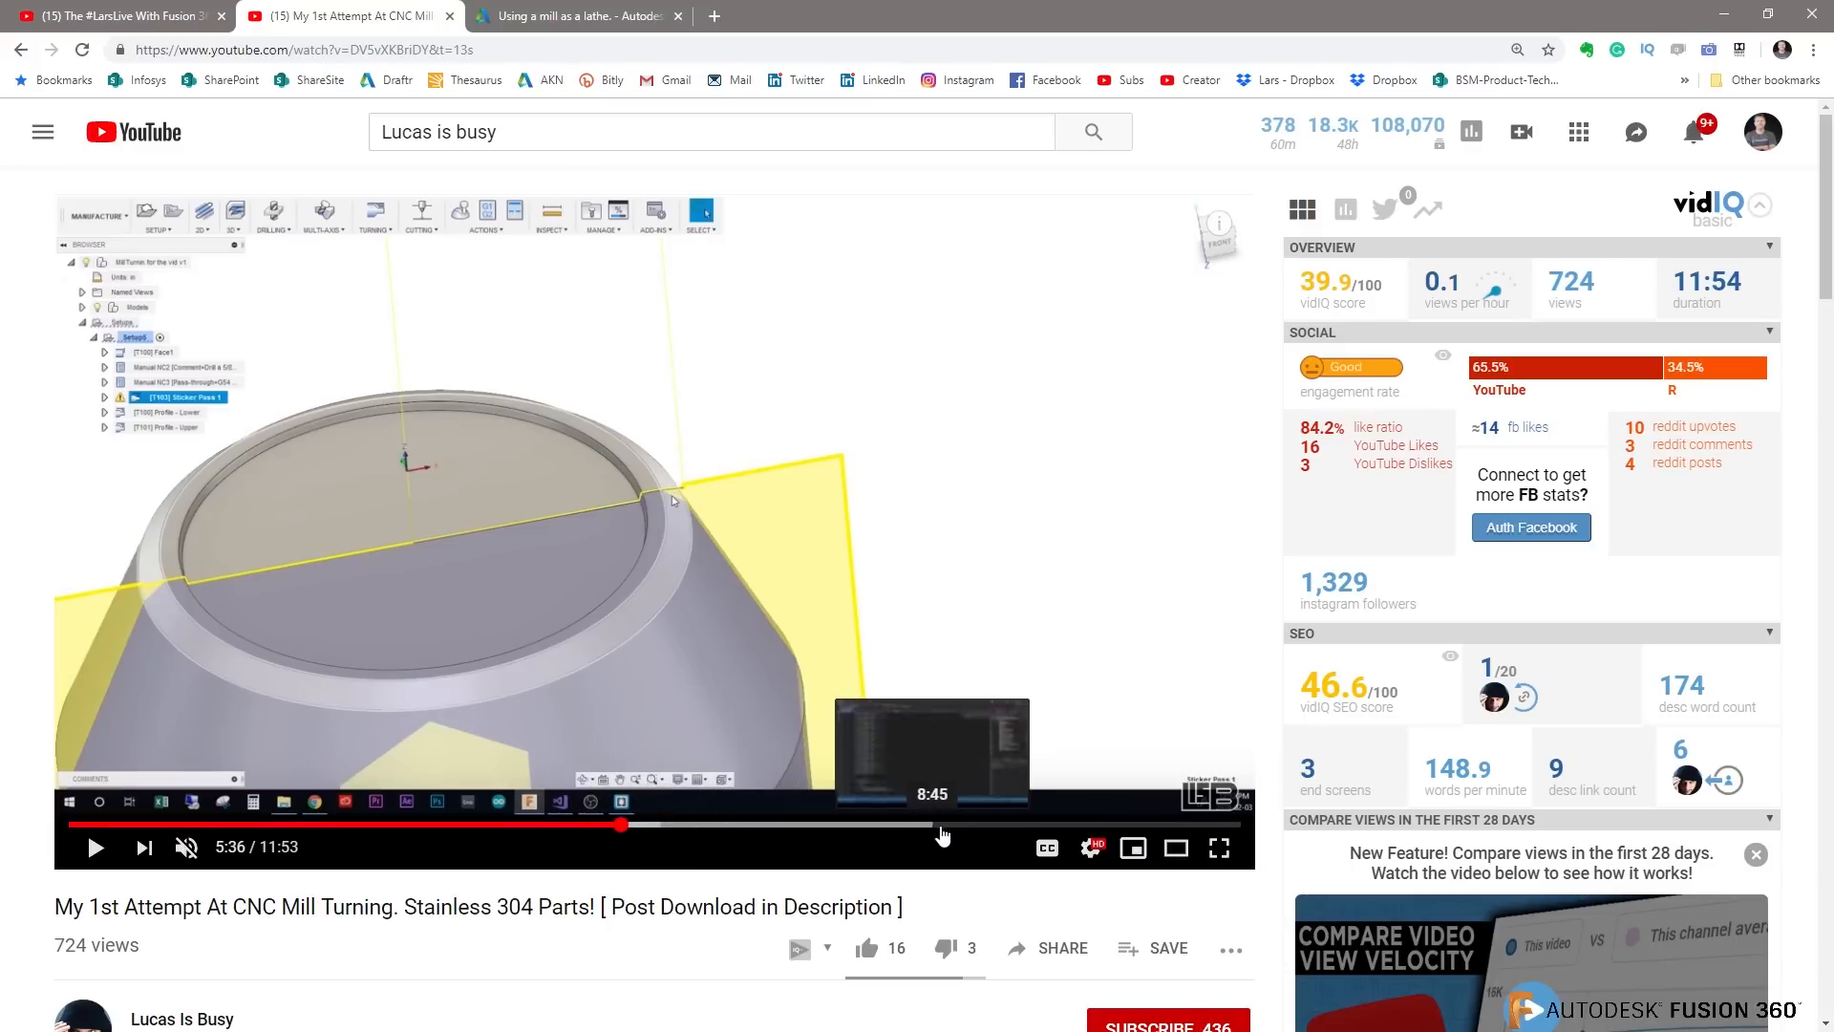
pyautogui.moveTo(1077, 835)
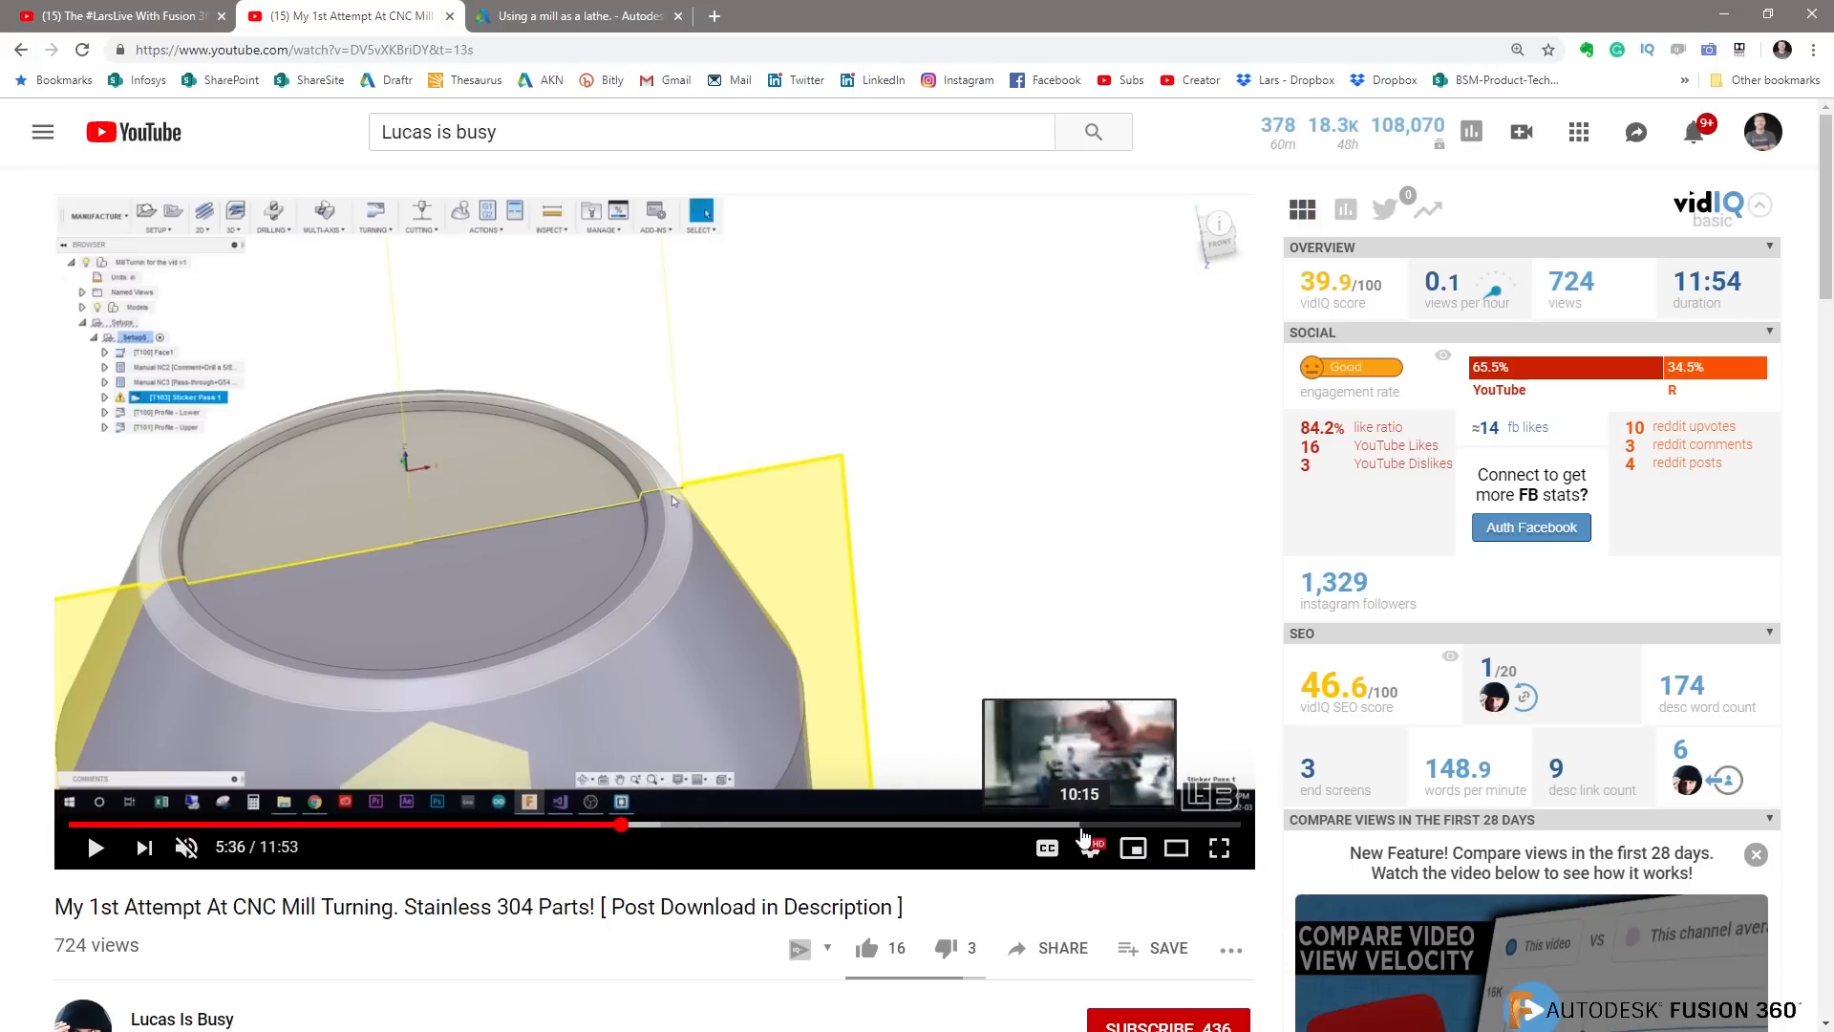
pyautogui.click(1075, 824)
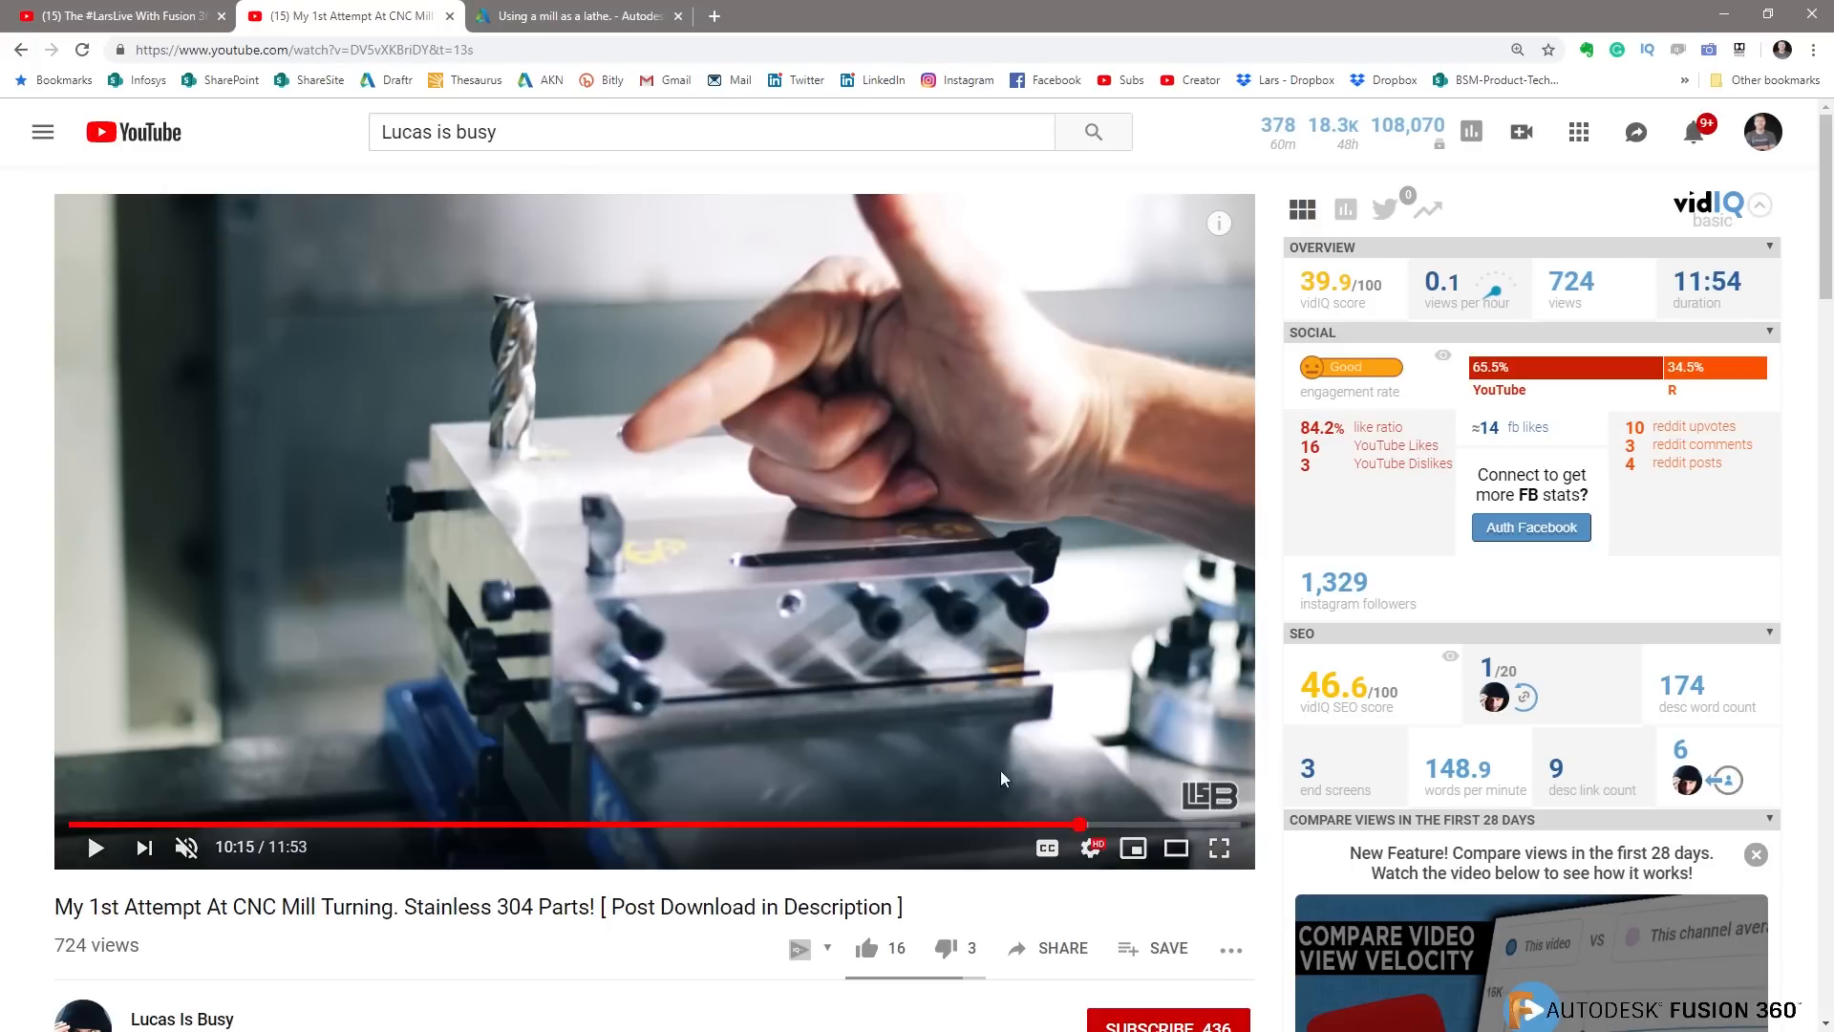
pyautogui.moveTo(574, 514)
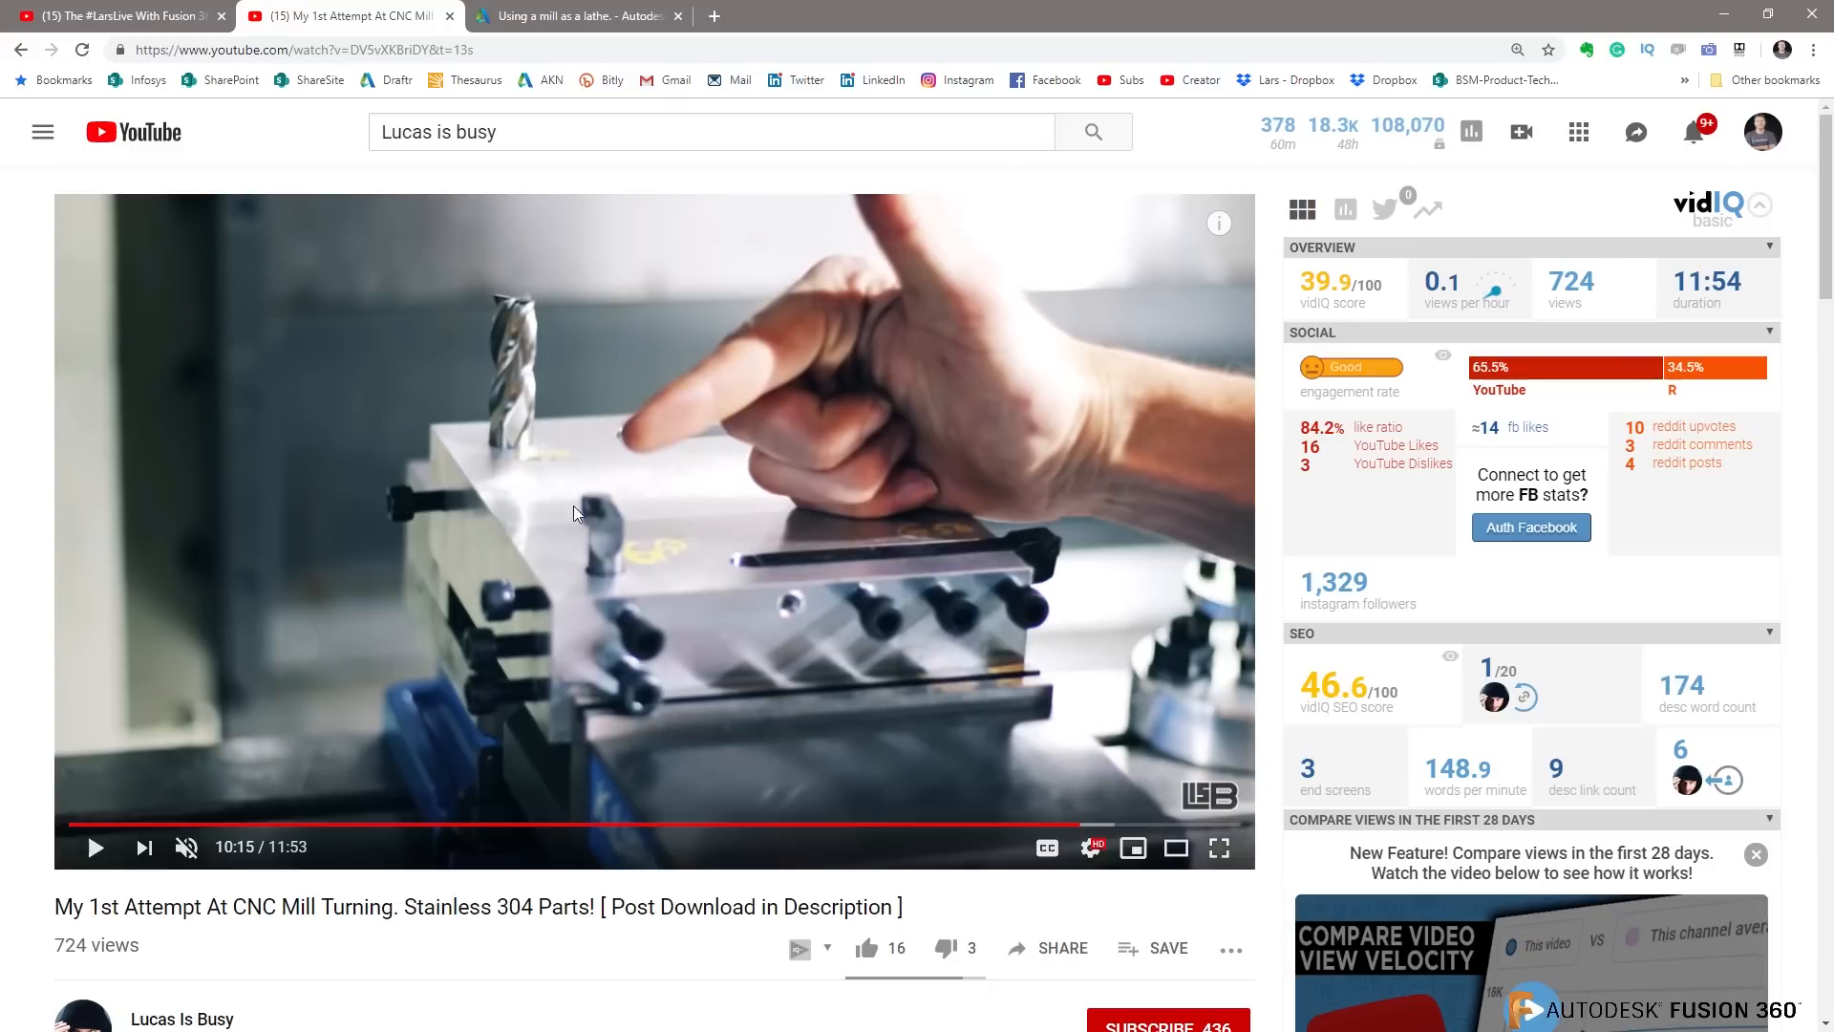
pyautogui.moveTo(707, 441)
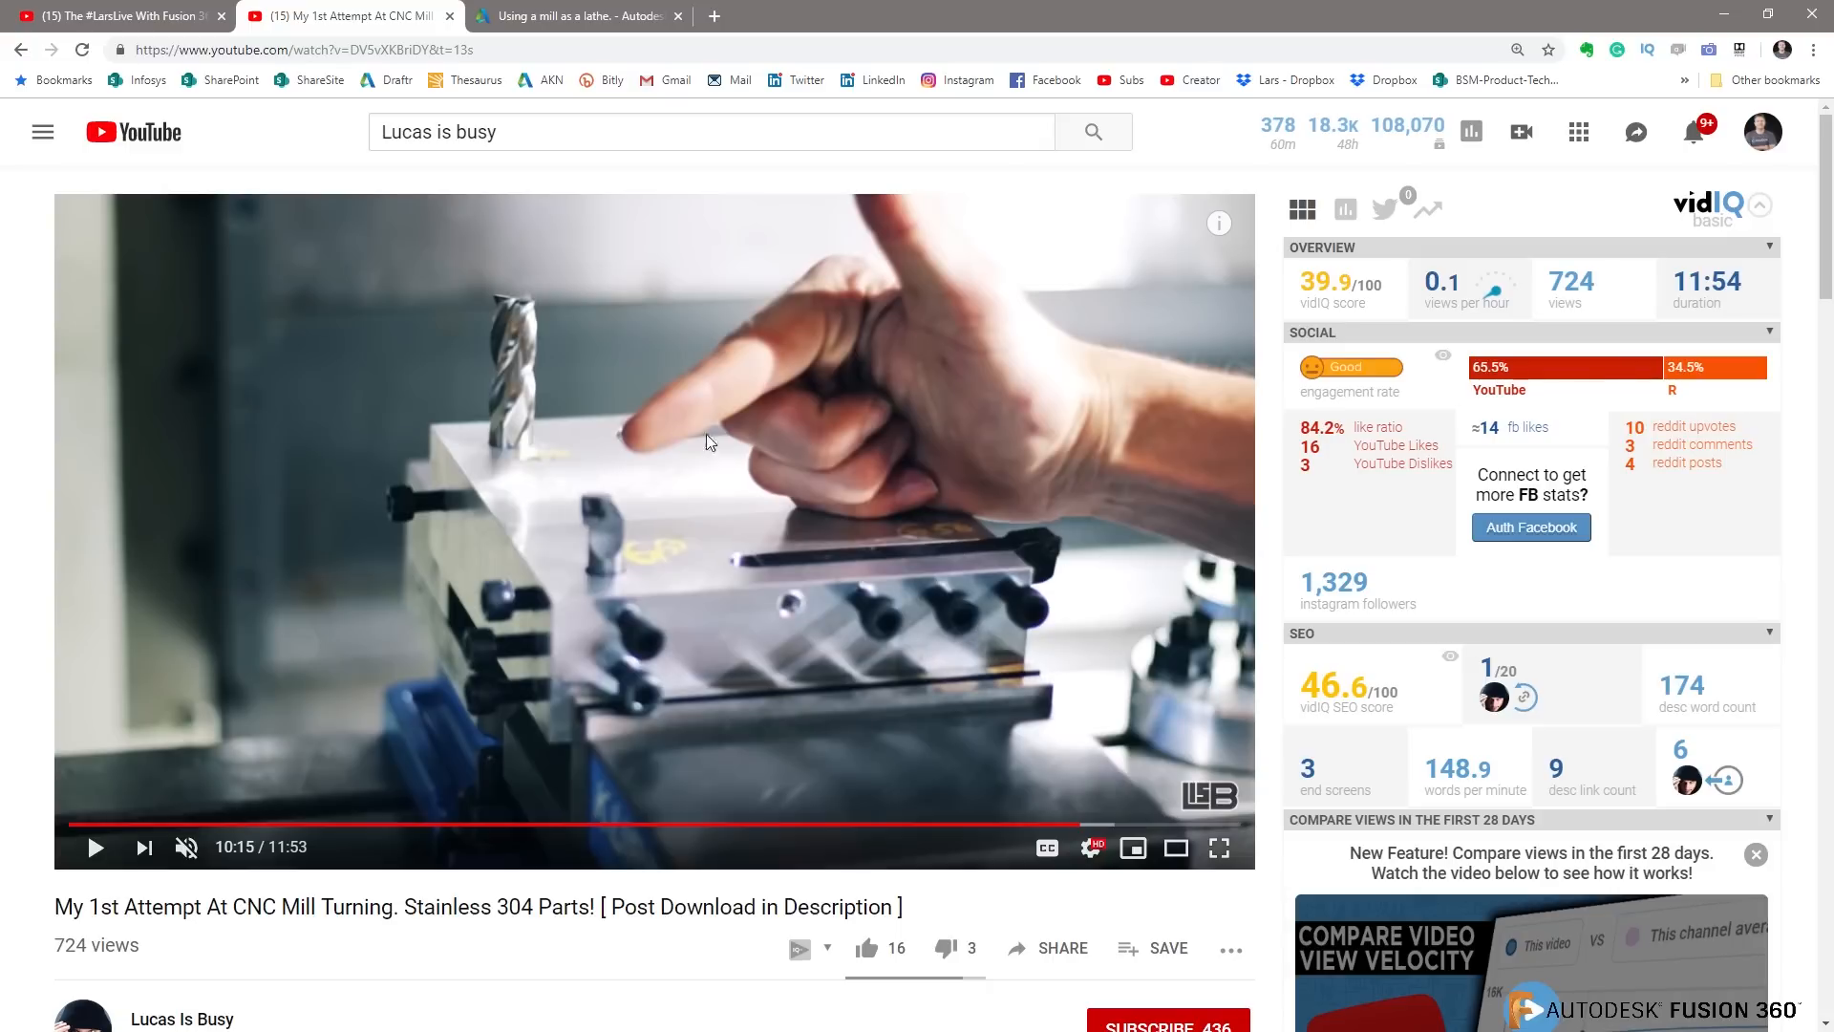
pyautogui.moveTo(445, 617)
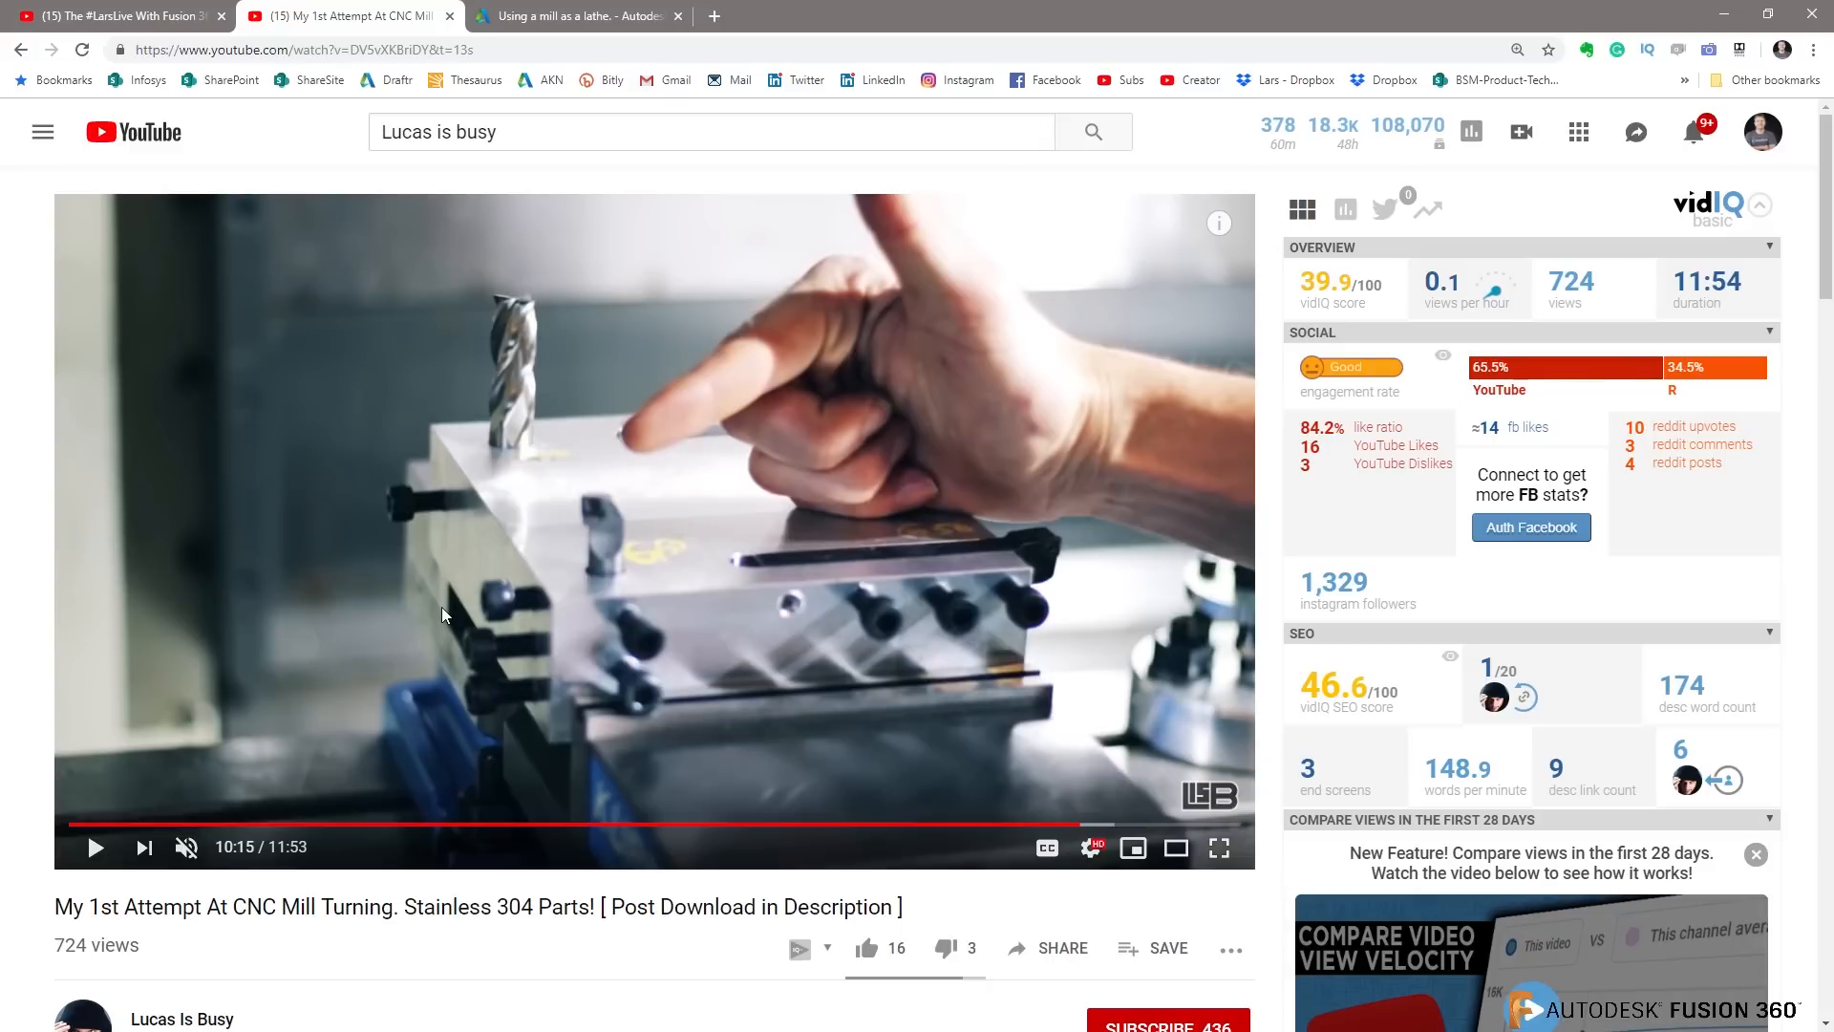
pyautogui.moveTo(405, 619)
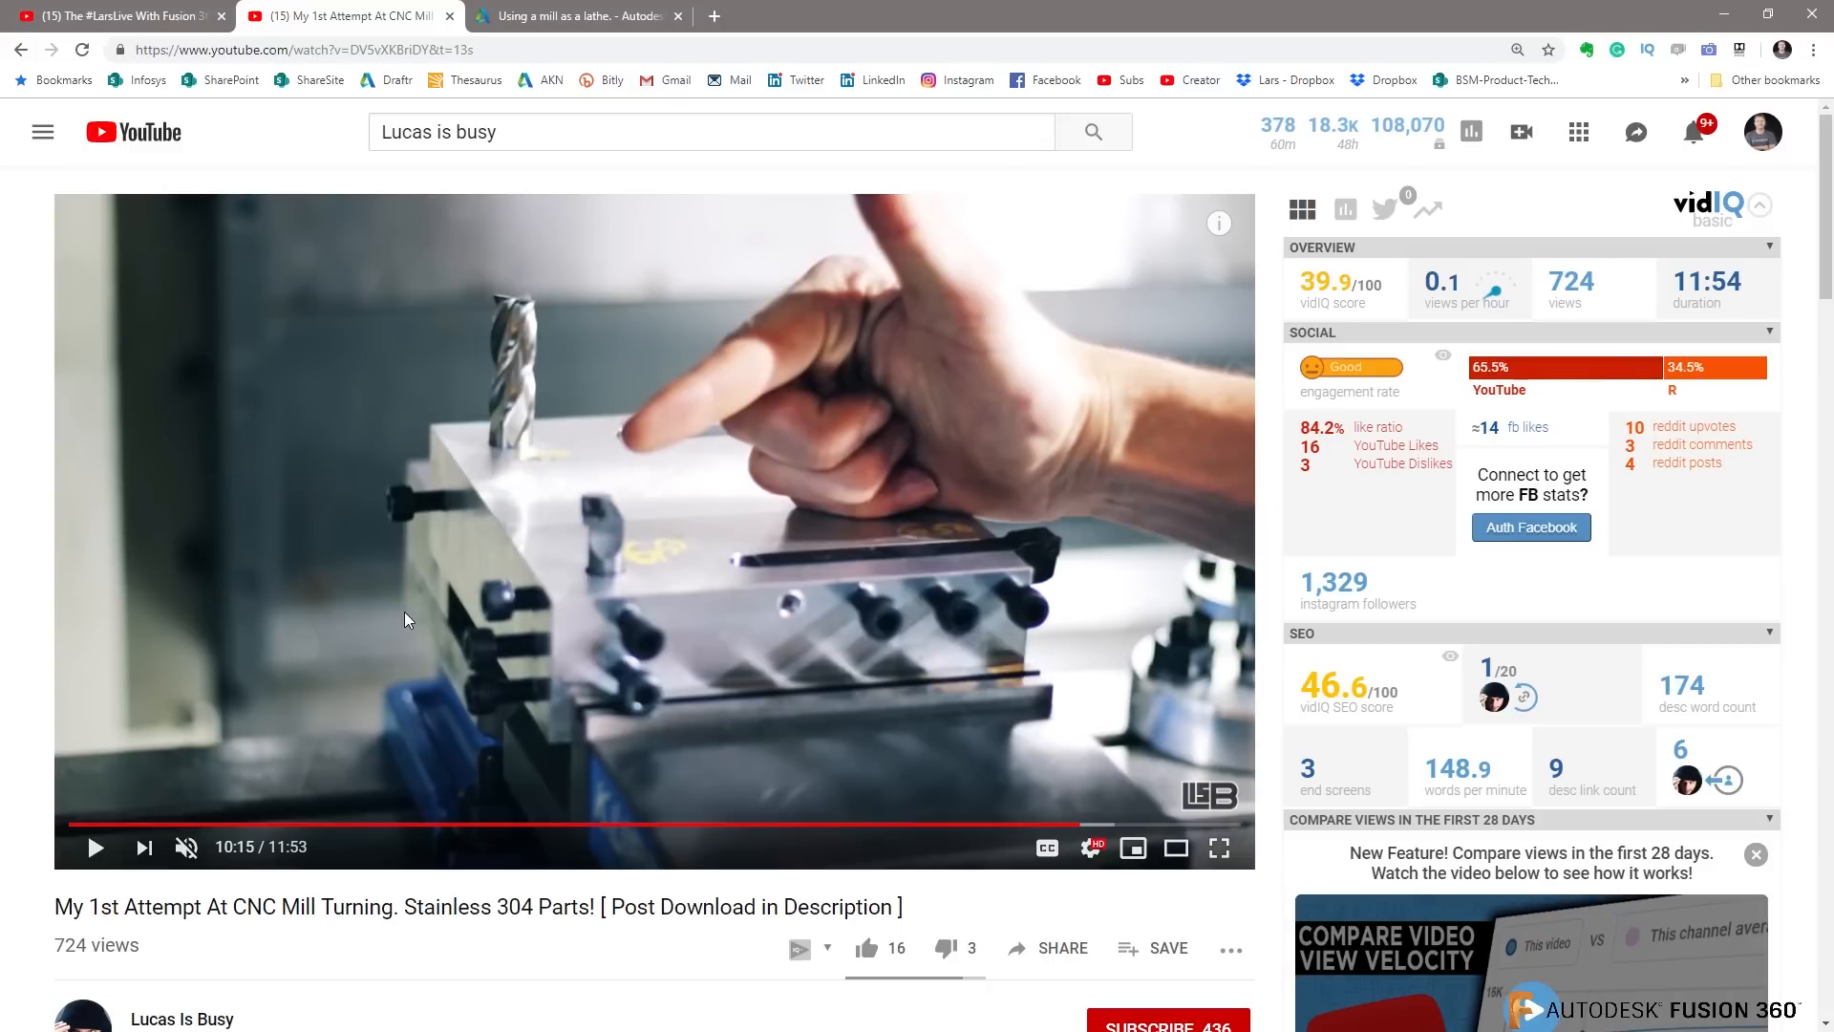
pyautogui.moveTo(573, 639)
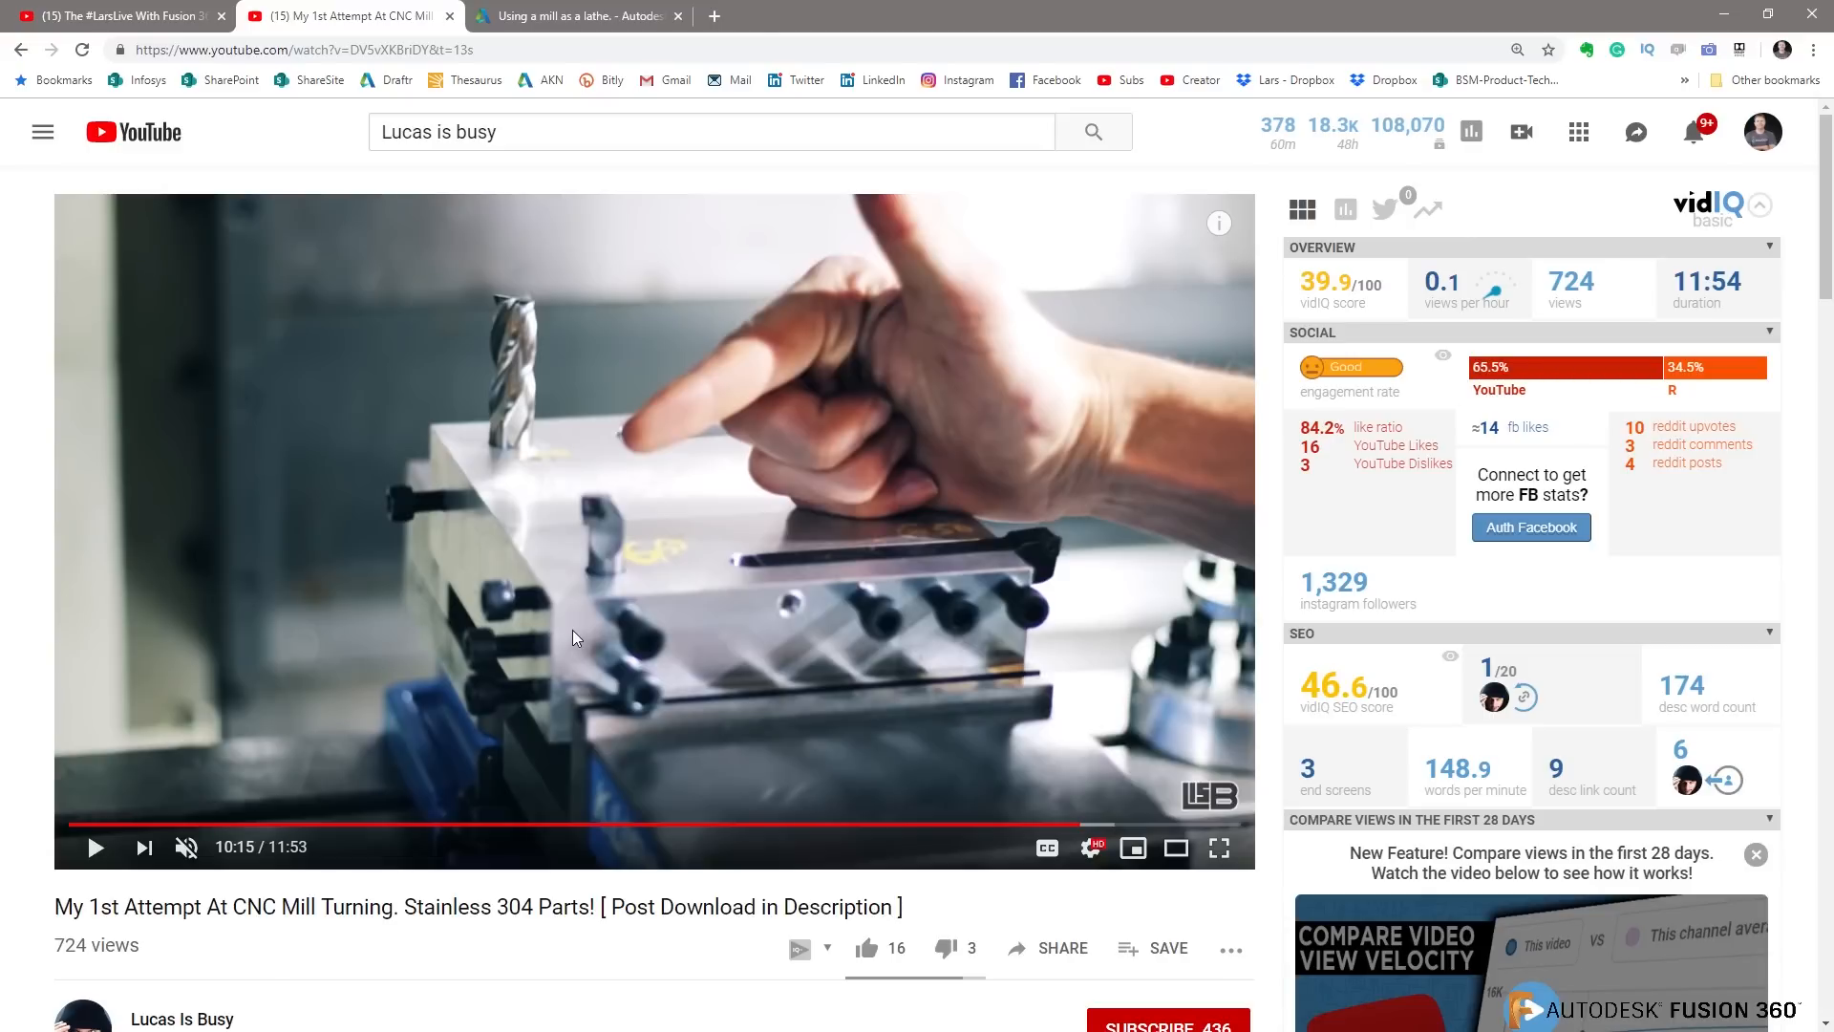
pyautogui.moveTo(466, 436)
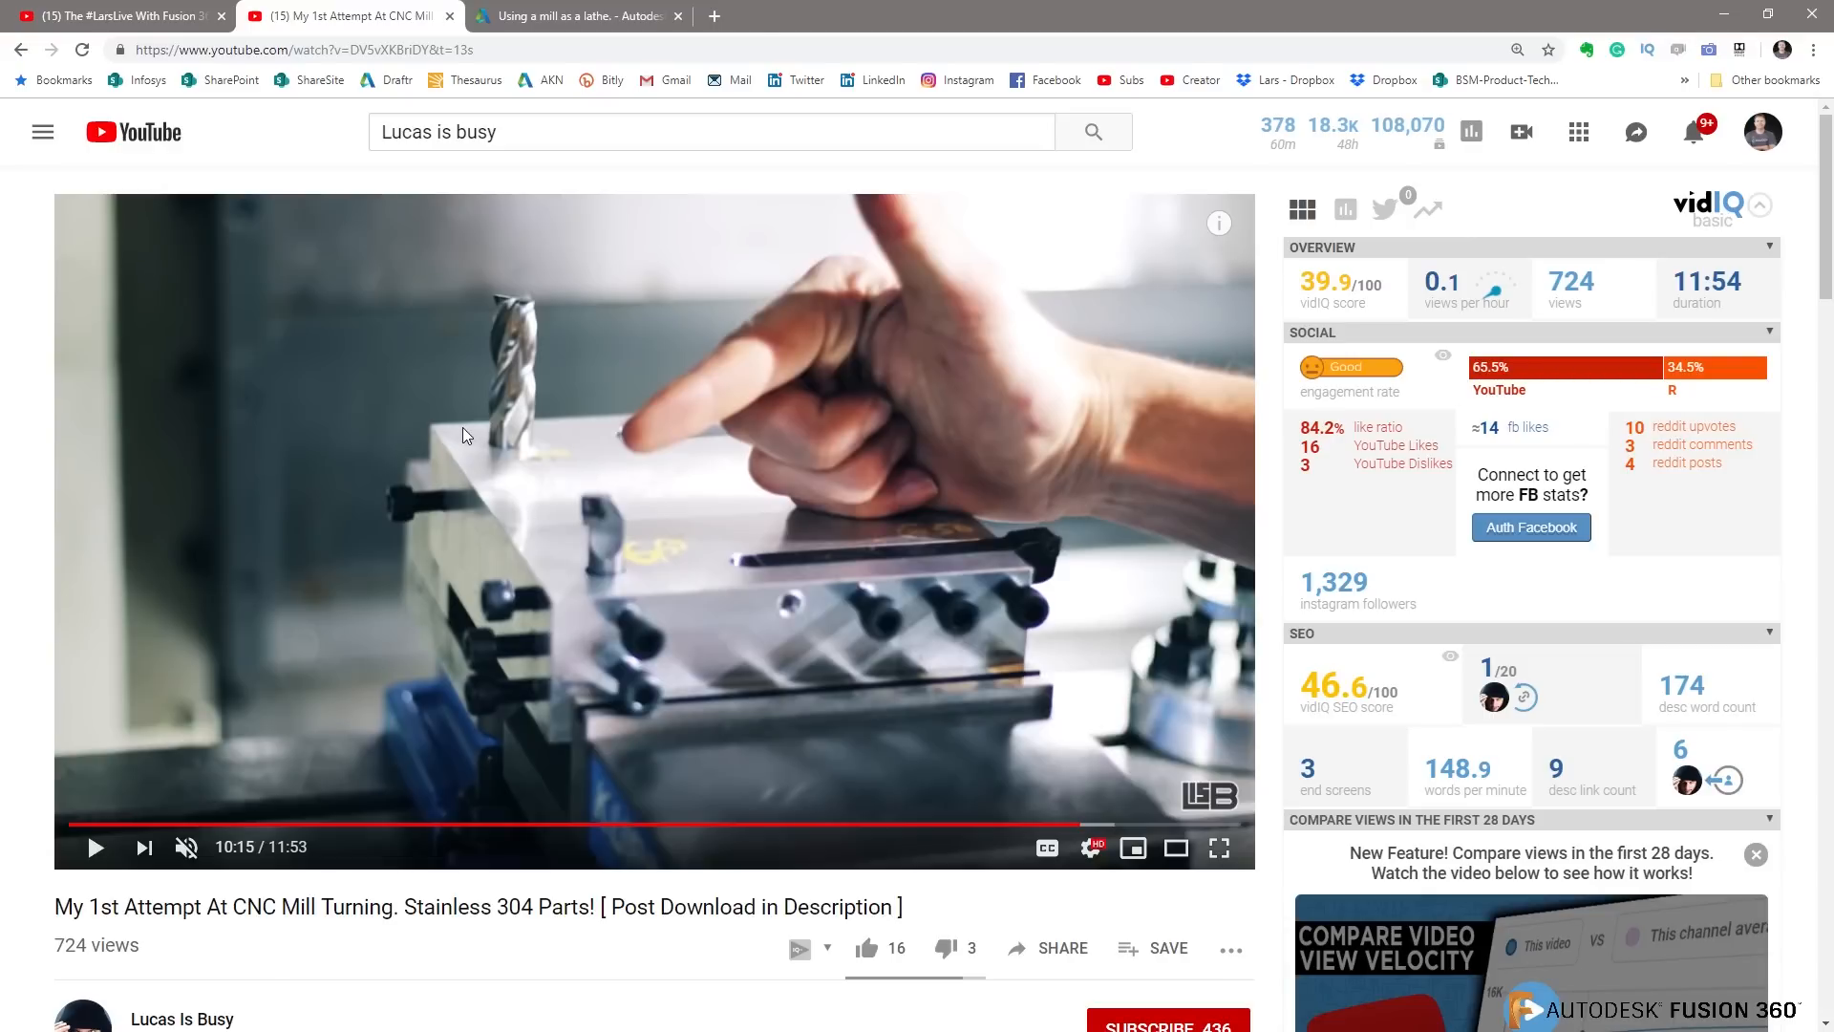
pyautogui.moveTo(527, 222)
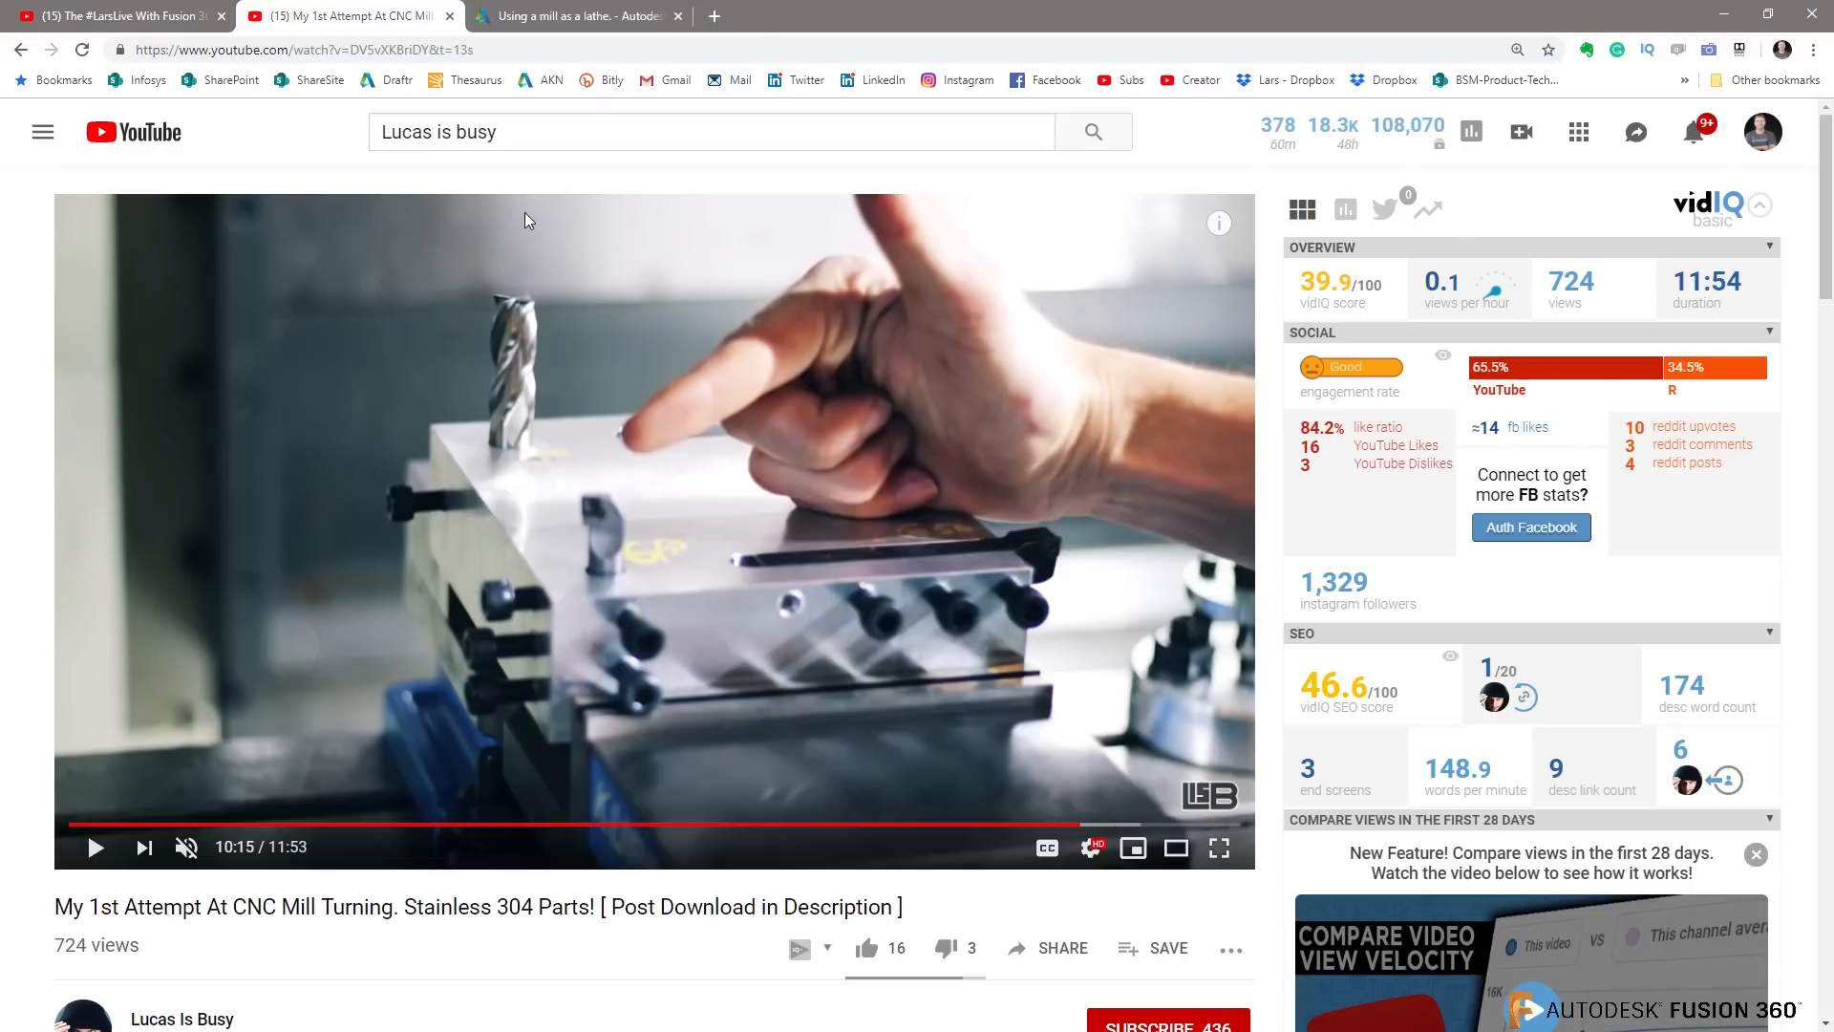